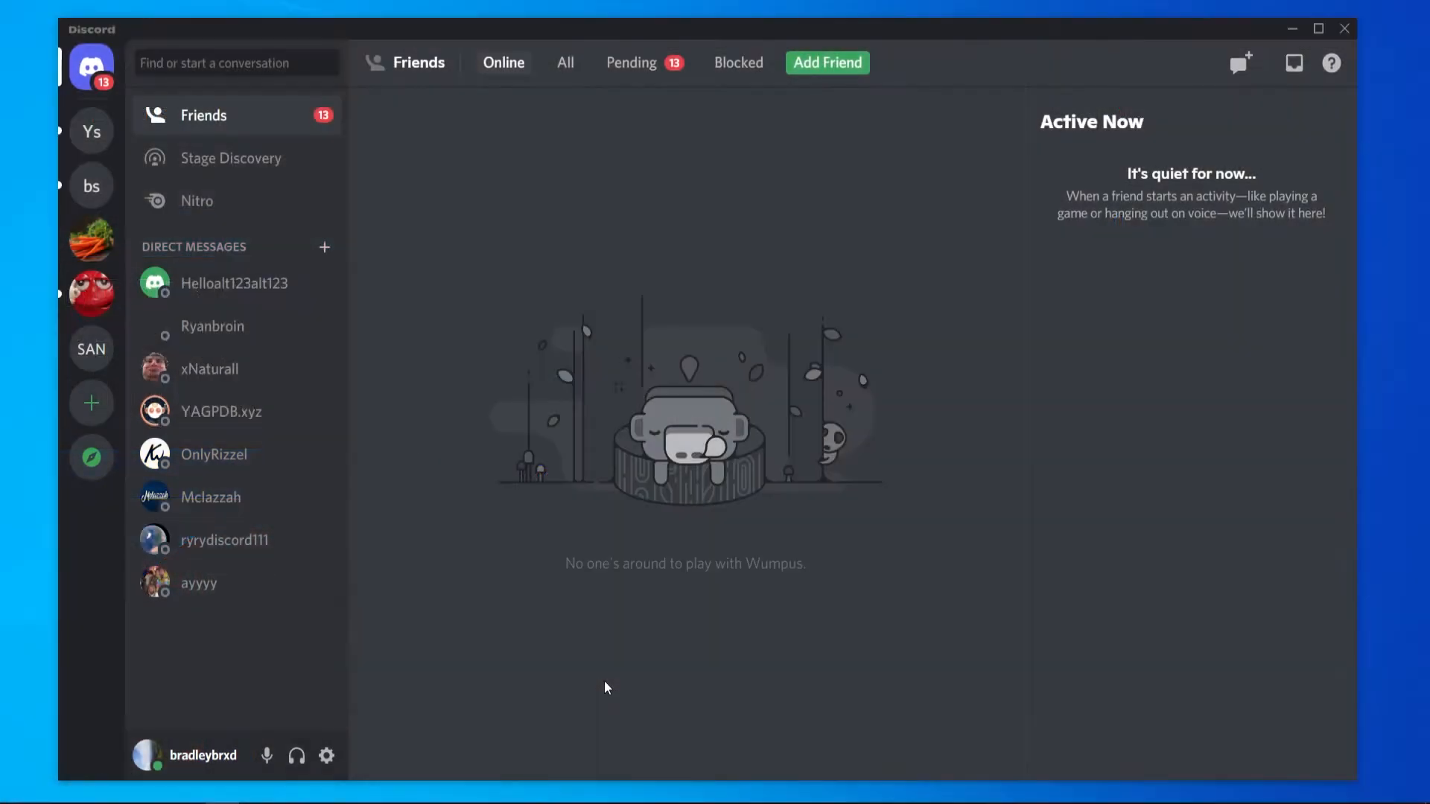
{"action": "mouse_move", "coordinate": [697, 547]}
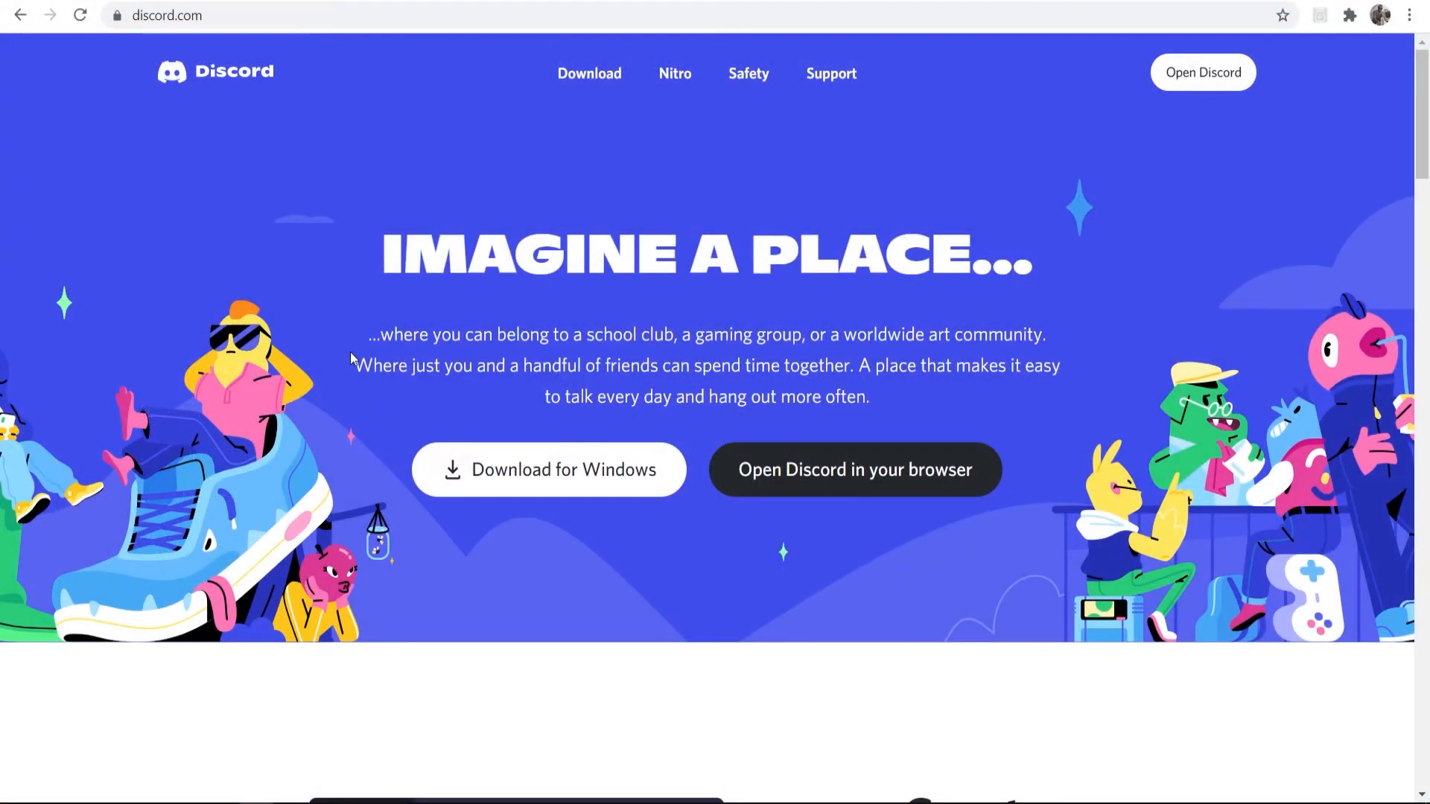
{"action": "mouse_move", "coordinate": [467, 291]}
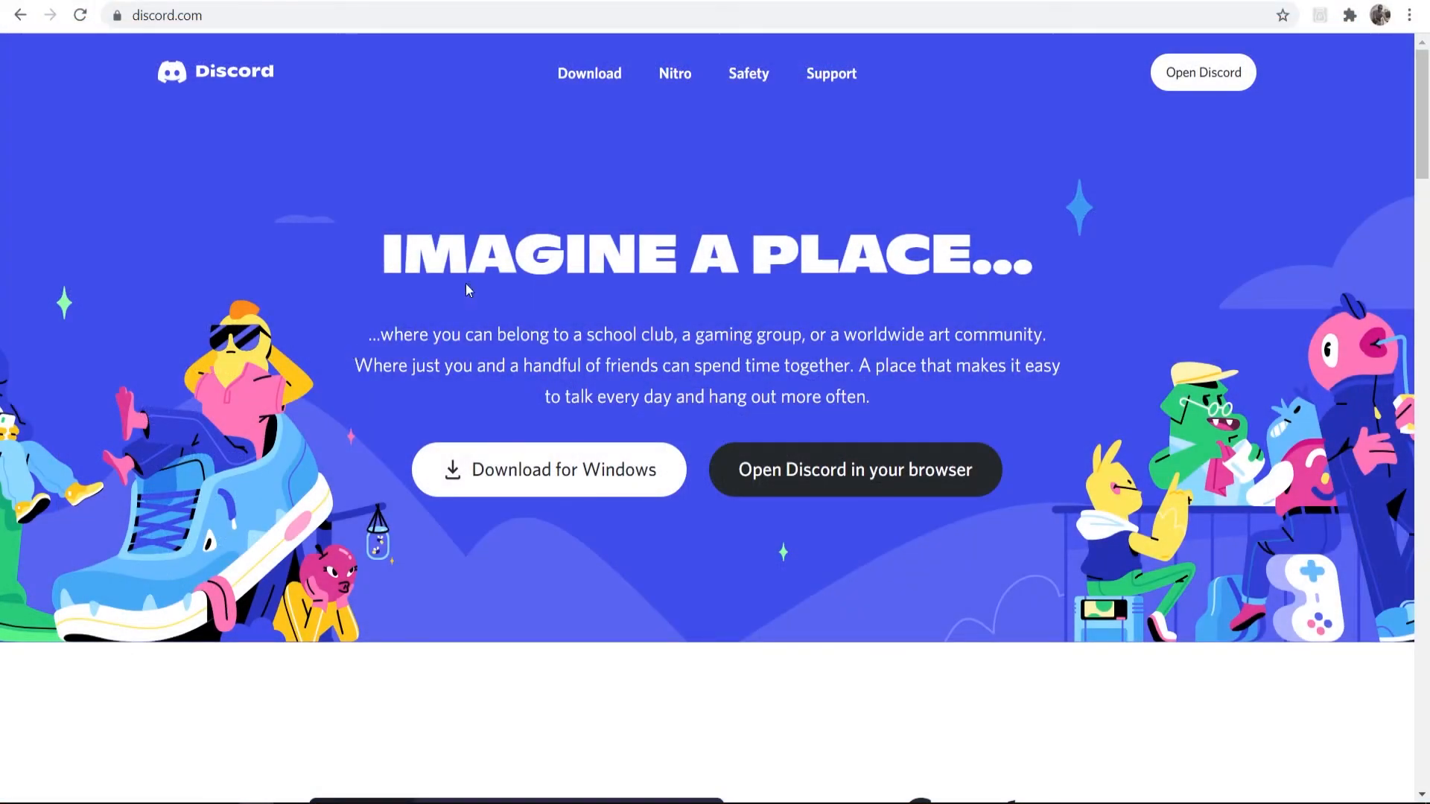
{"action": "mouse_move", "coordinate": [716, 426]}
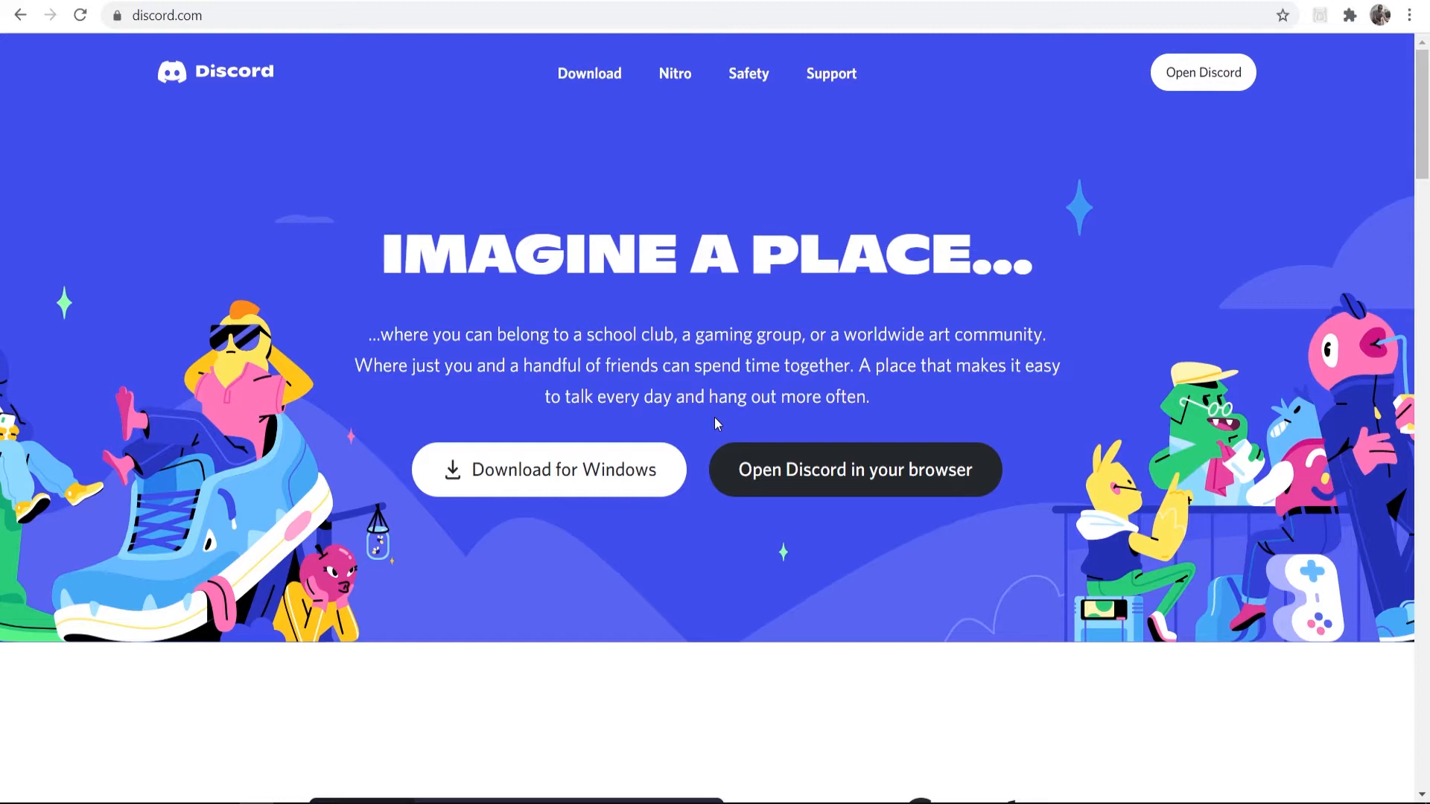
{"action": "mouse_move", "coordinate": [567, 146]}
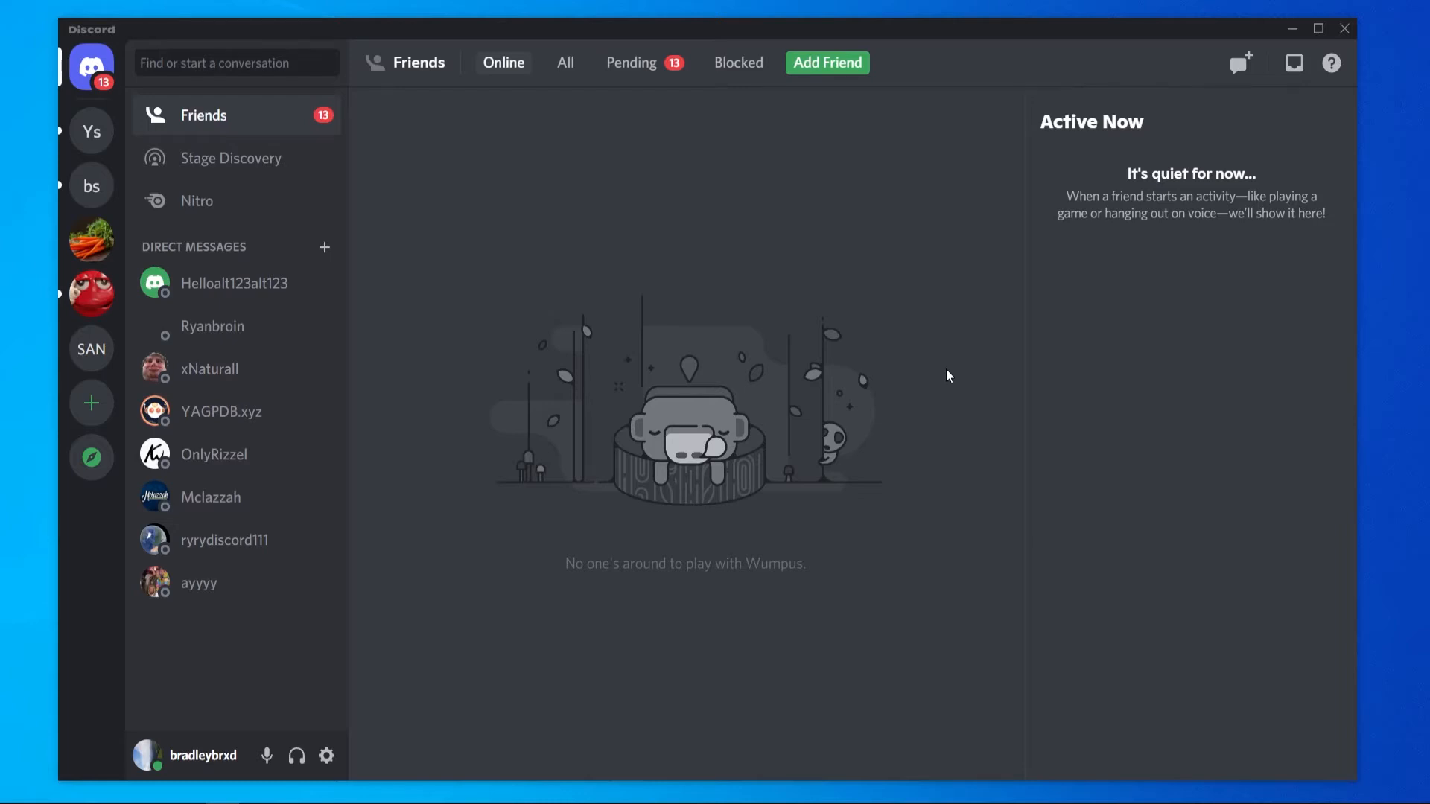
{"action": "mouse_move", "coordinate": [912, 477]}
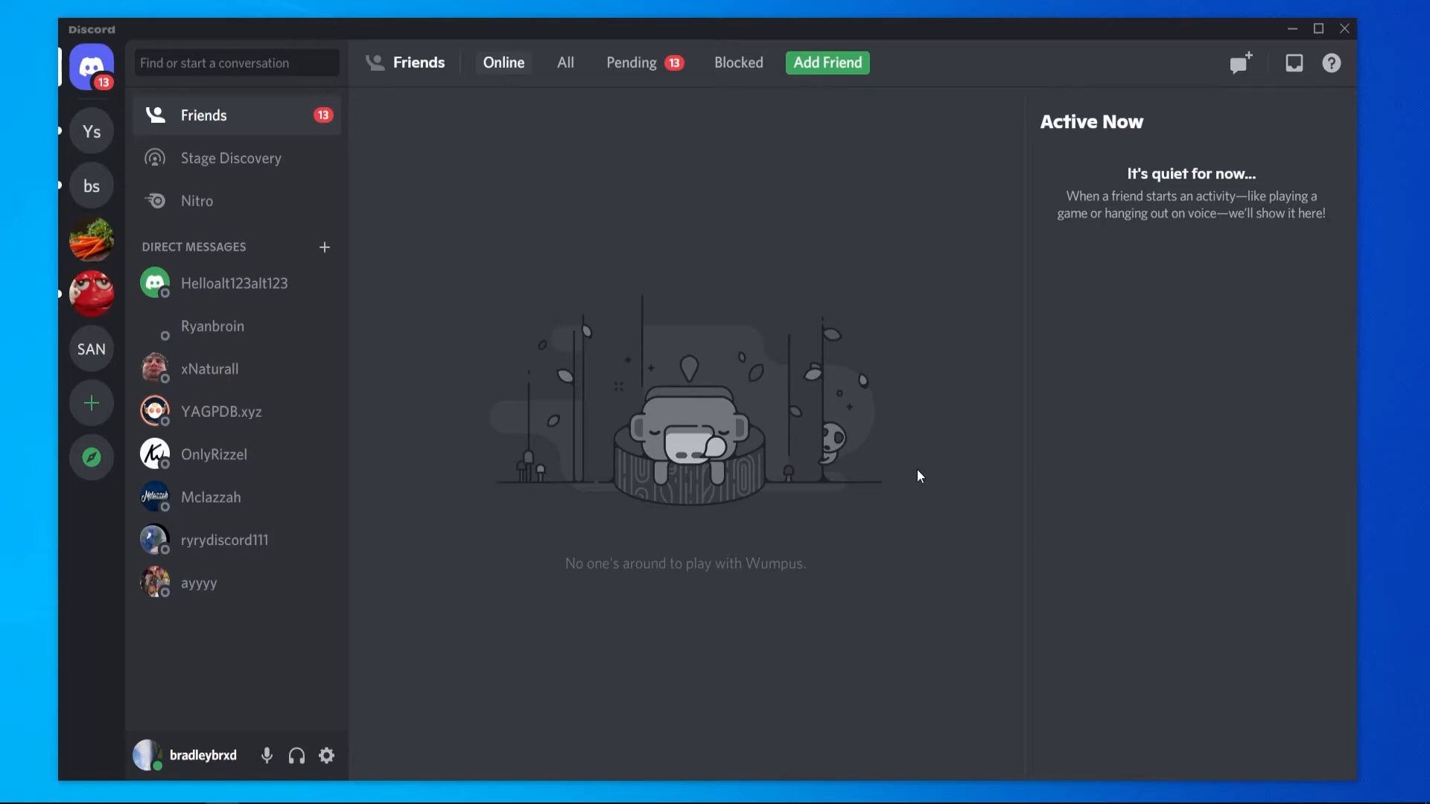
{"action": "mouse_move", "coordinate": [903, 500]}
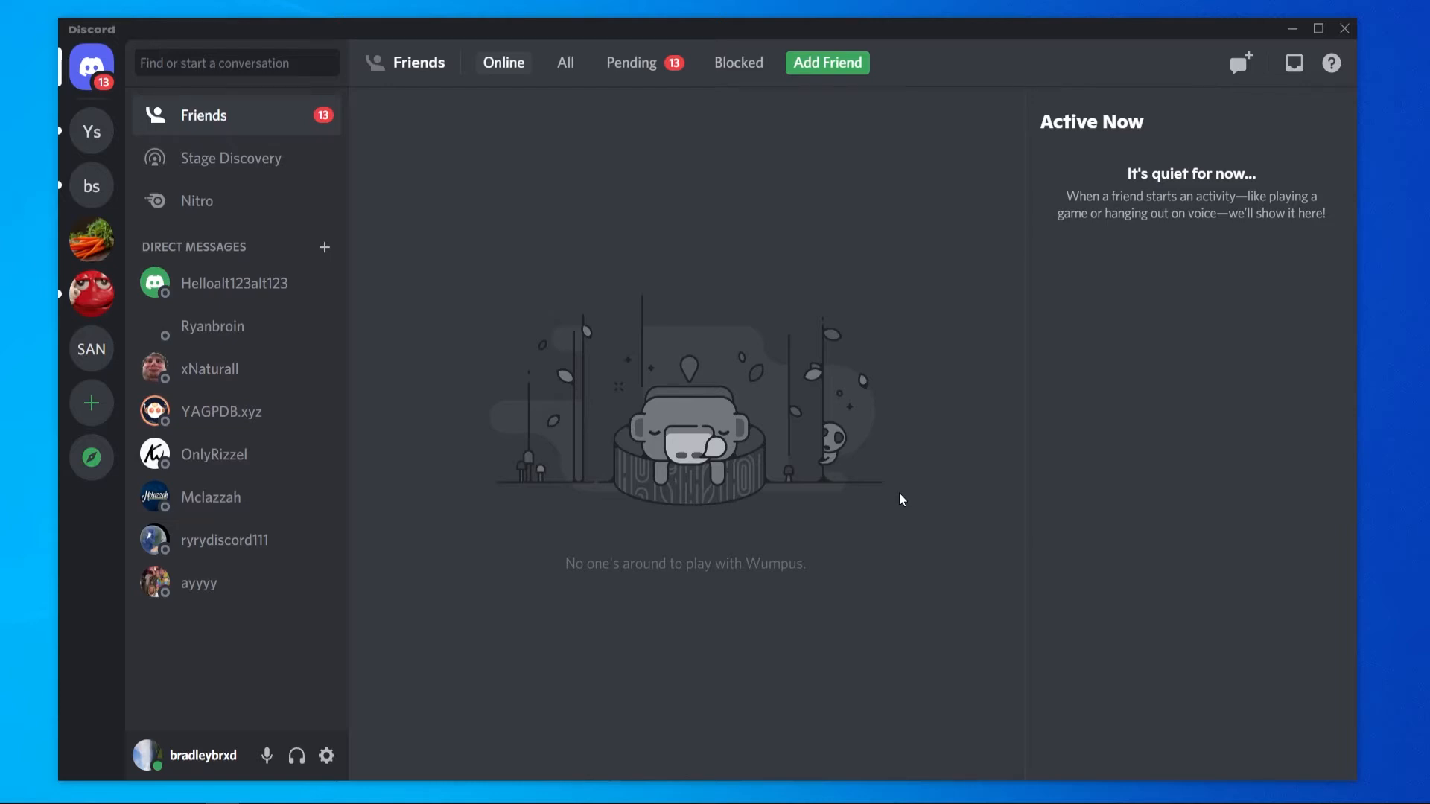
{"action": "mouse_move", "coordinate": [91, 458]}
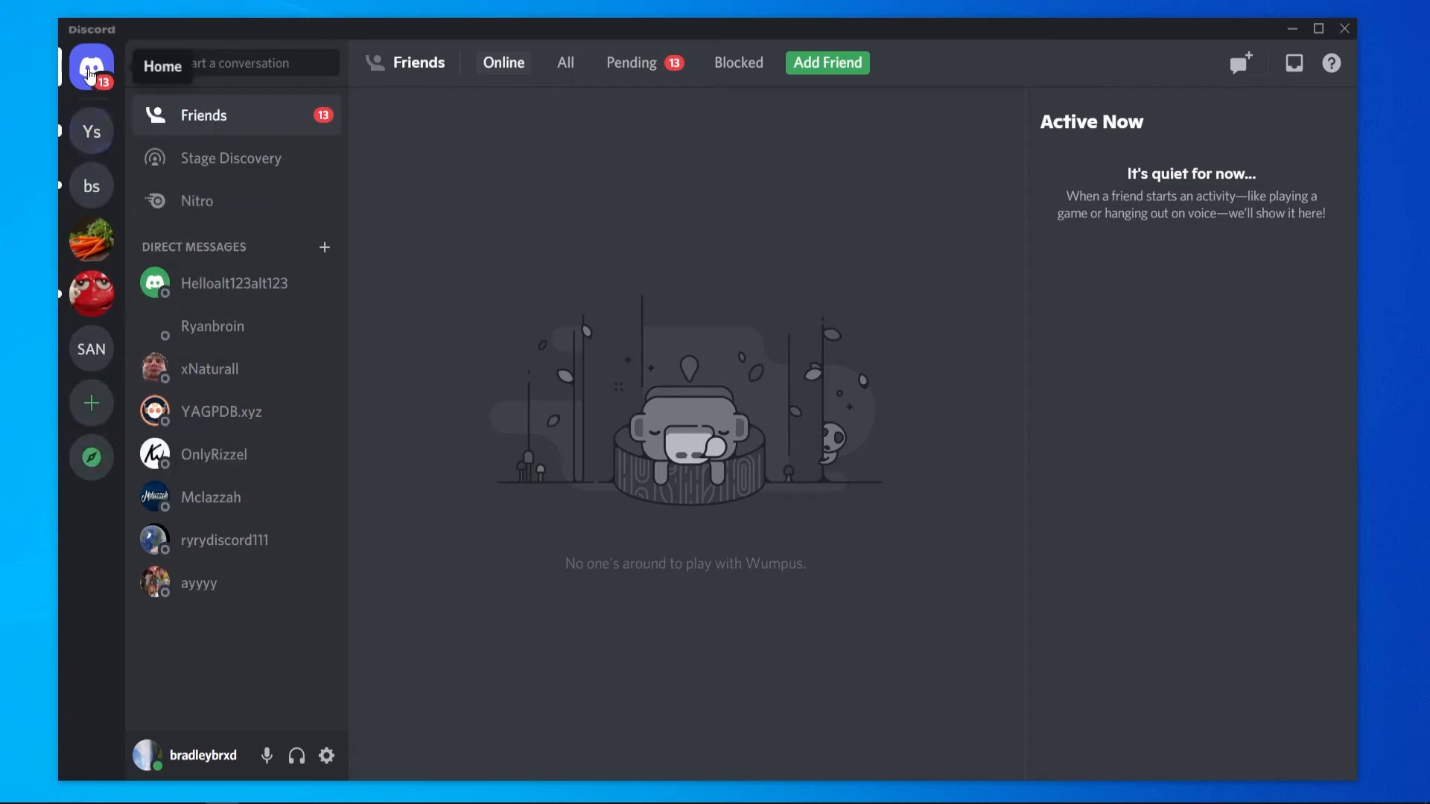
{"action": "mouse_move", "coordinate": [92, 133]}
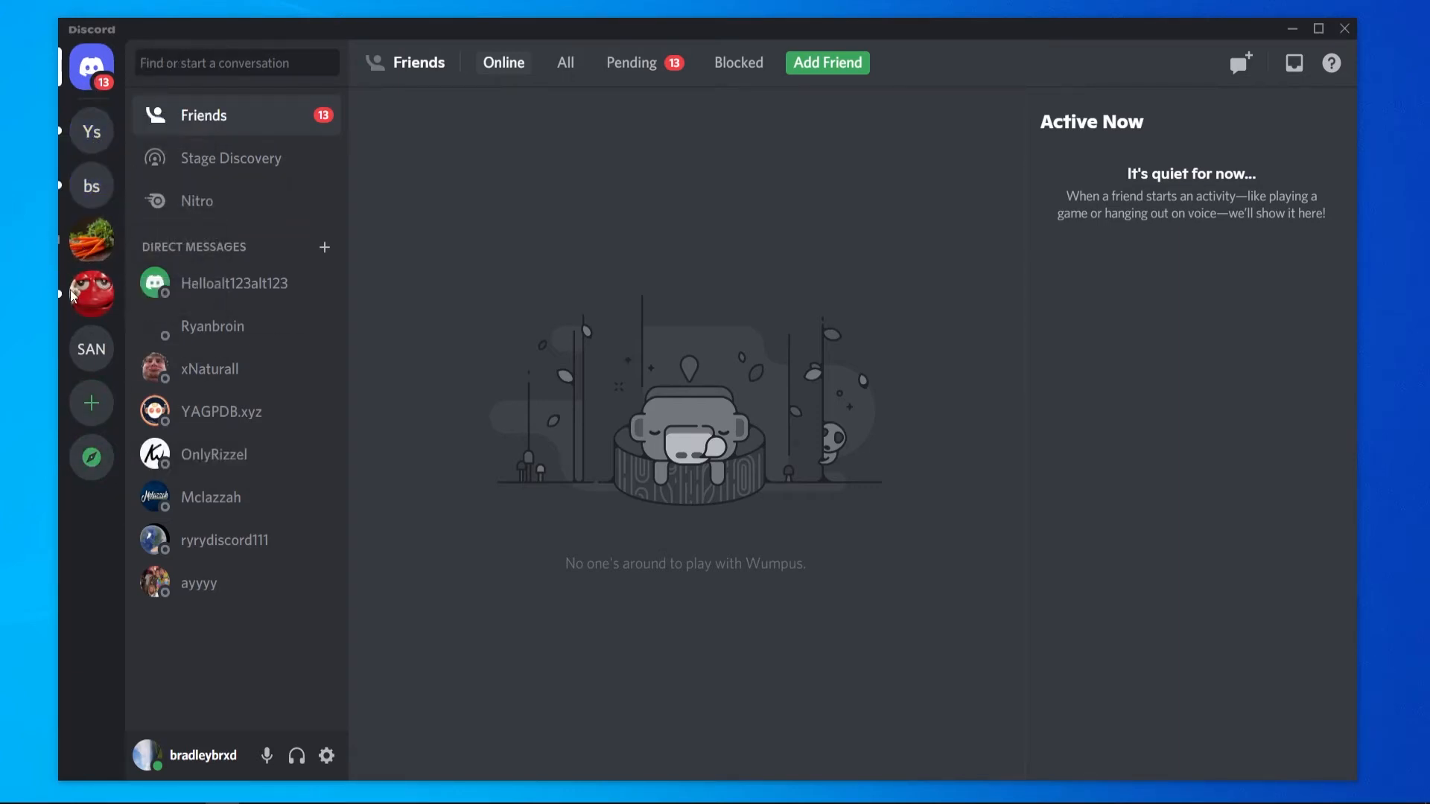
{"action": "mouse_move", "coordinate": [60, 512]}
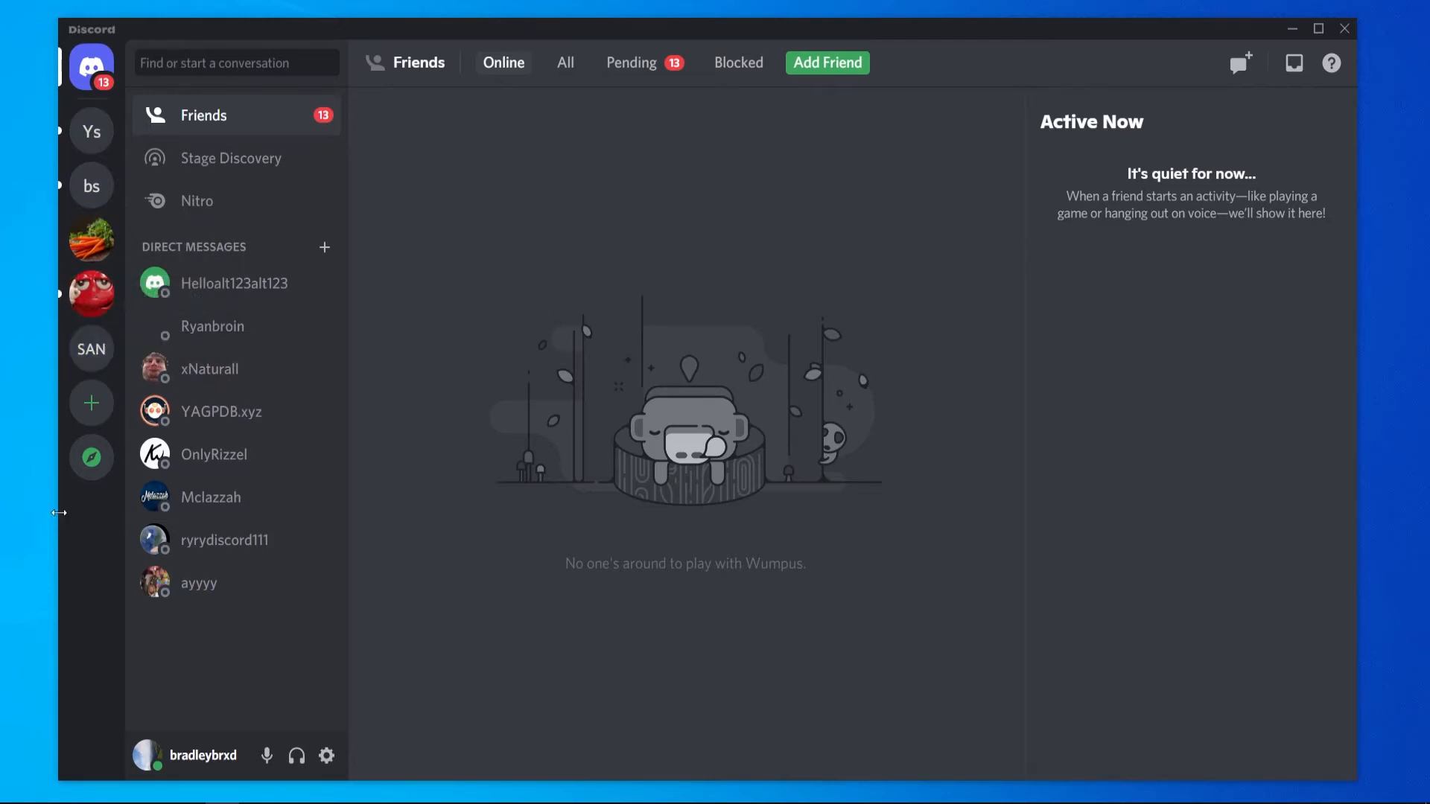
{"action": "mouse_move", "coordinate": [76, 507]}
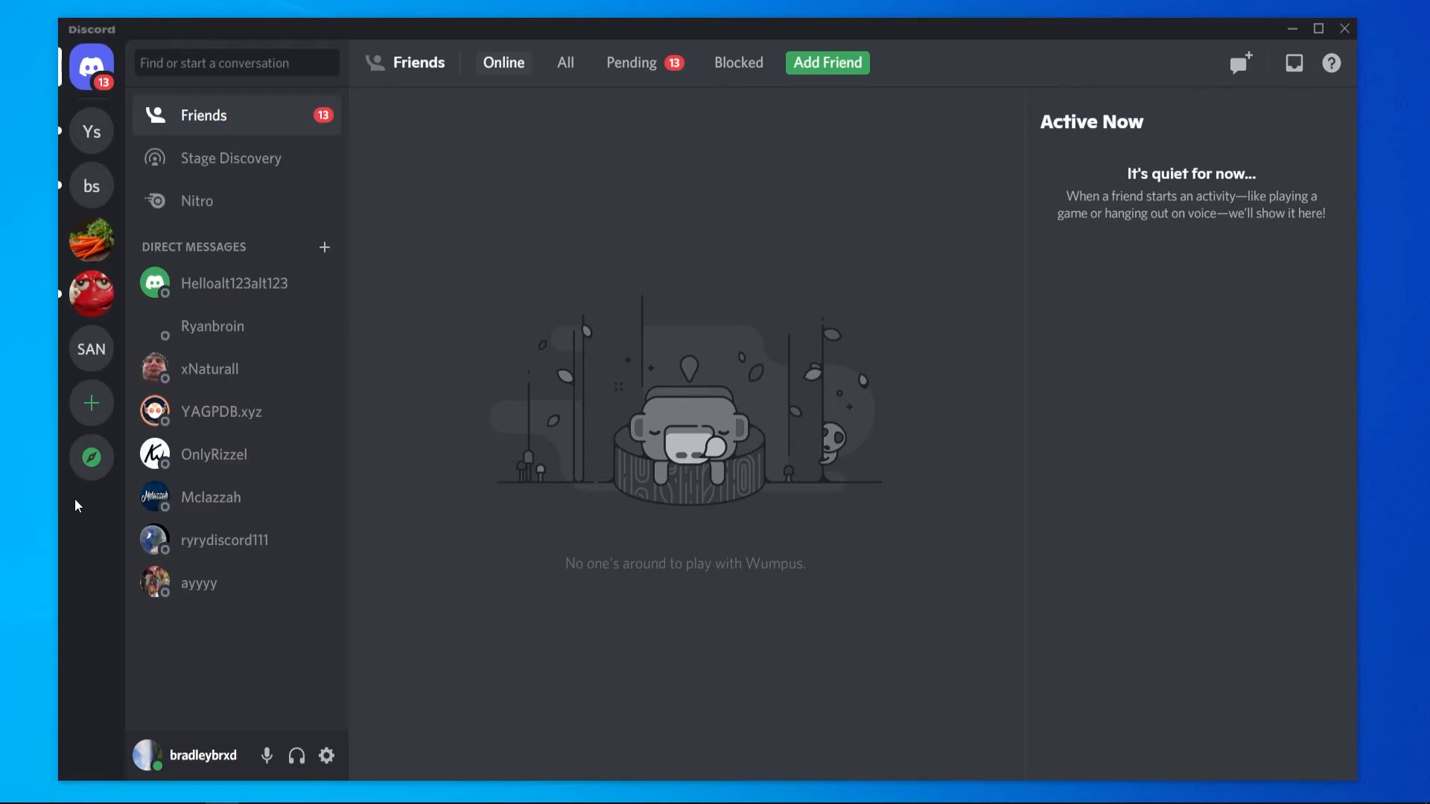
{"action": "mouse_move", "coordinate": [674, 292]}
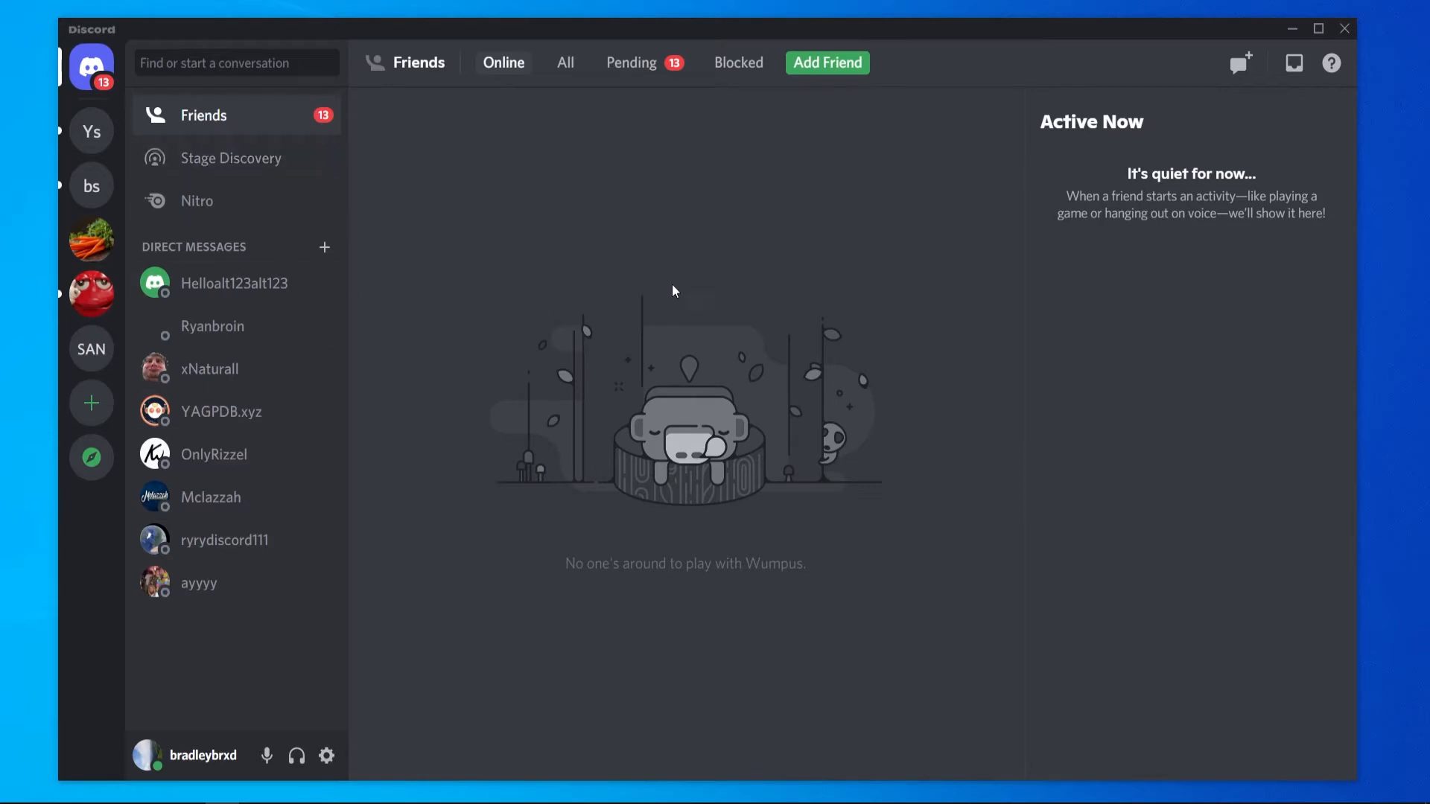
{"action": "mouse_move", "coordinate": [304, 182]}
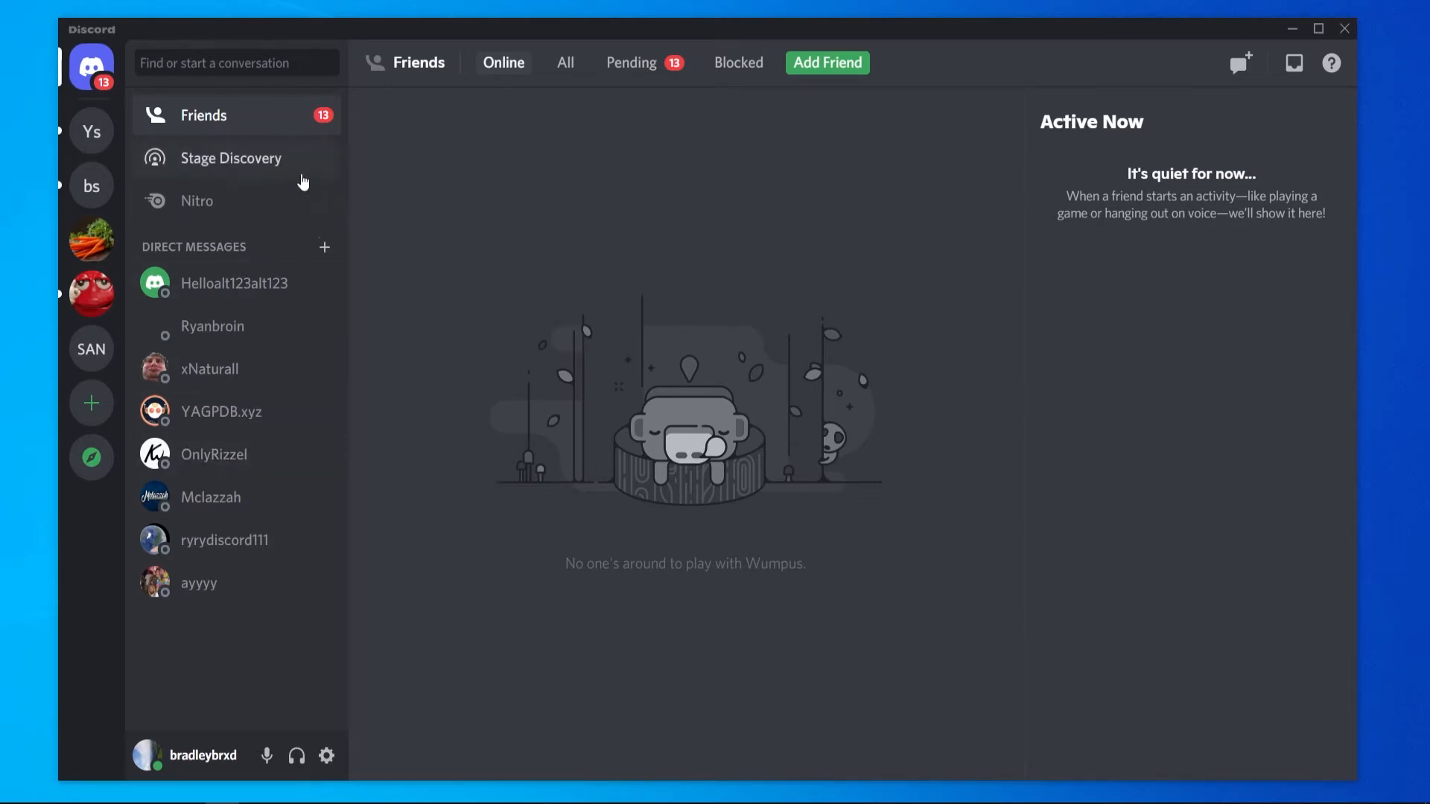
{"action": "mouse_move", "coordinate": [238, 602]}
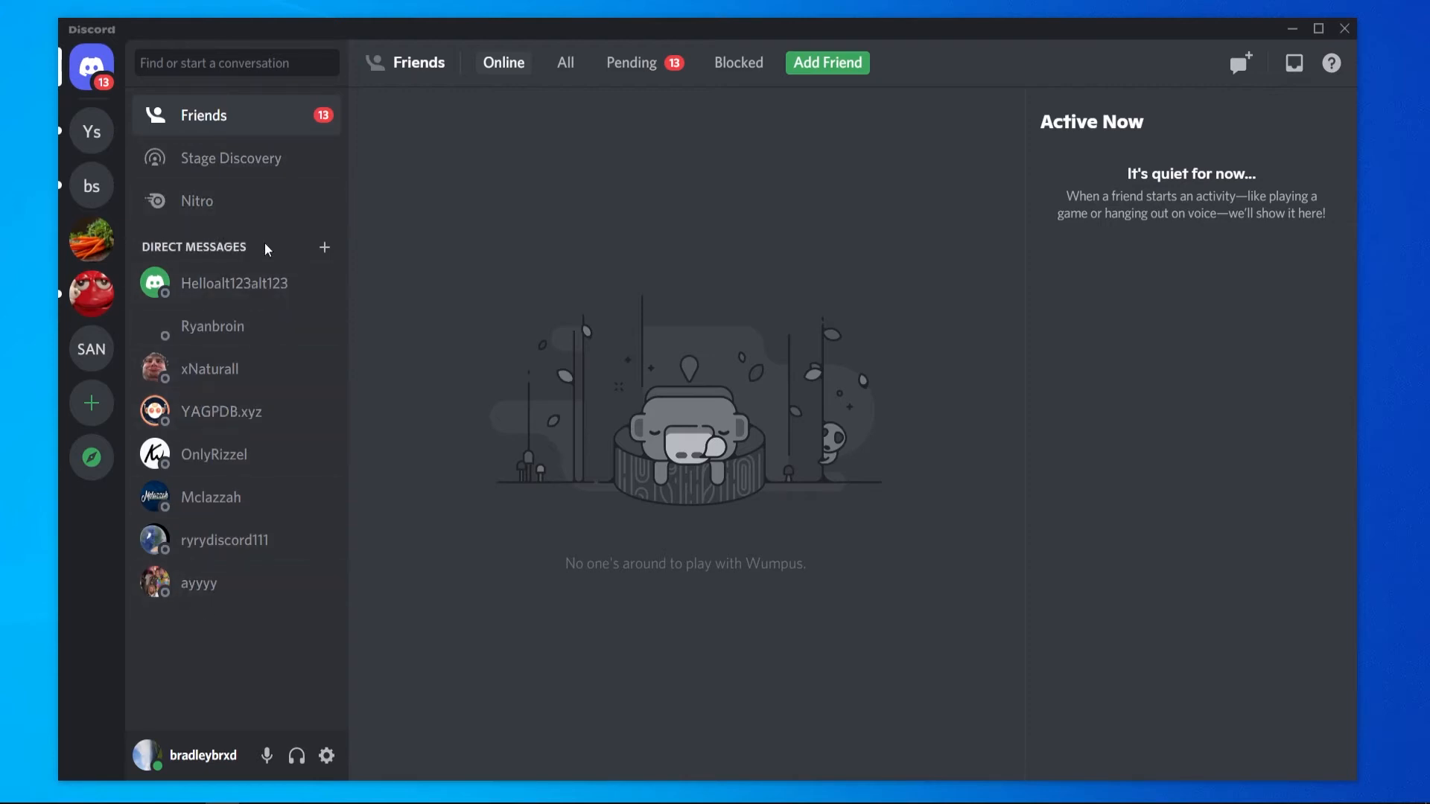
{"action": "mouse_move", "coordinate": [216, 339]}
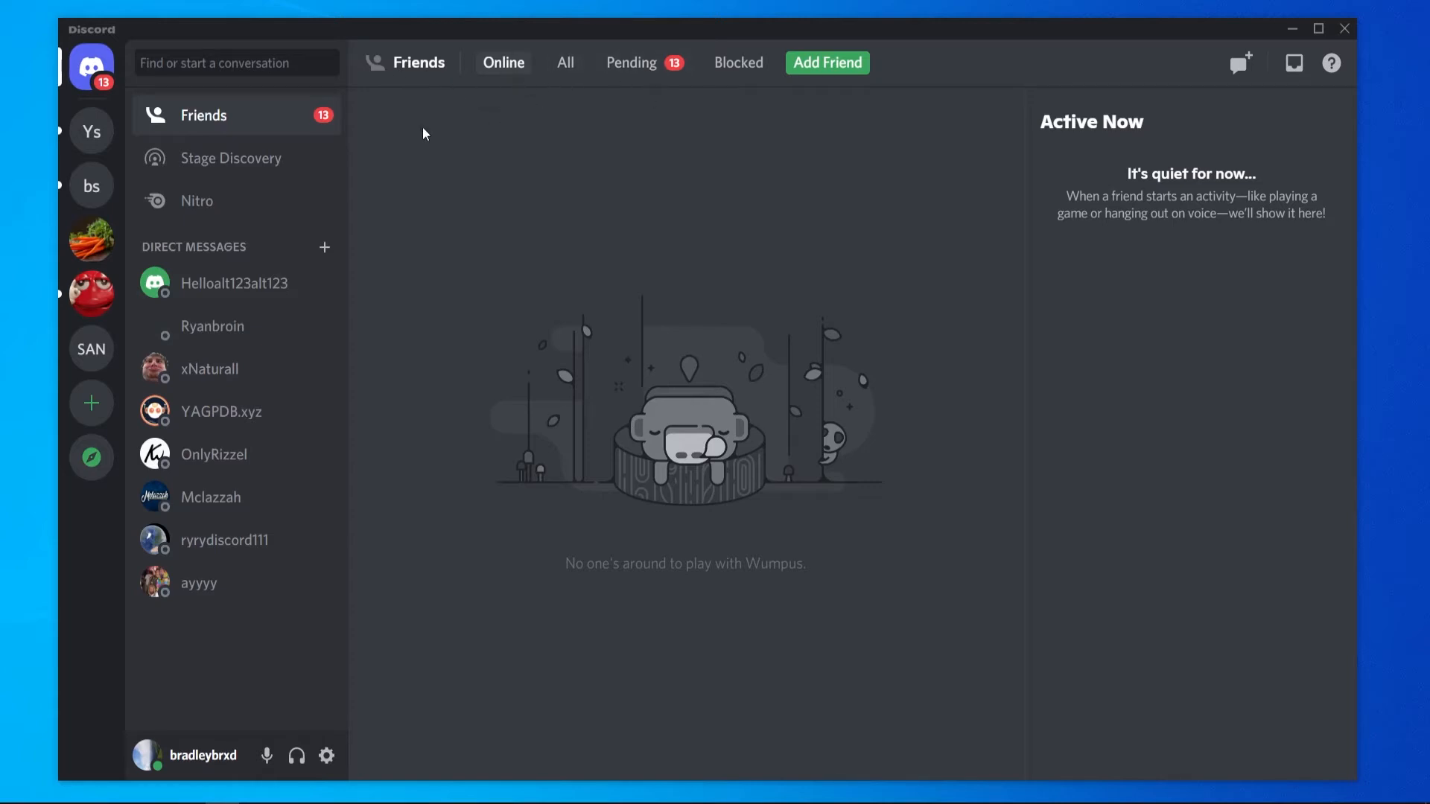
{"action": "mouse_move", "coordinate": [649, 65]}
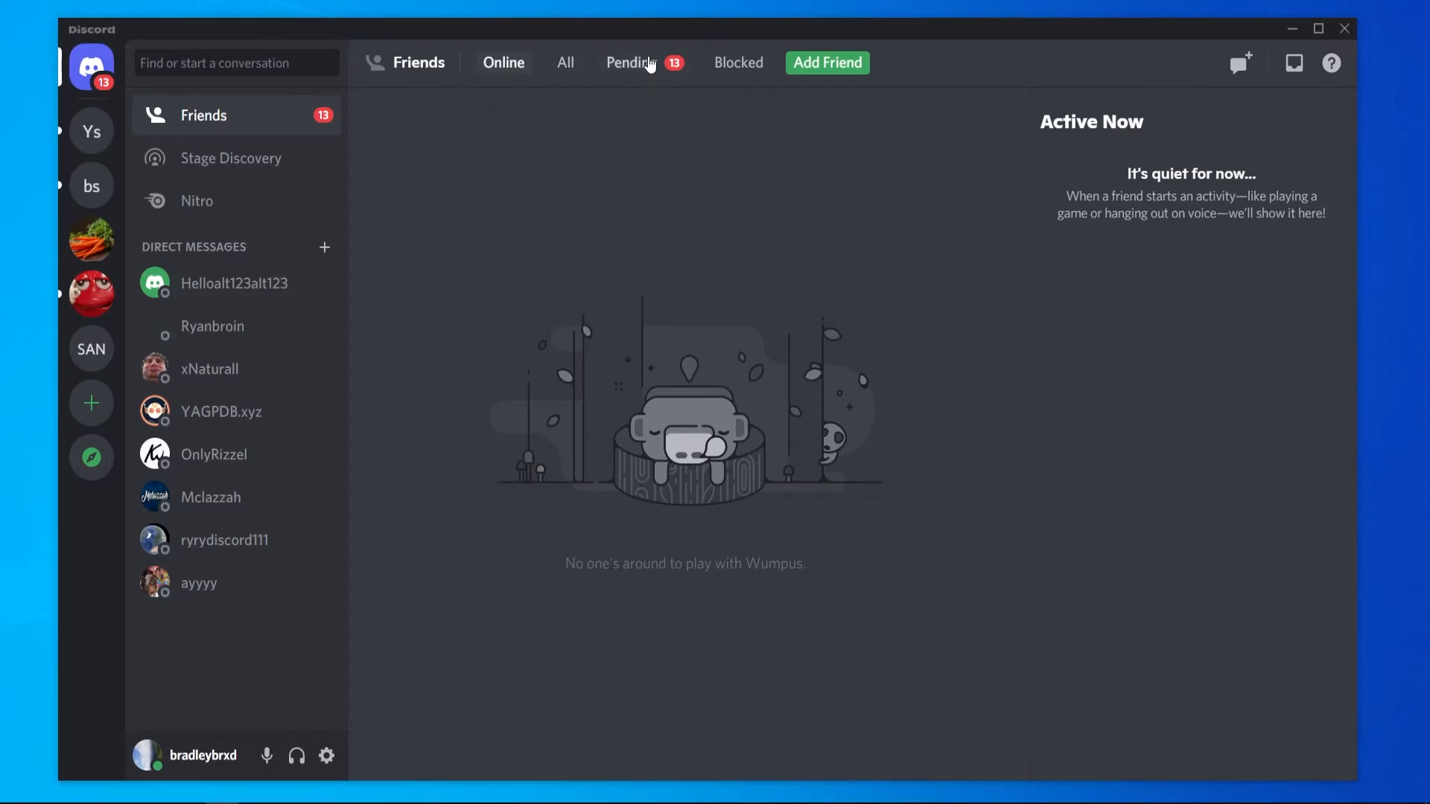
{"action": "mouse_move", "coordinate": [635, 68]}
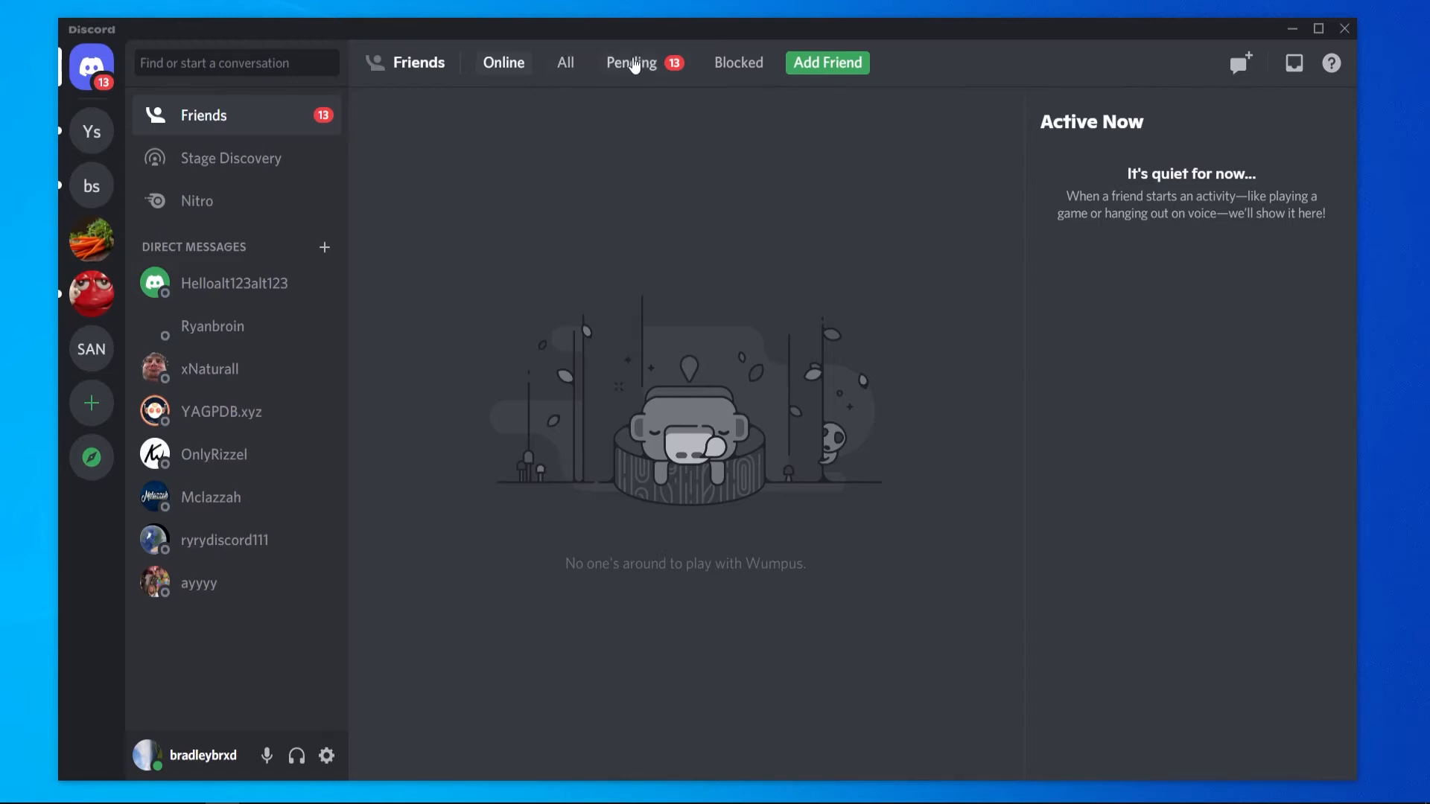
{"action": "mouse_move", "coordinate": [828, 66]}
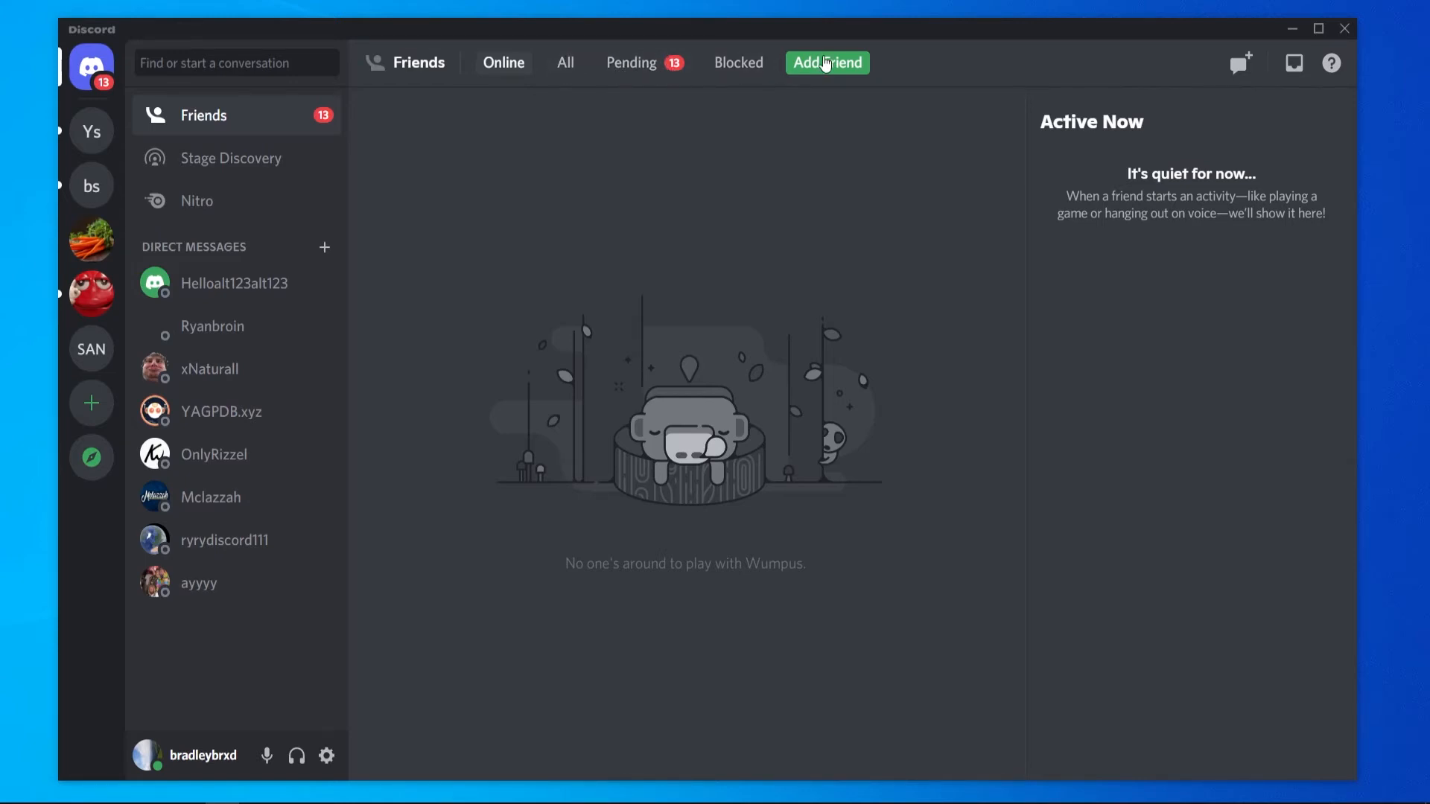
{"action": "mouse_move", "coordinate": [797, 79]}
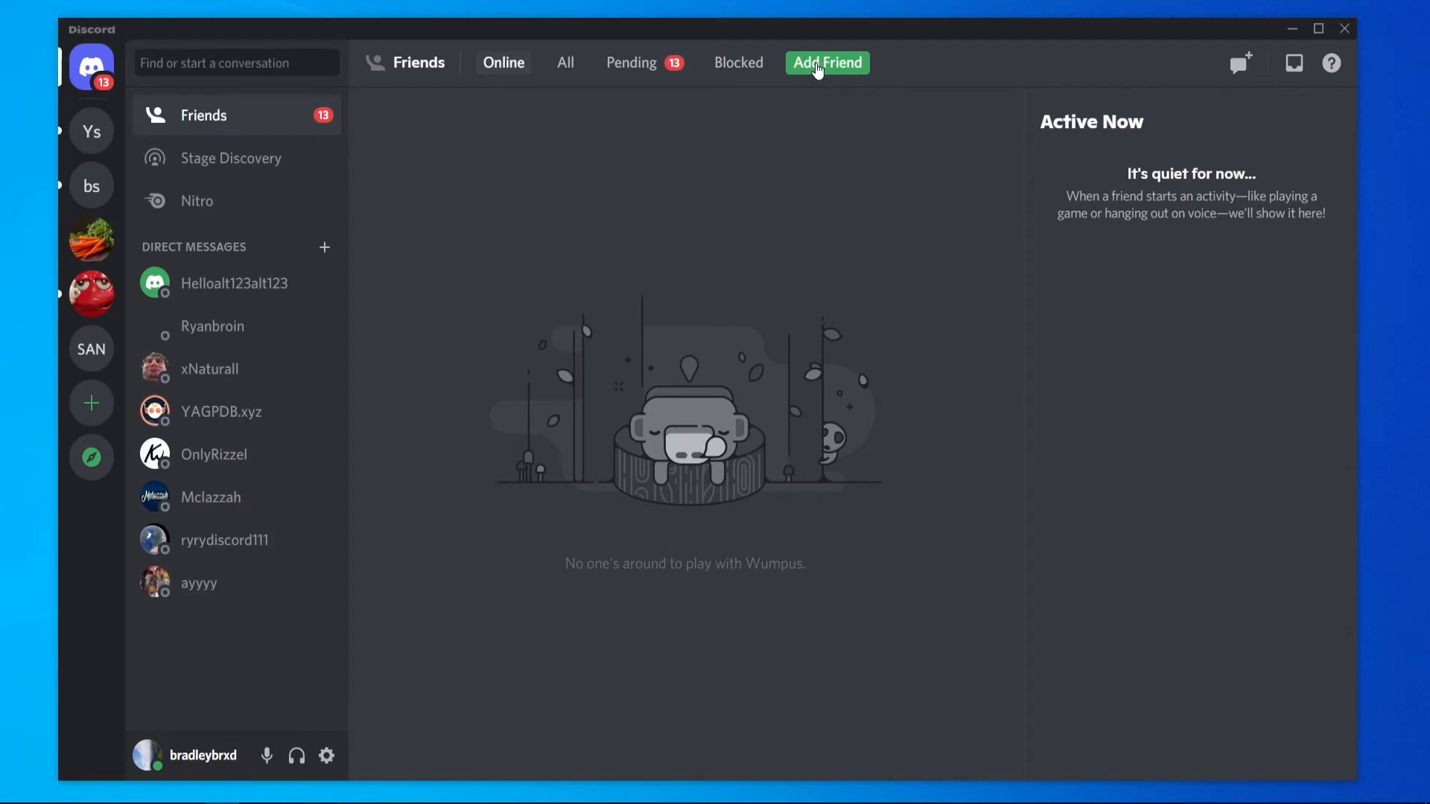
Bring up the Add Friend page for sending a request by Discord Tag.
{"action": "left_click", "coordinate": [828, 63]}
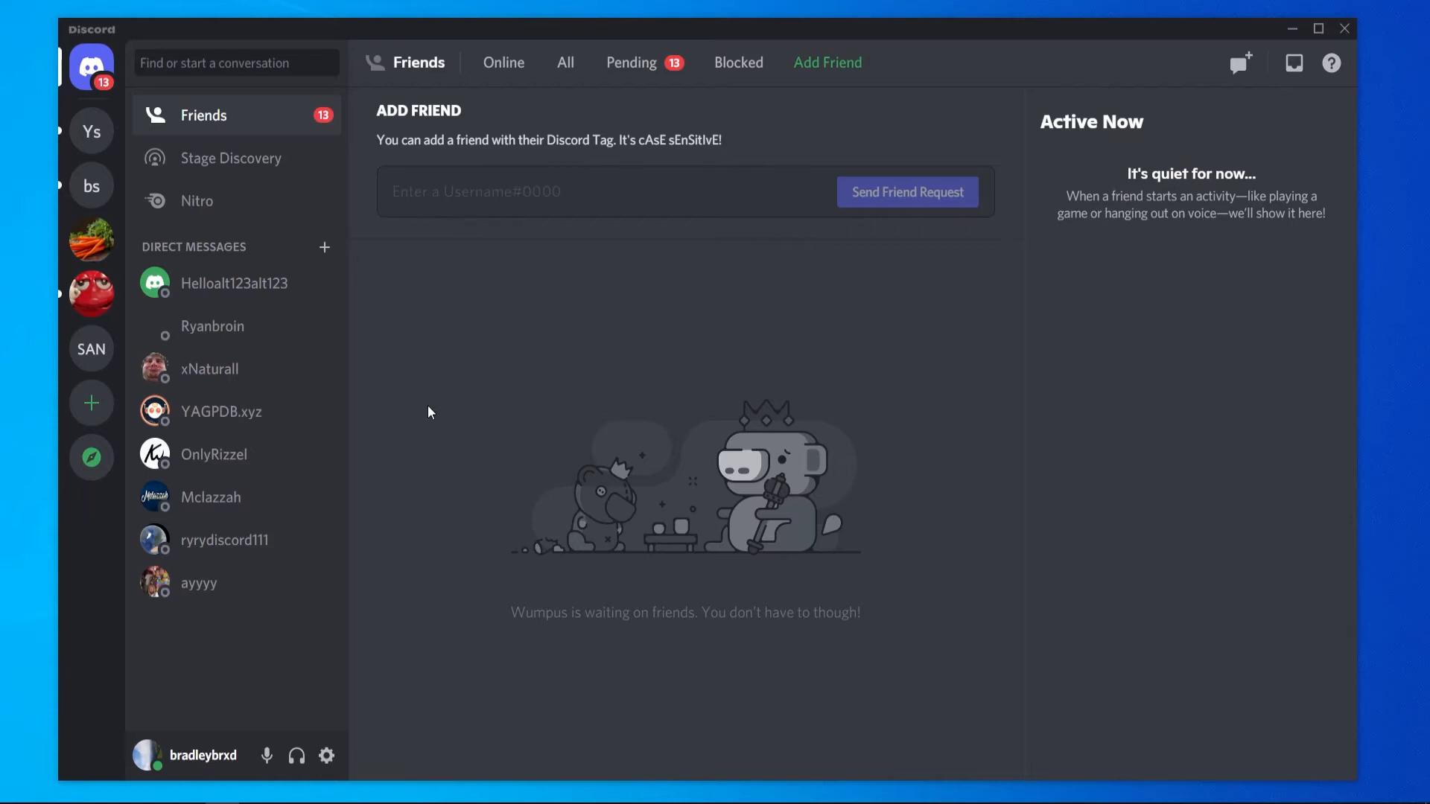
{"action": "mouse_move", "coordinate": [422, 483]}
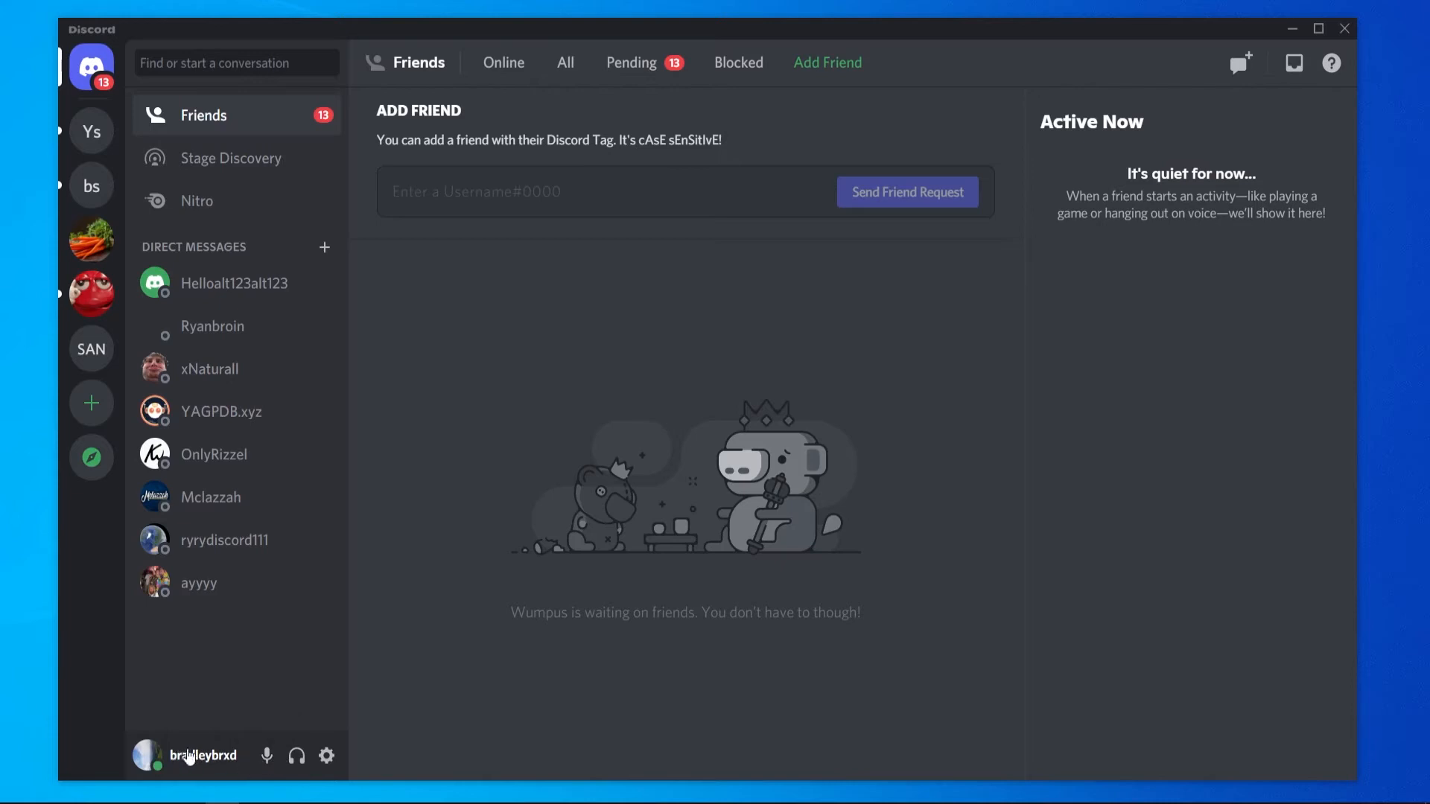
{"action": "mouse_move", "coordinate": [656, 338]}
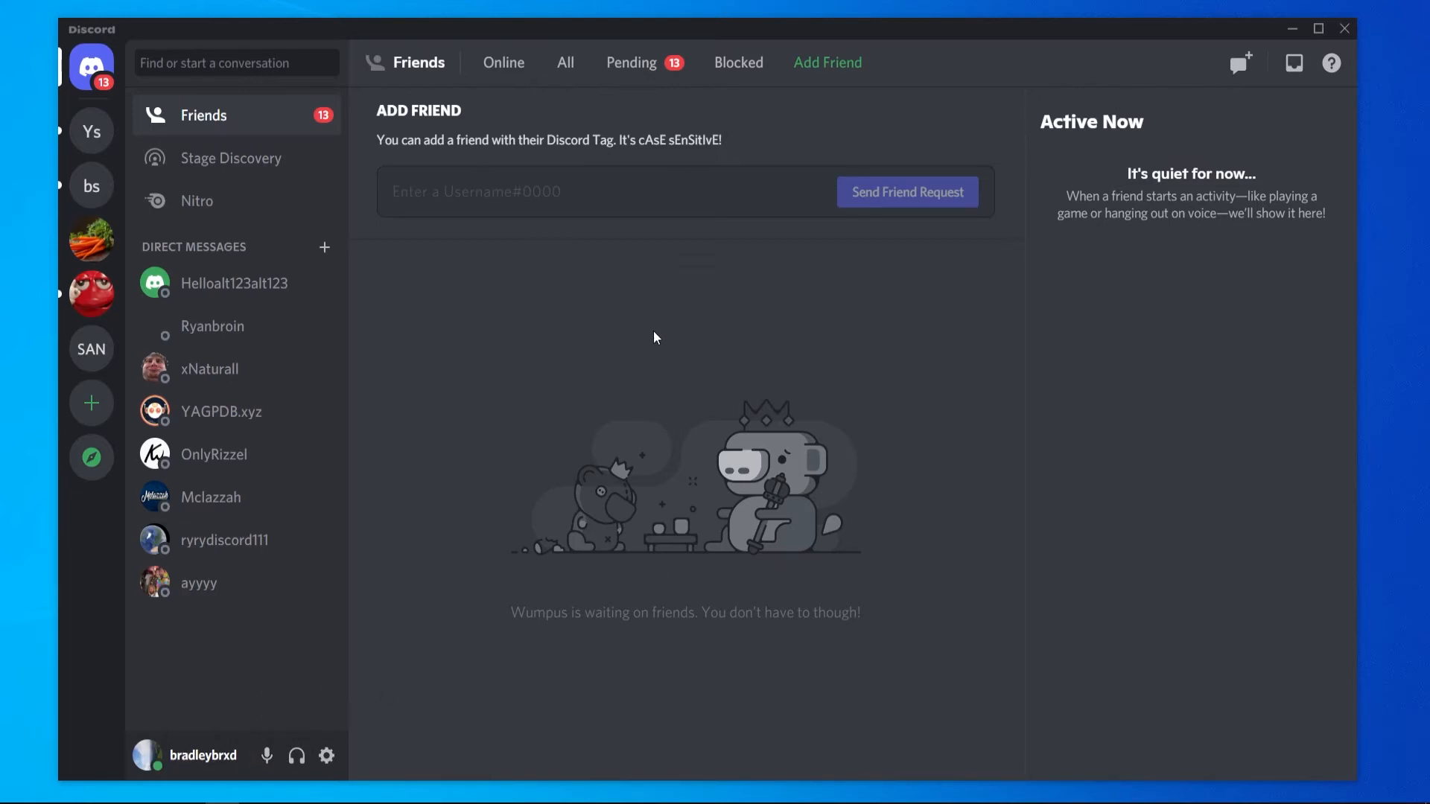
{"action": "mouse_move", "coordinate": [240, 765]}
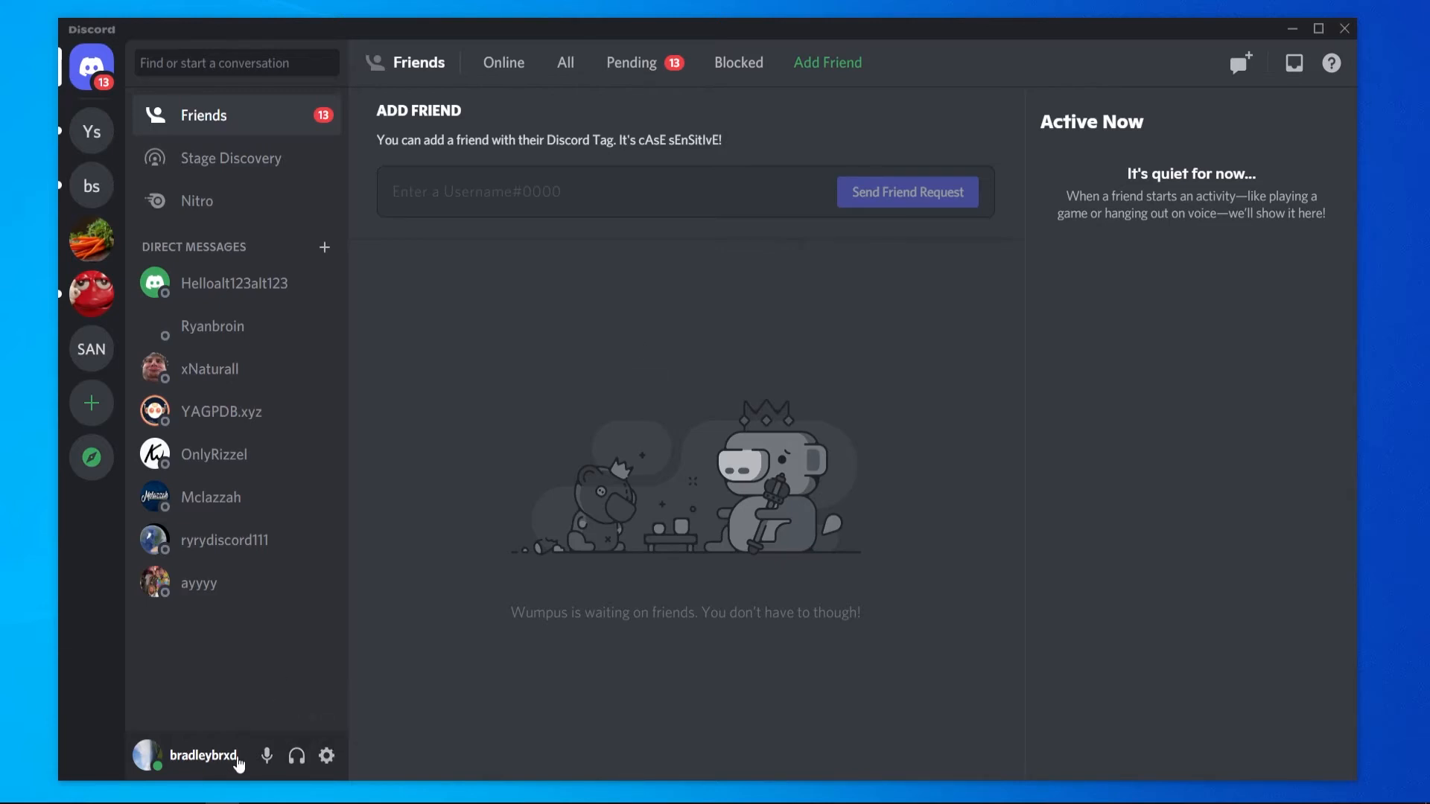
{"action": "mouse_move", "coordinate": [215, 763]}
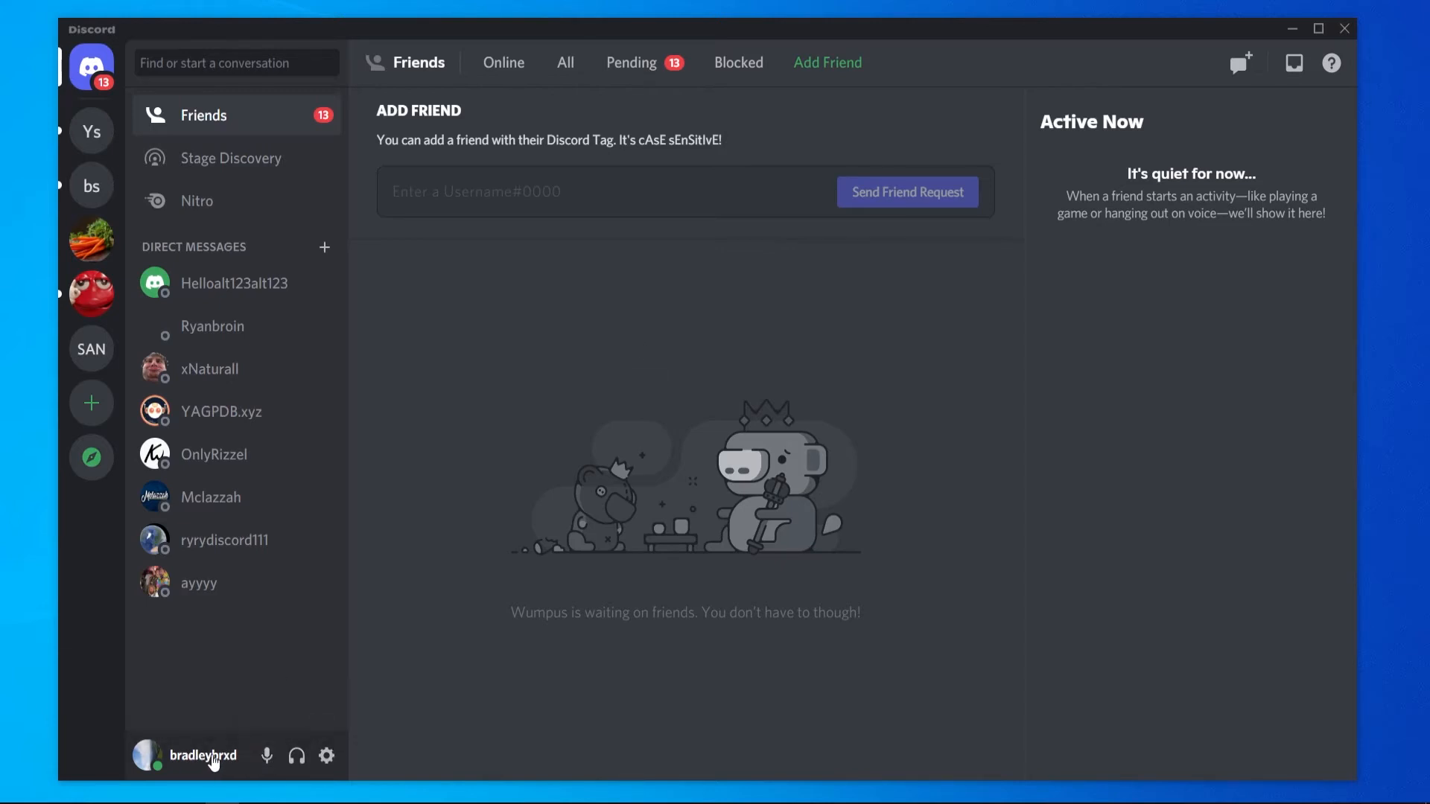
{"action": "mouse_move", "coordinate": [507, 84]}
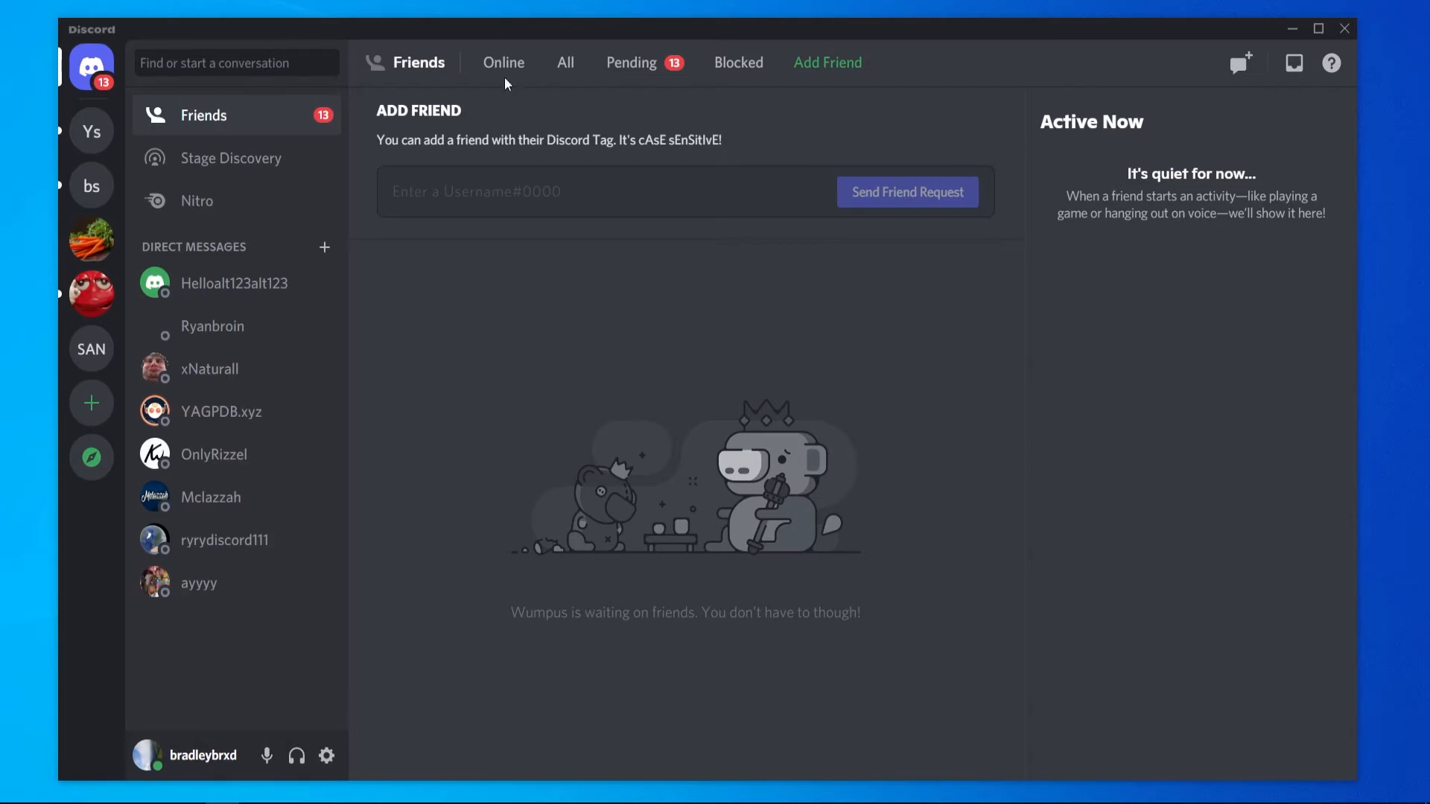
{"action": "mouse_move", "coordinate": [298, 618]}
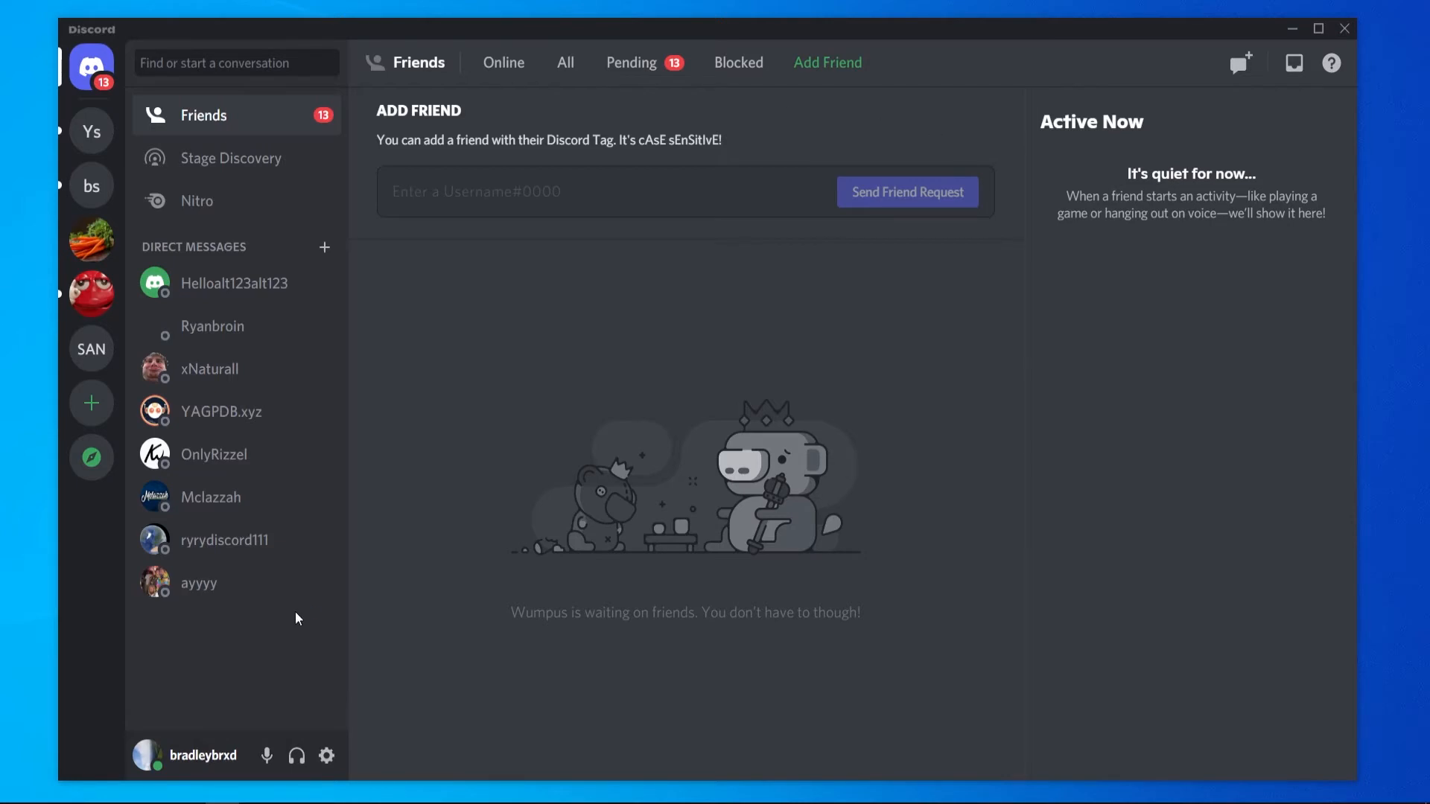
{"action": "mouse_move", "coordinate": [638, 248]}
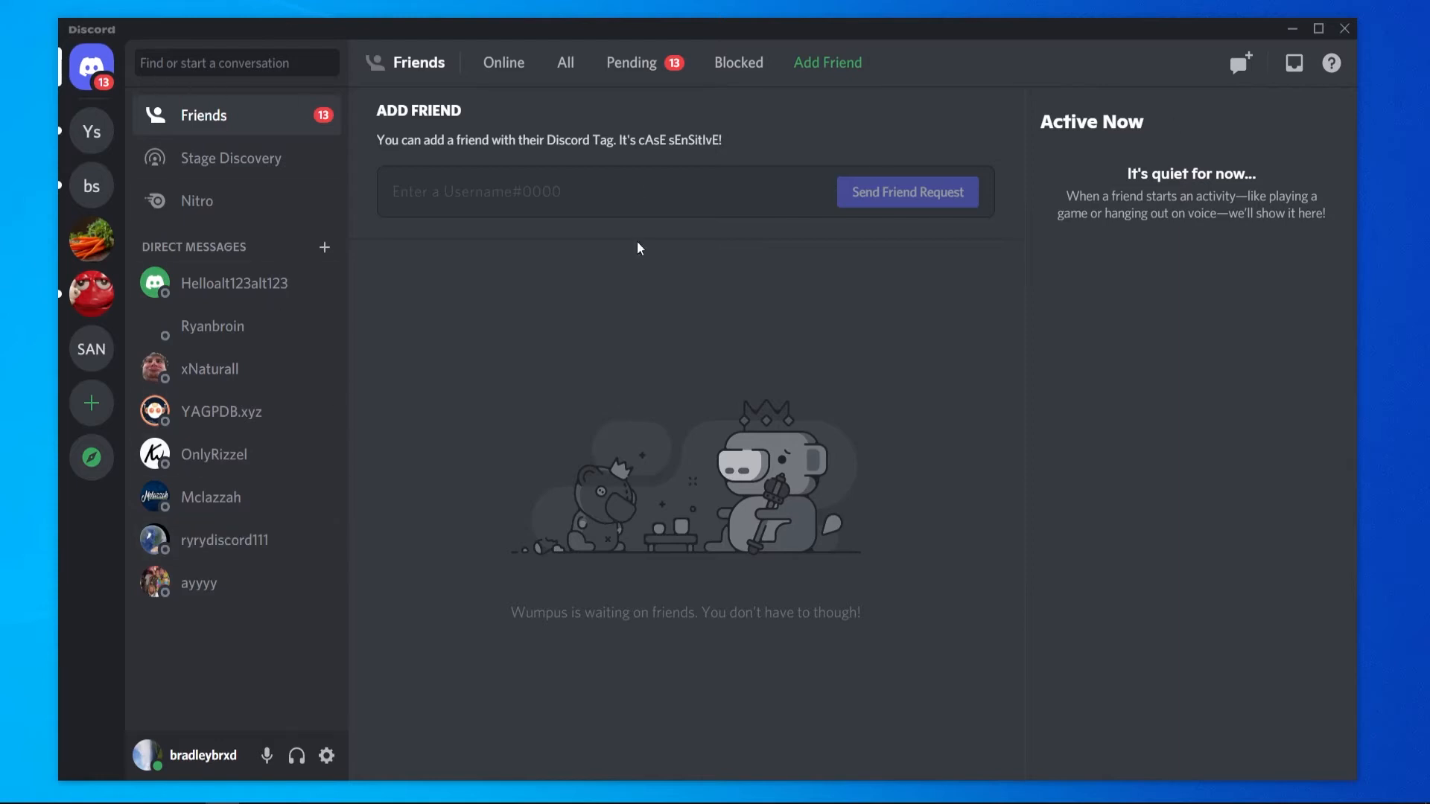
{"action": "mouse_move", "coordinate": [93, 131]}
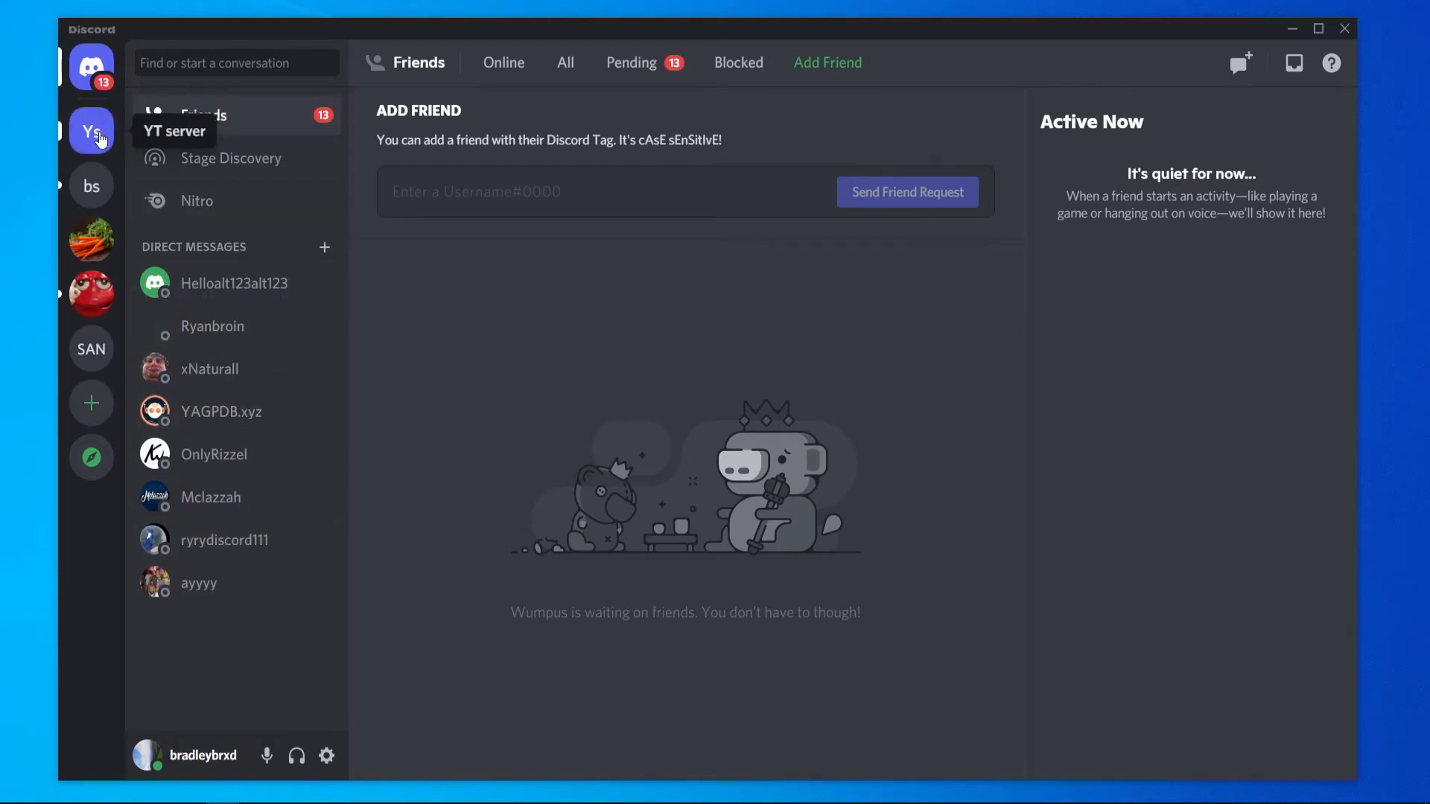
{"action": "mouse_move", "coordinate": [87, 74]}
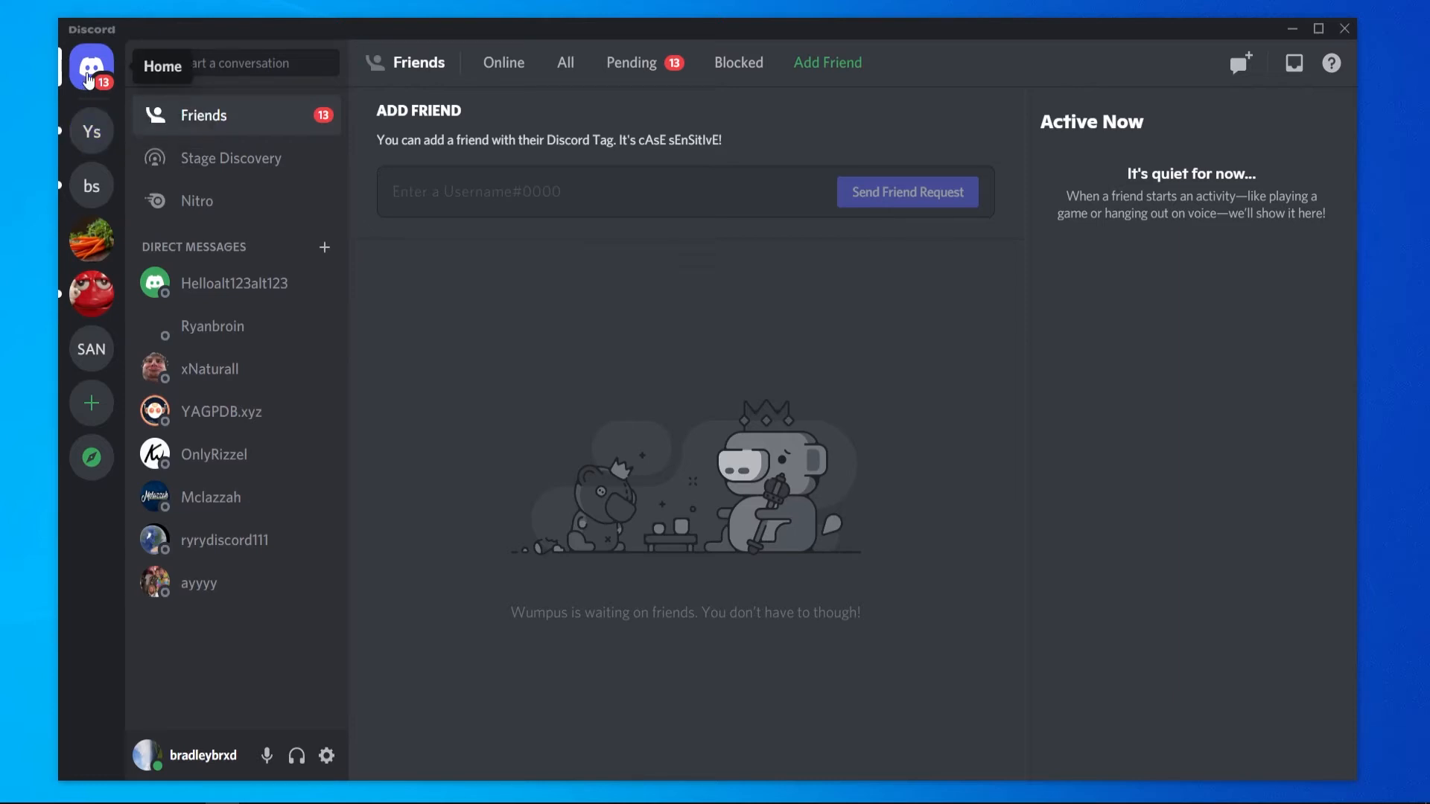
{"action": "mouse_move", "coordinate": [503, 328]}
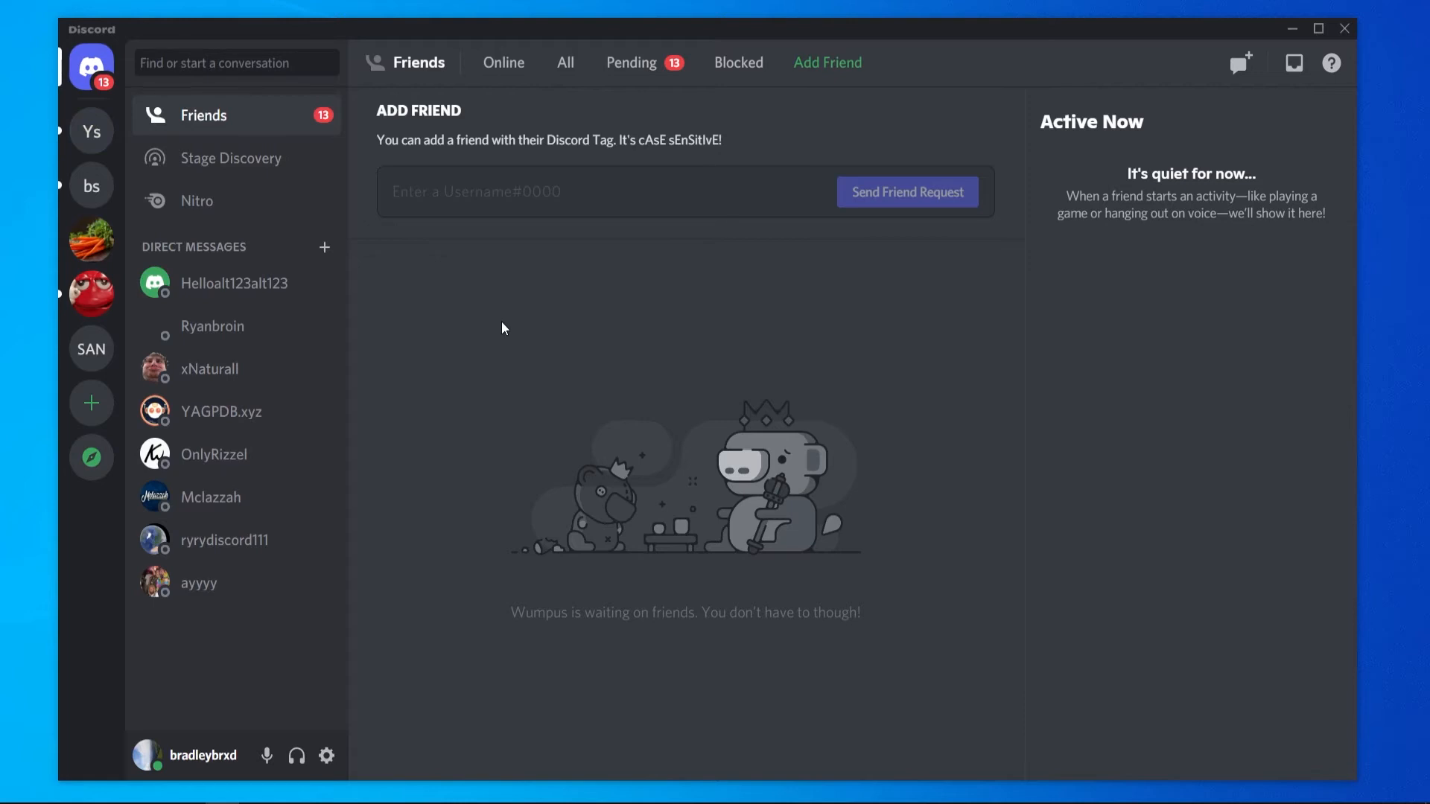
{"action": "mouse_move", "coordinate": [257, 173]}
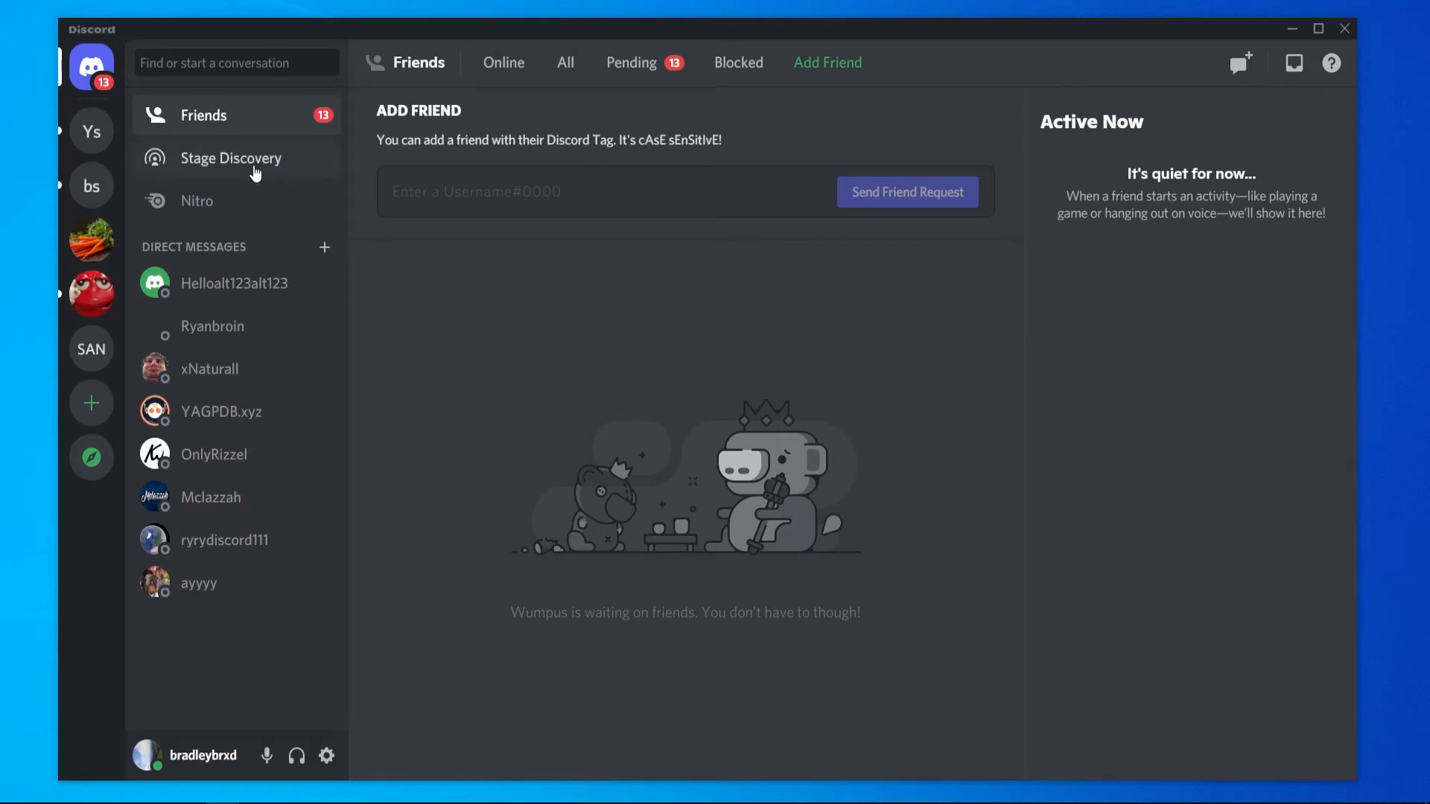
{"action": "mouse_move", "coordinate": [92, 403]}
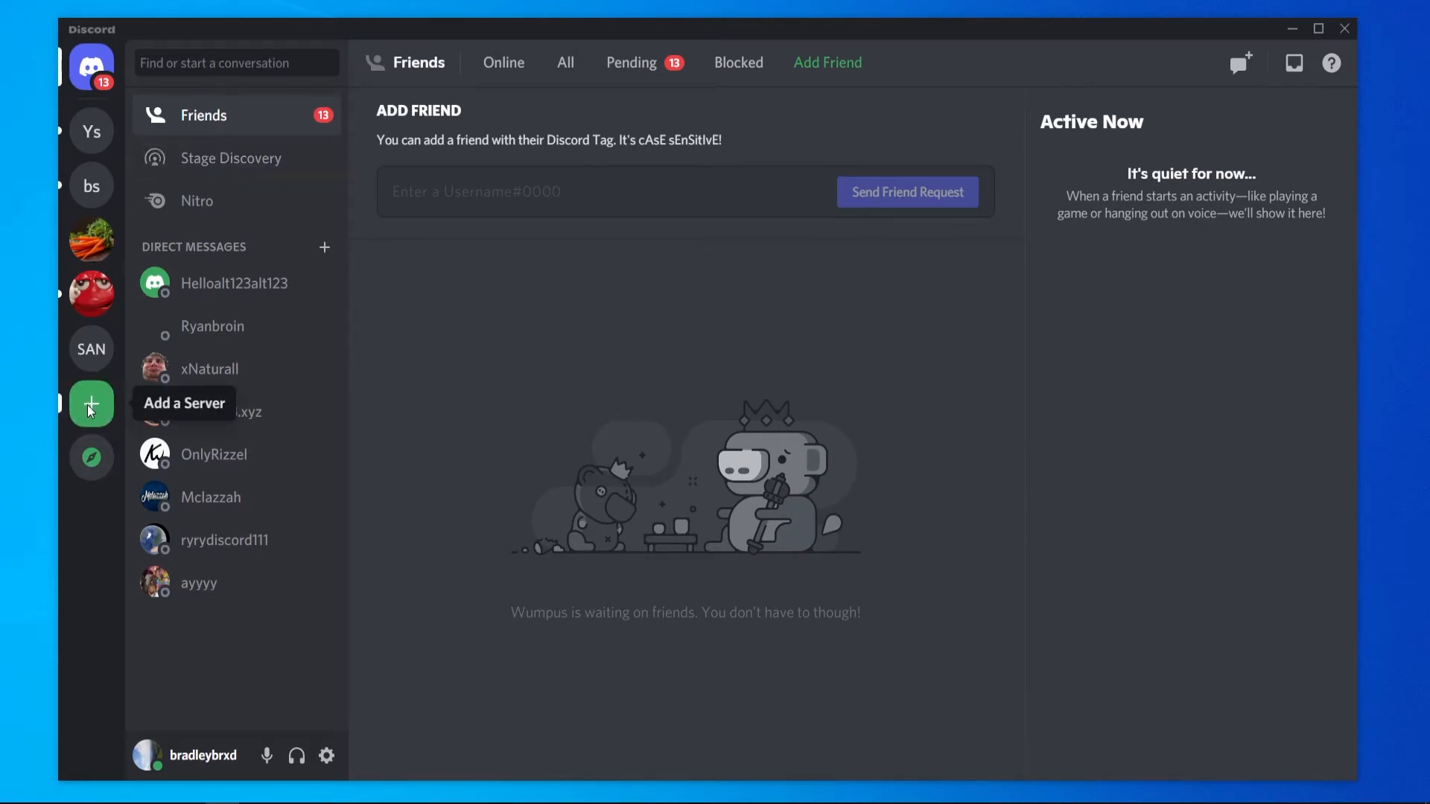
Bring up the Create a server dialog and look over its template list.
{"action": "left_click", "coordinate": [91, 404]}
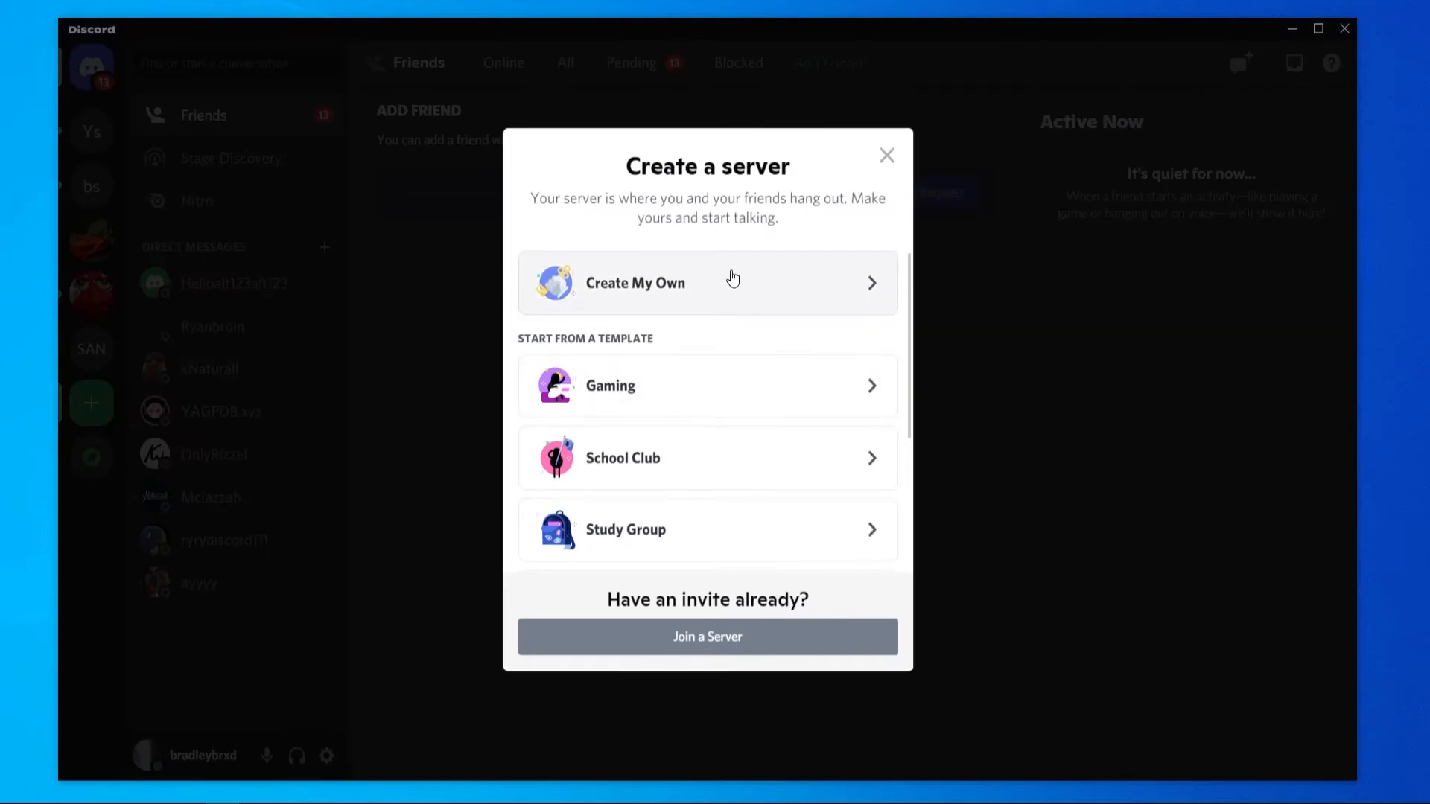
{"action": "mouse_move", "coordinate": [616, 390]}
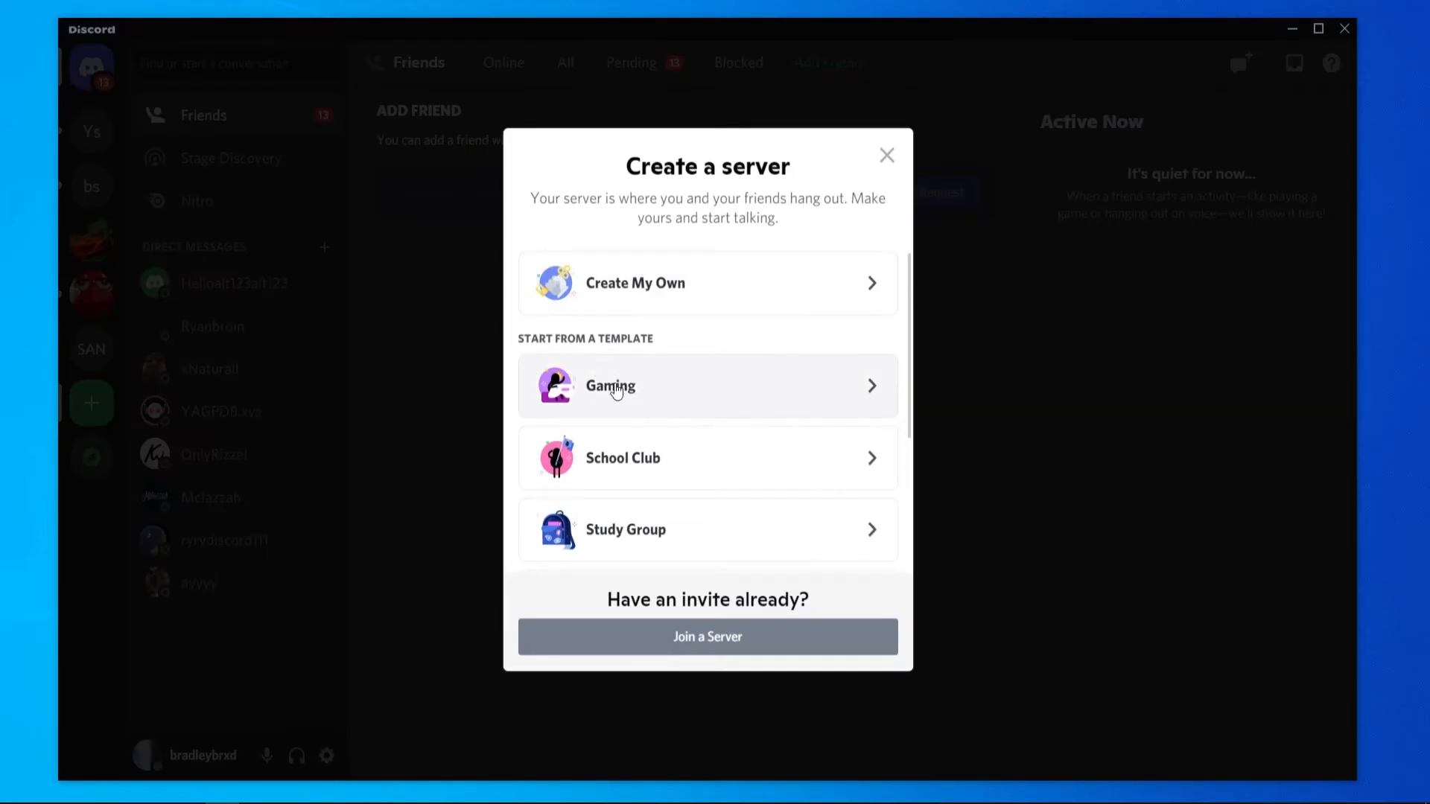
{"action": "scroll", "scroll_direction": "down", "scroll_amount": 3}
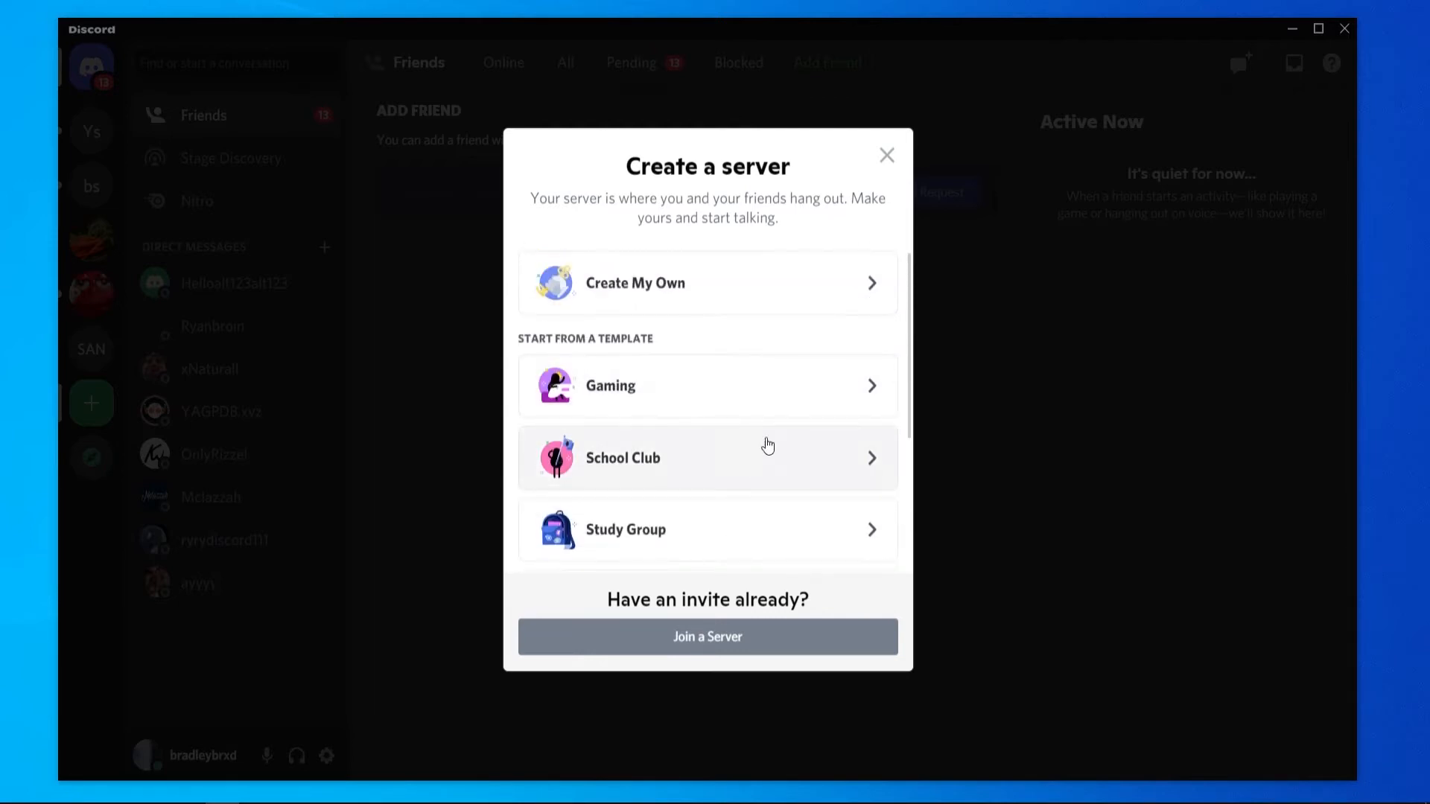
{"action": "mouse_move", "coordinate": [667, 415]}
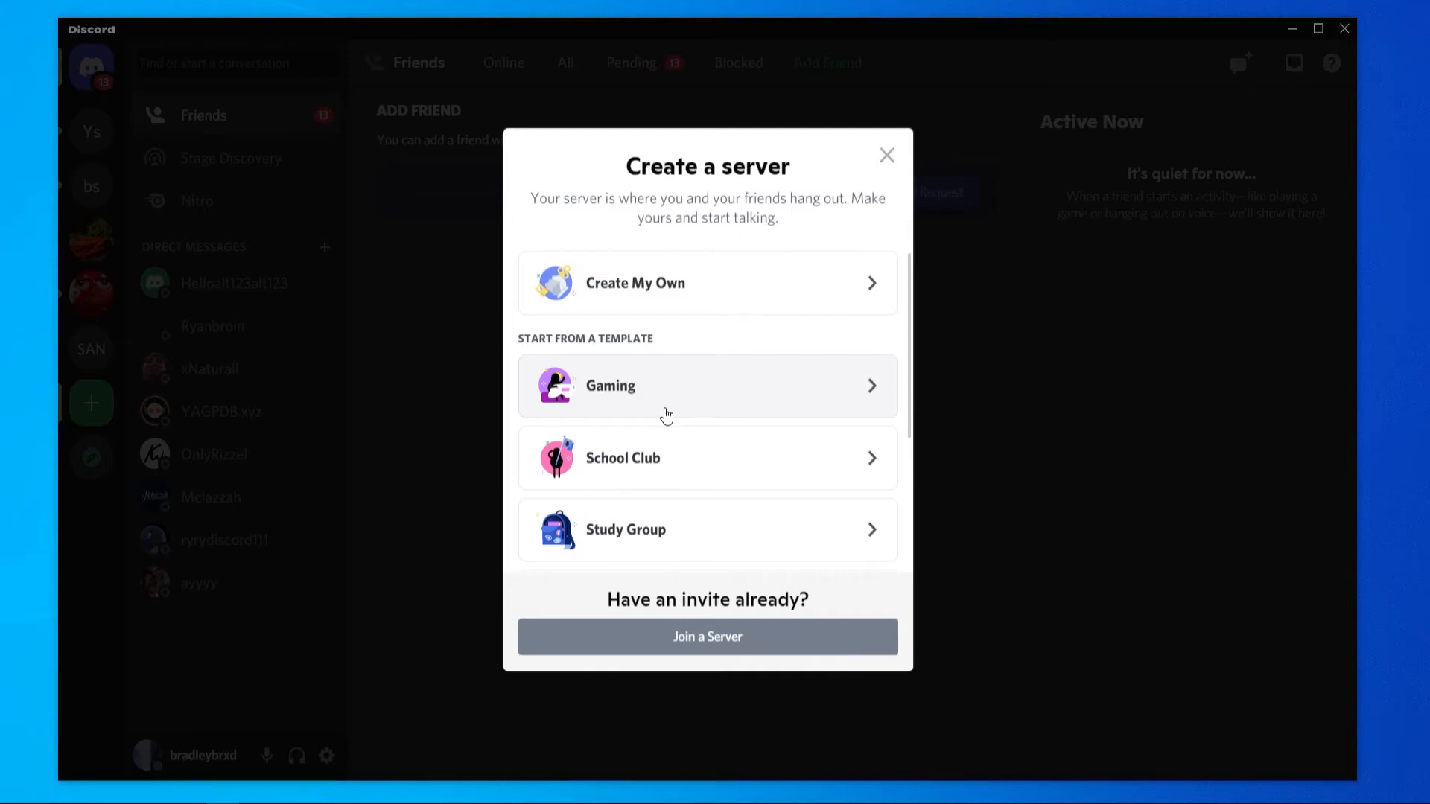
{"action": "mouse_move", "coordinate": [682, 362]}
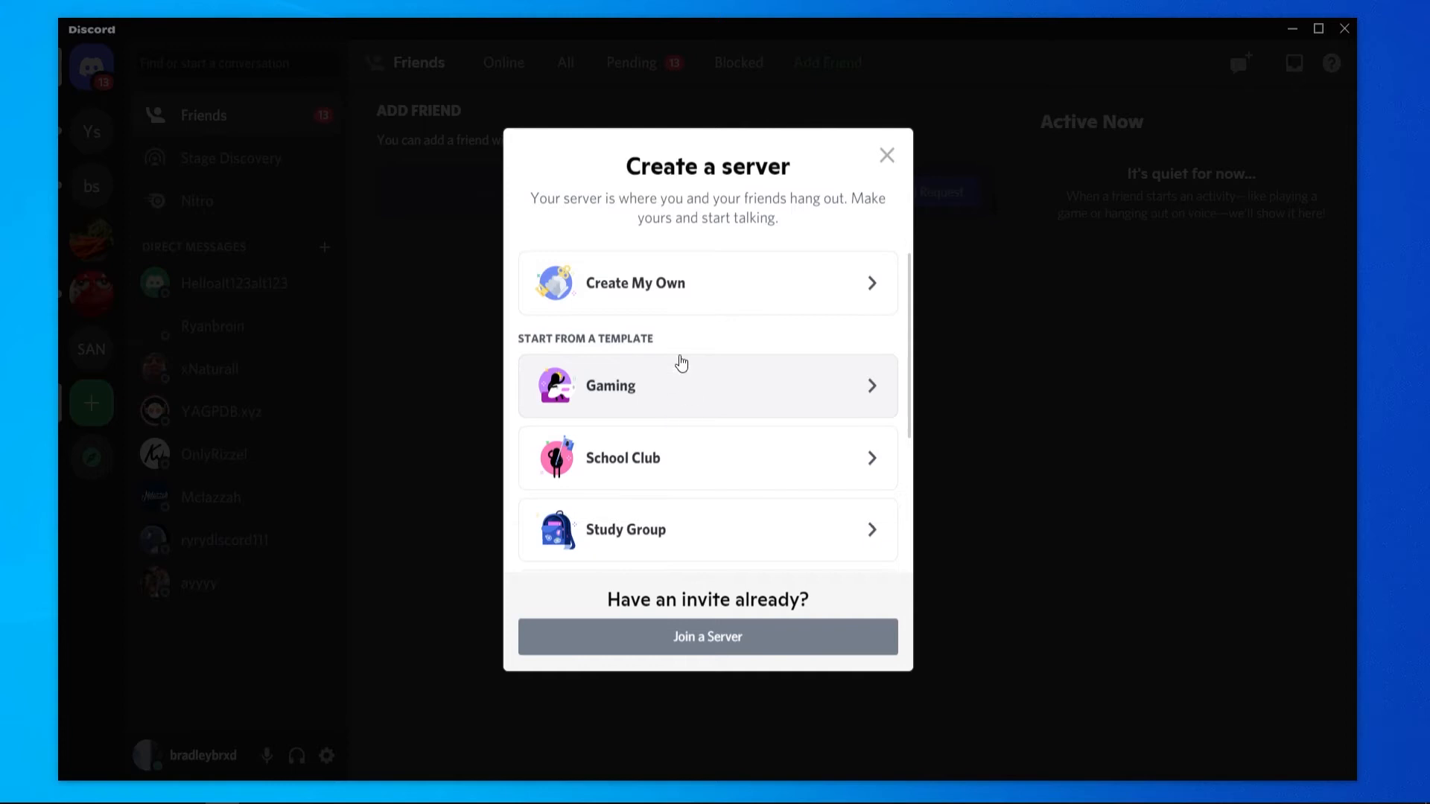
Create a server from scratch via Create My Own, named Video.
{"action": "left_click", "coordinate": [635, 283]}
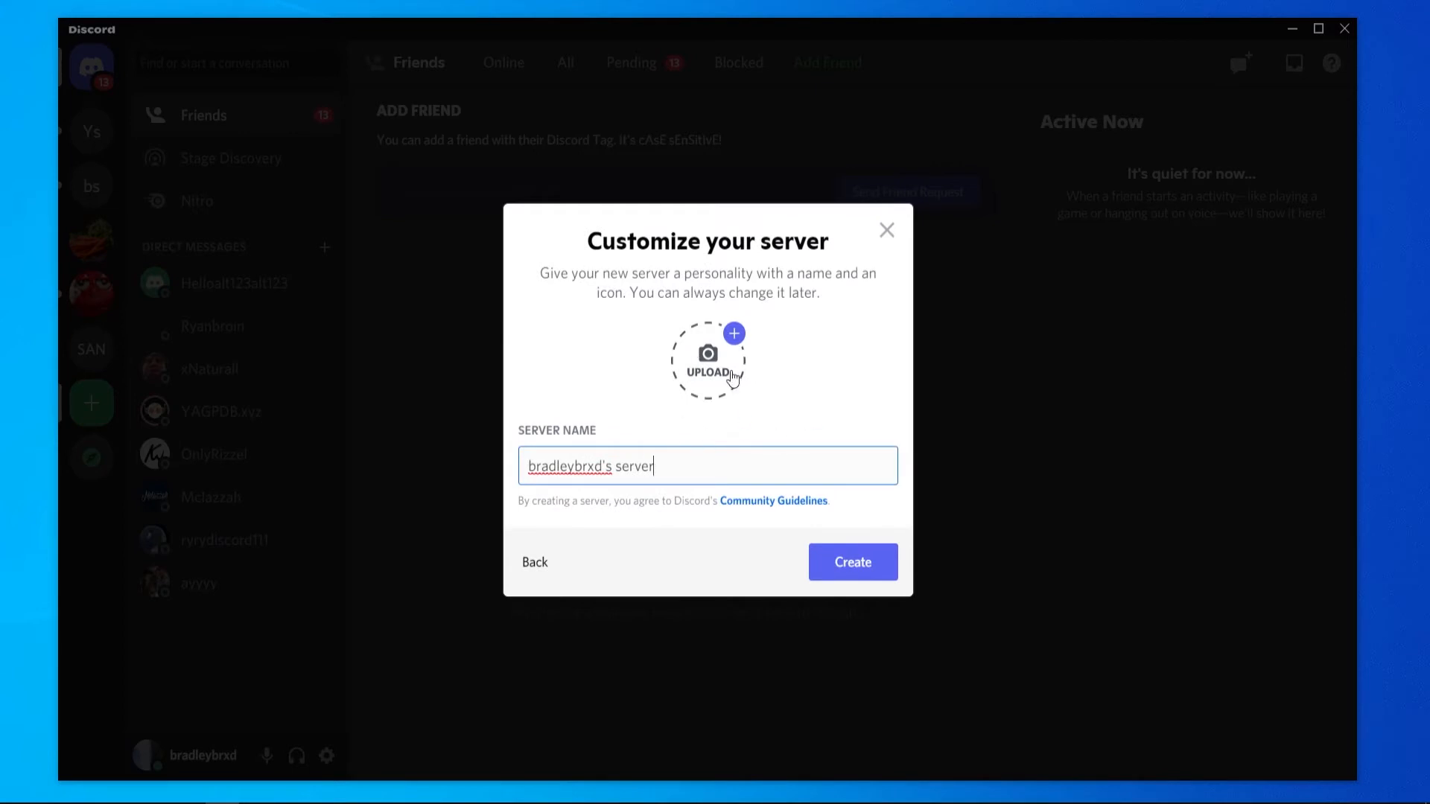
{"action": "triple_click", "coordinate": [590, 466]}
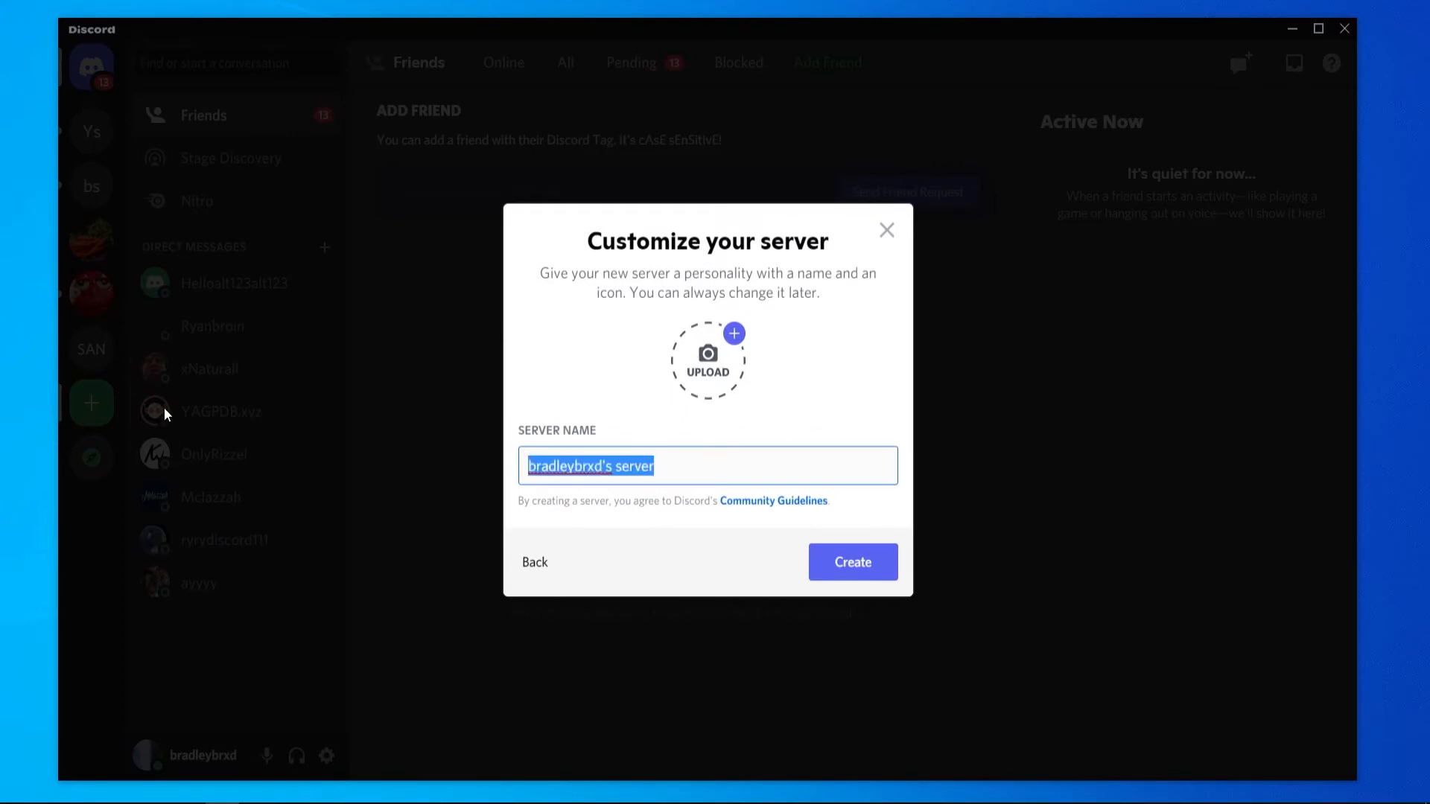
{"action": "type", "text": "Vid"}
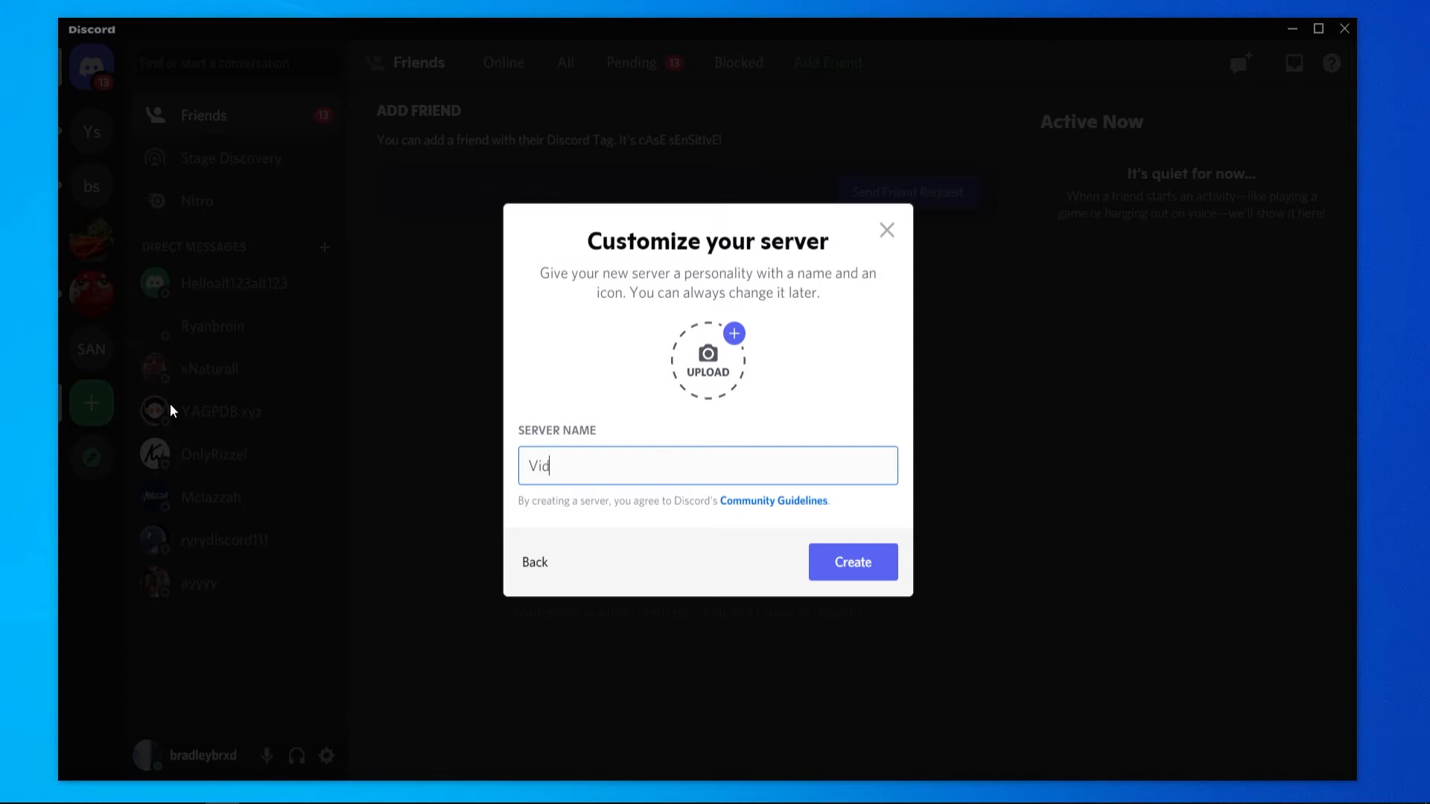
{"action": "type", "text": "eo"}
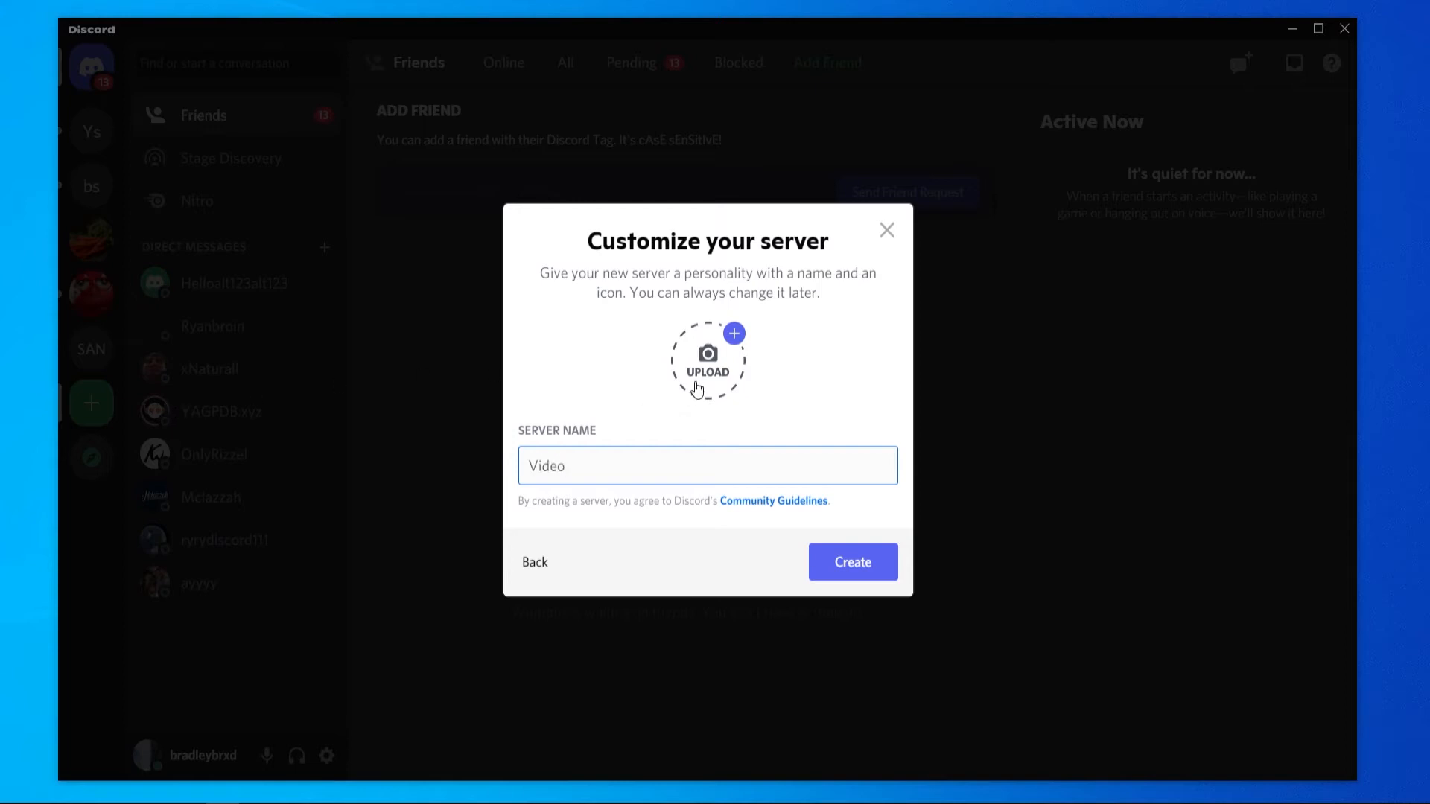
{"action": "mouse_move", "coordinate": [701, 388]}
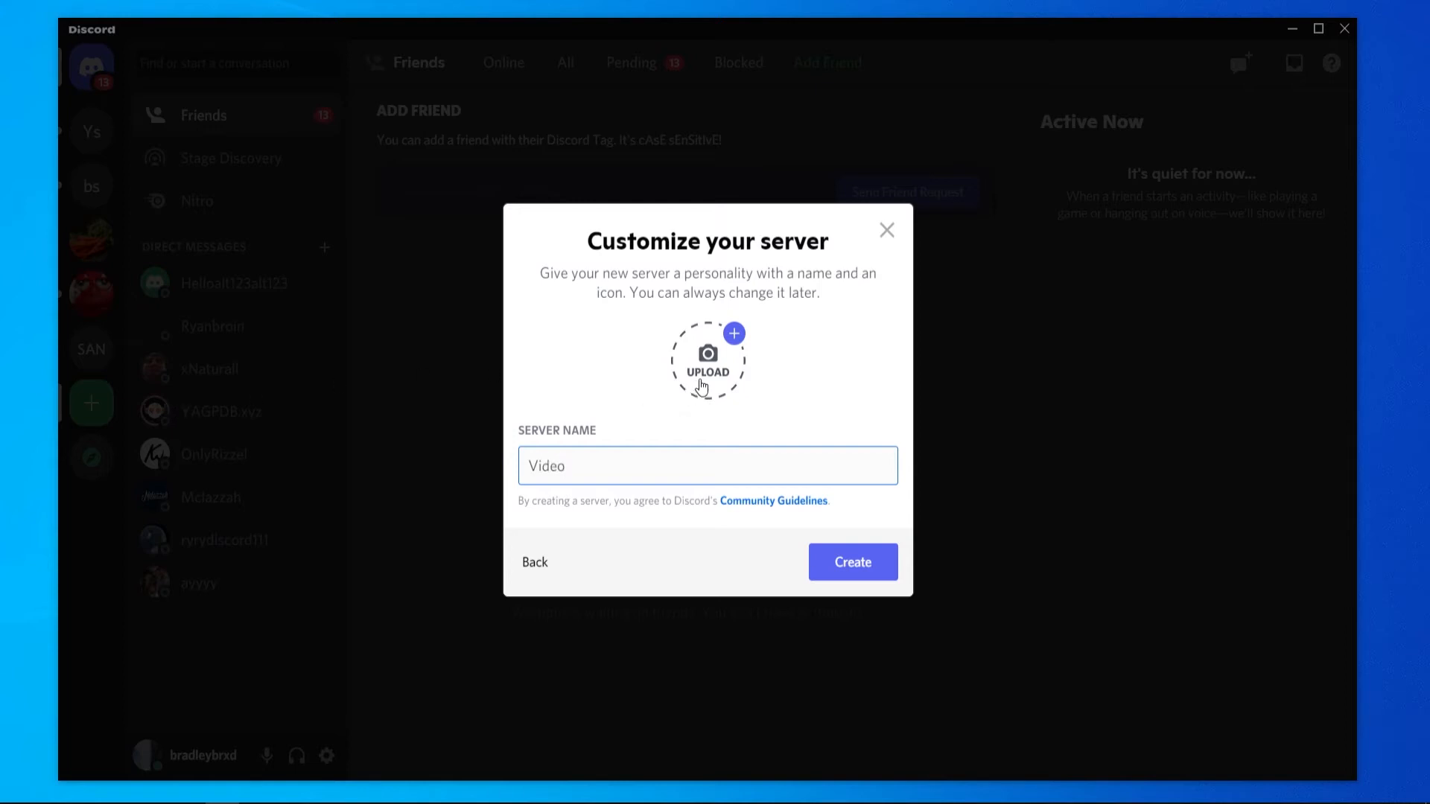
{"action": "mouse_move", "coordinate": [717, 322]}
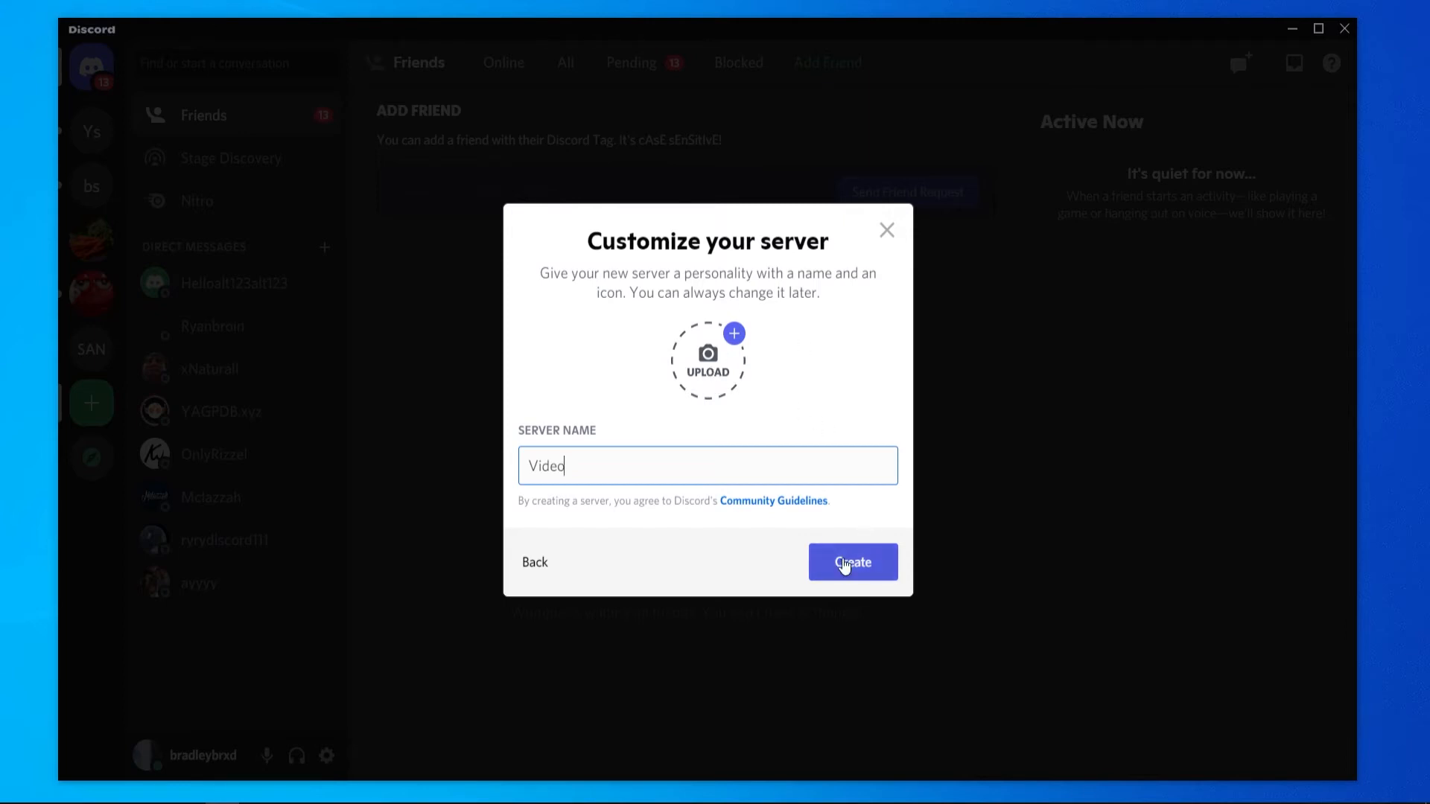
{"action": "left_click", "coordinate": [852, 563]}
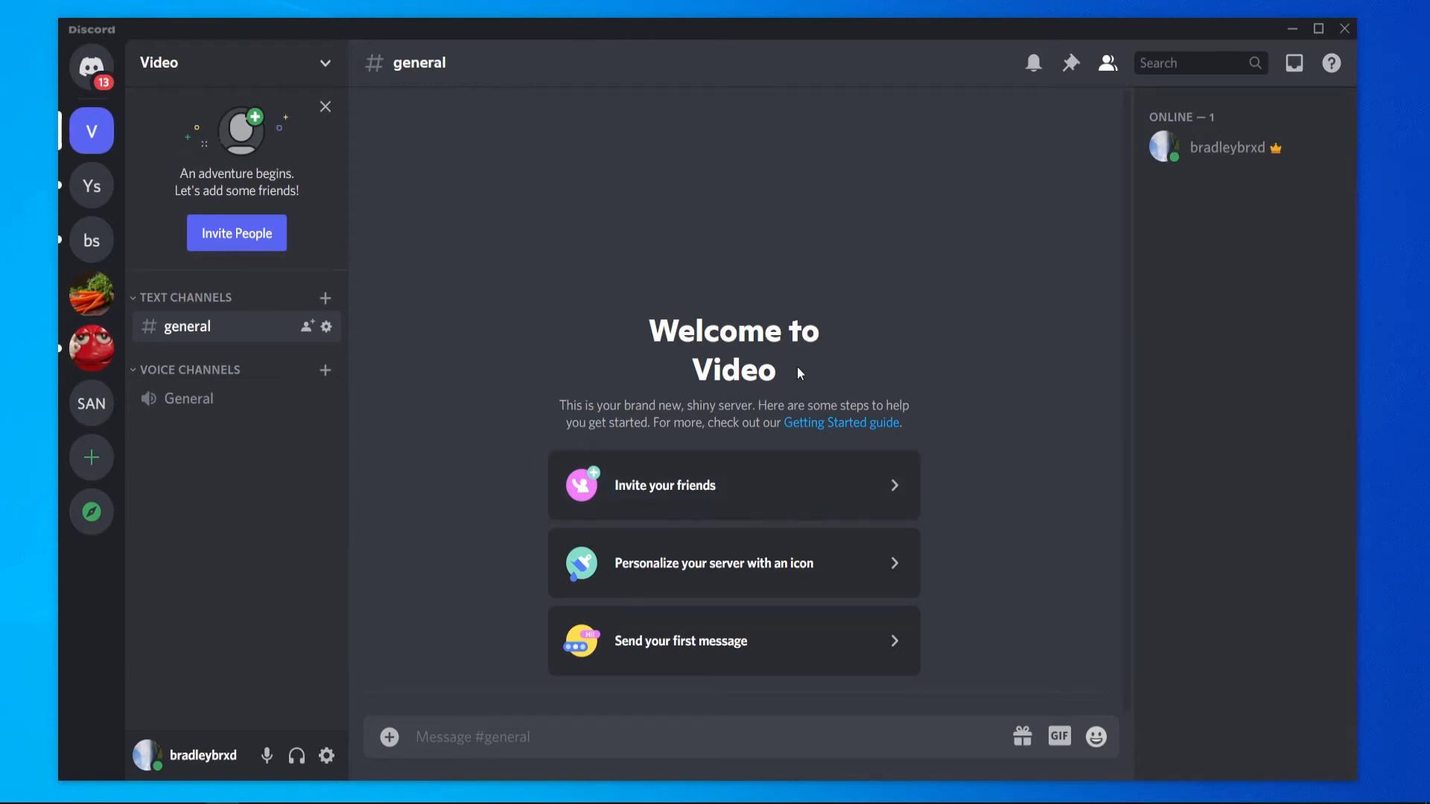
{"action": "mouse_move", "coordinate": [91, 132]}
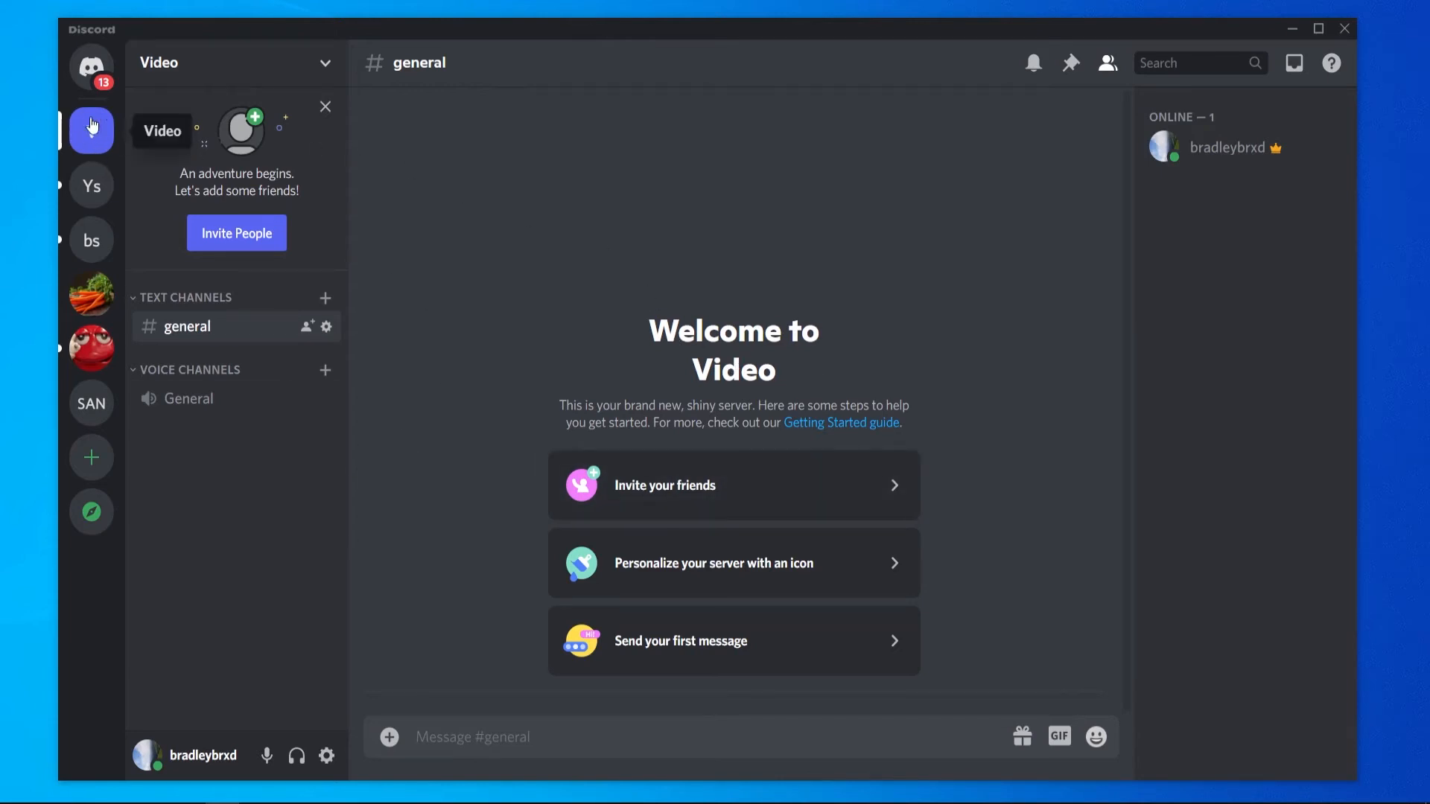
Go to the Discord home icon from the new Video server.
{"action": "left_click", "coordinate": [91, 67]}
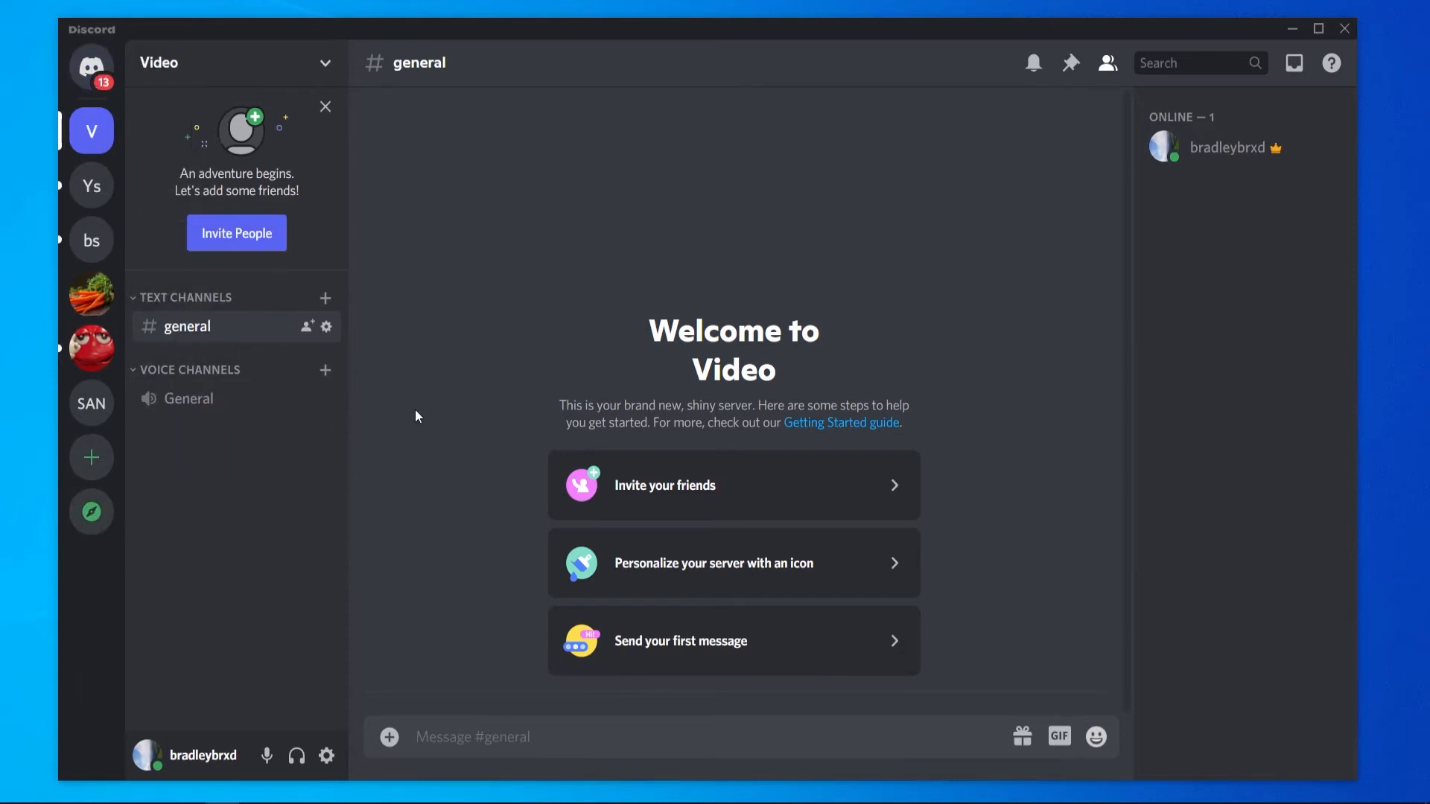
{"action": "mouse_move", "coordinate": [195, 293]}
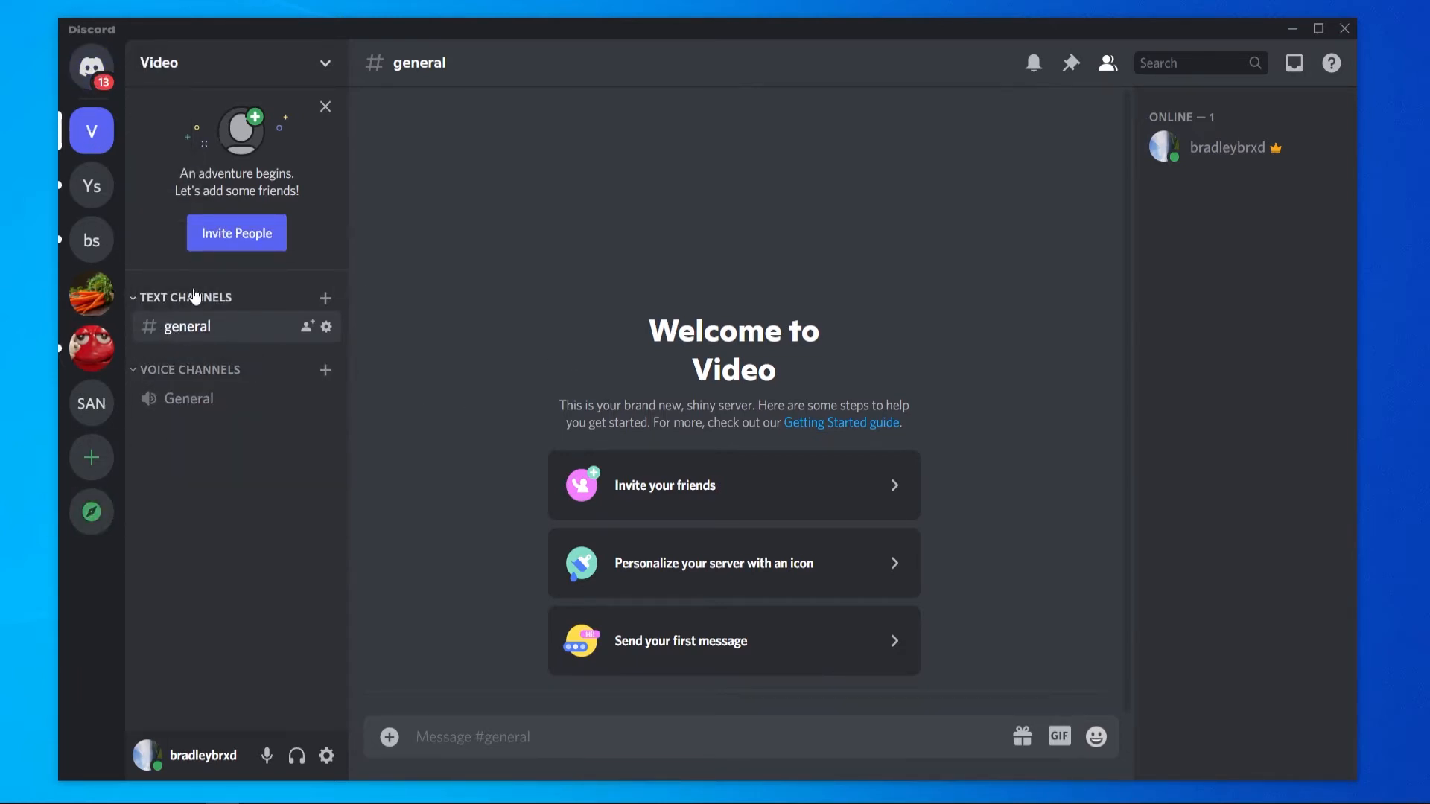
{"action": "mouse_move", "coordinate": [237, 384]}
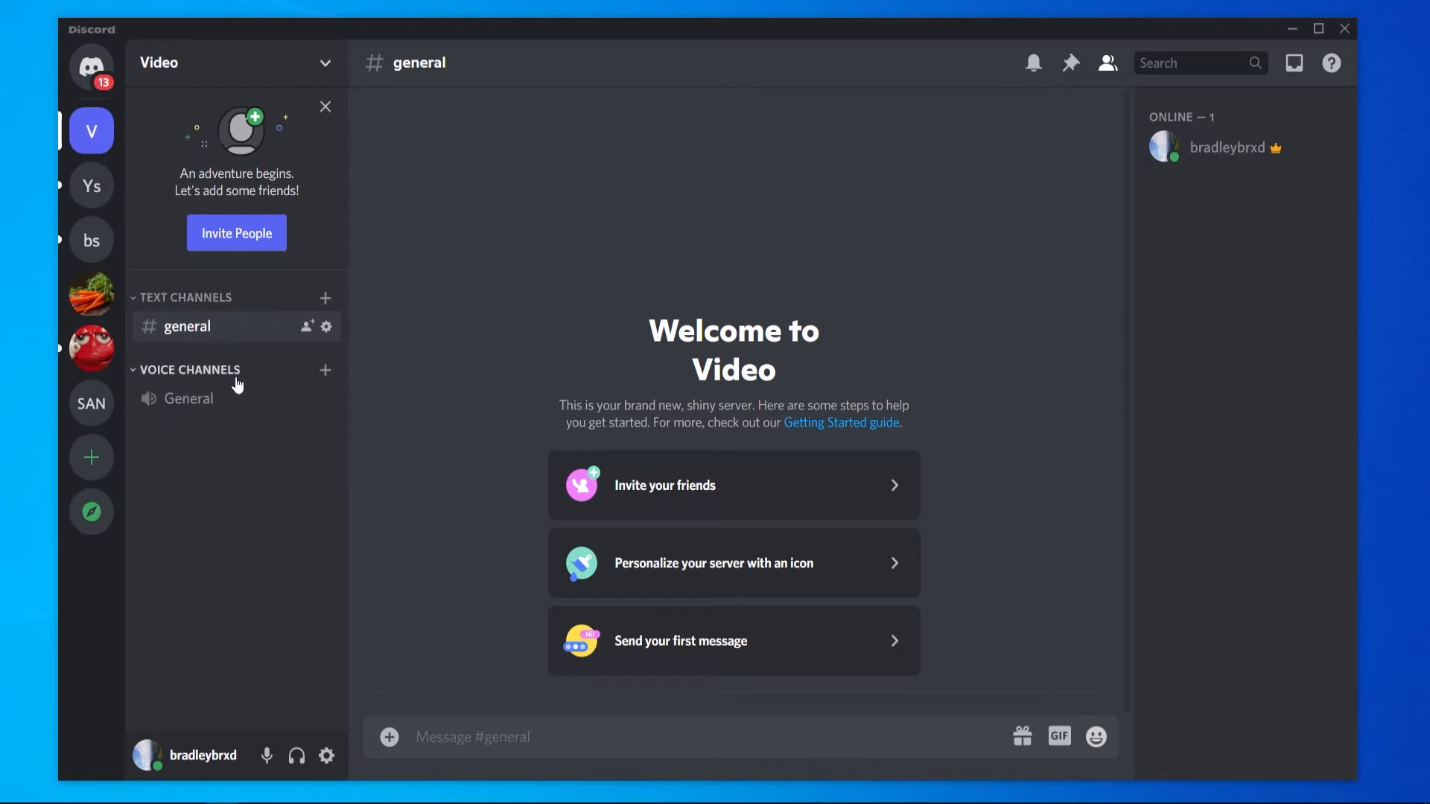
{"action": "mouse_move", "coordinate": [214, 333]}
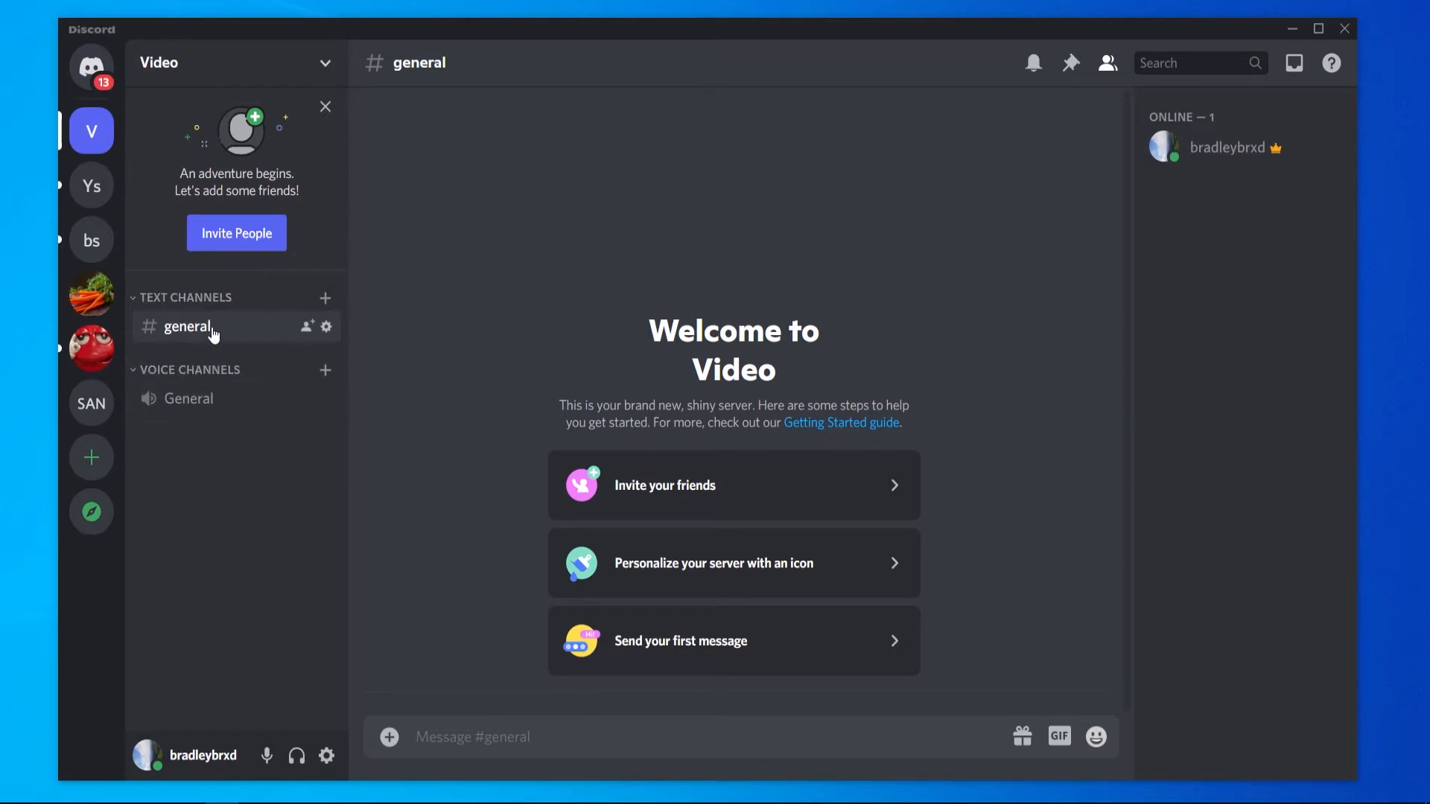
{"action": "mouse_move", "coordinate": [218, 337]}
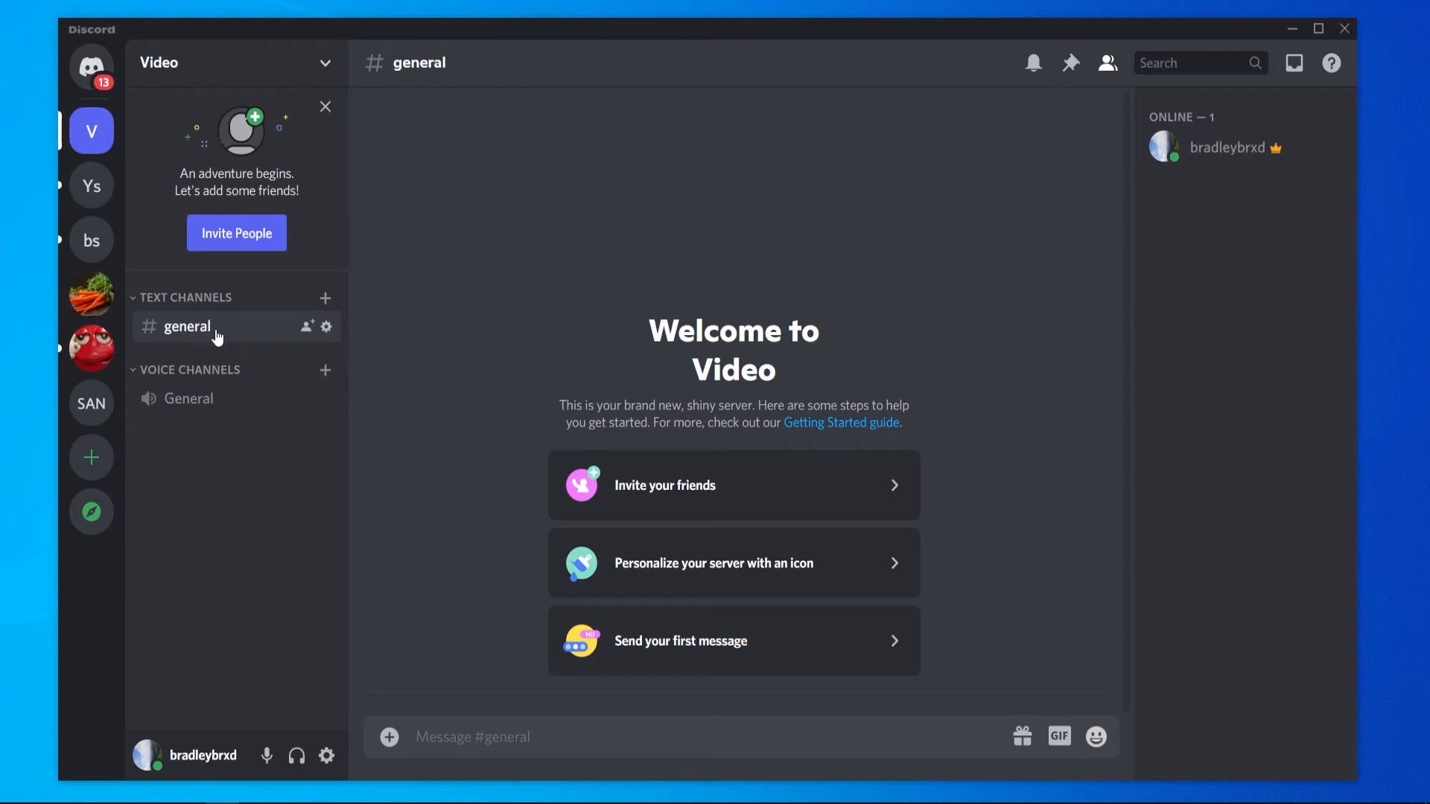
{"action": "mouse_move", "coordinate": [193, 379]}
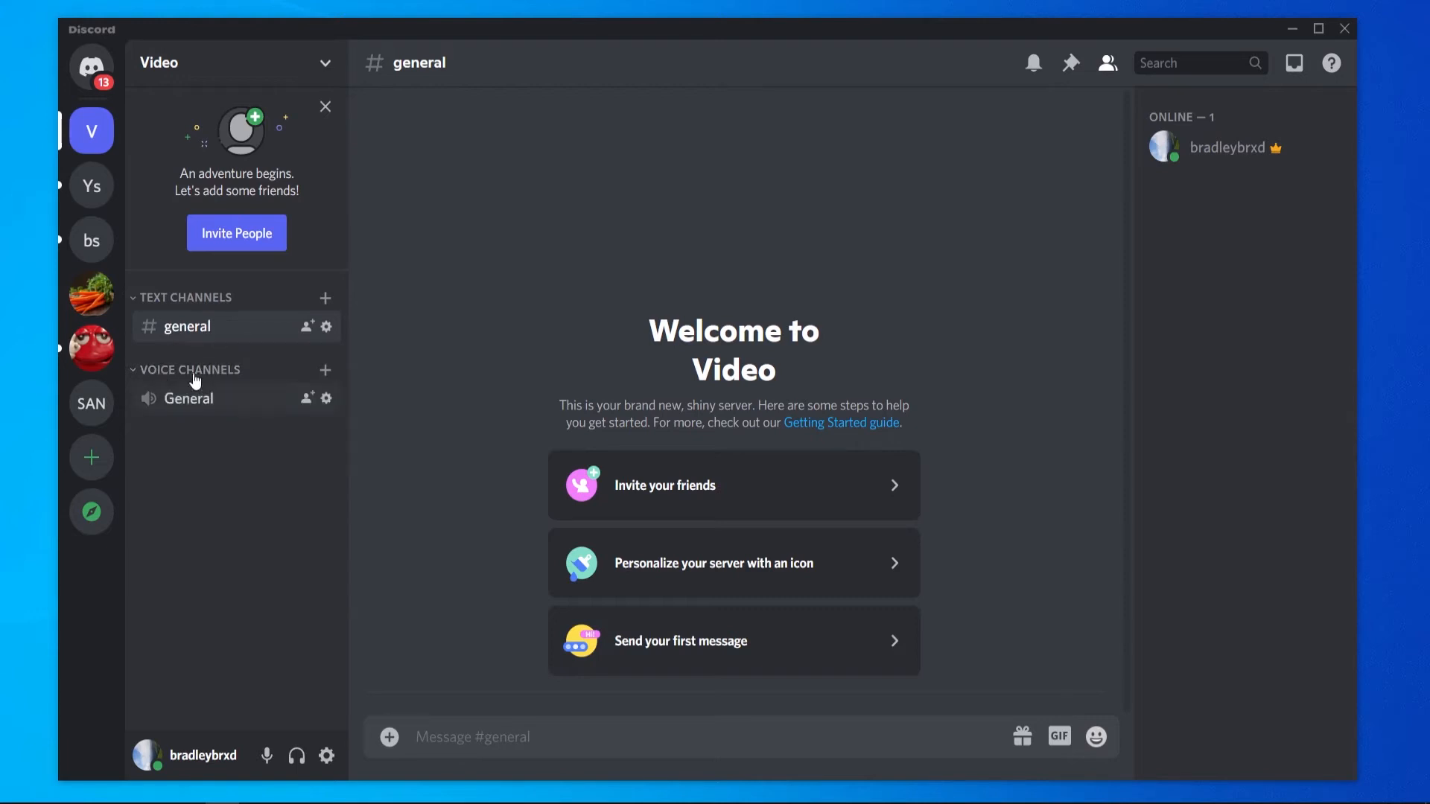
{"action": "mouse_move", "coordinate": [292, 429]}
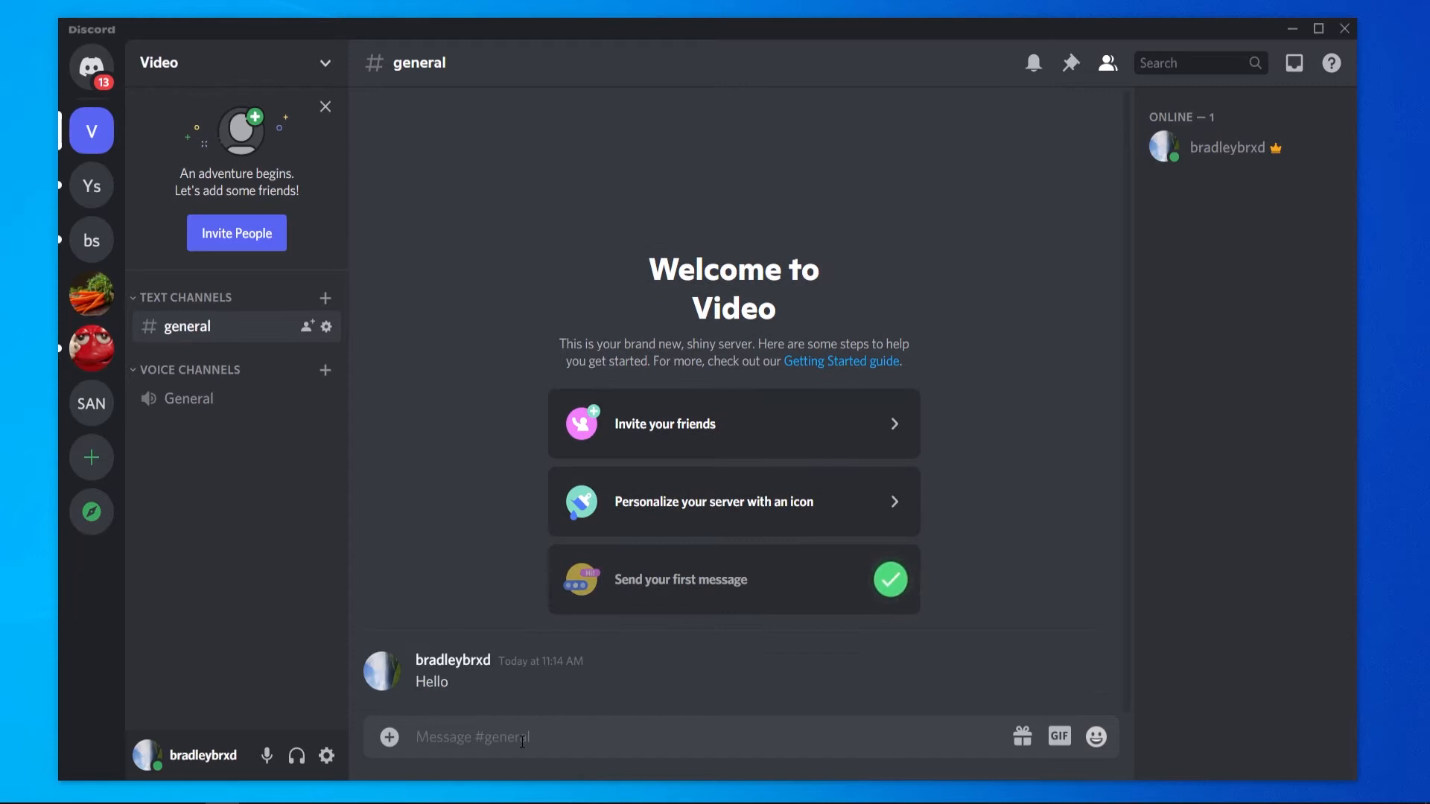
{"action": "mouse_move", "coordinate": [653, 690]}
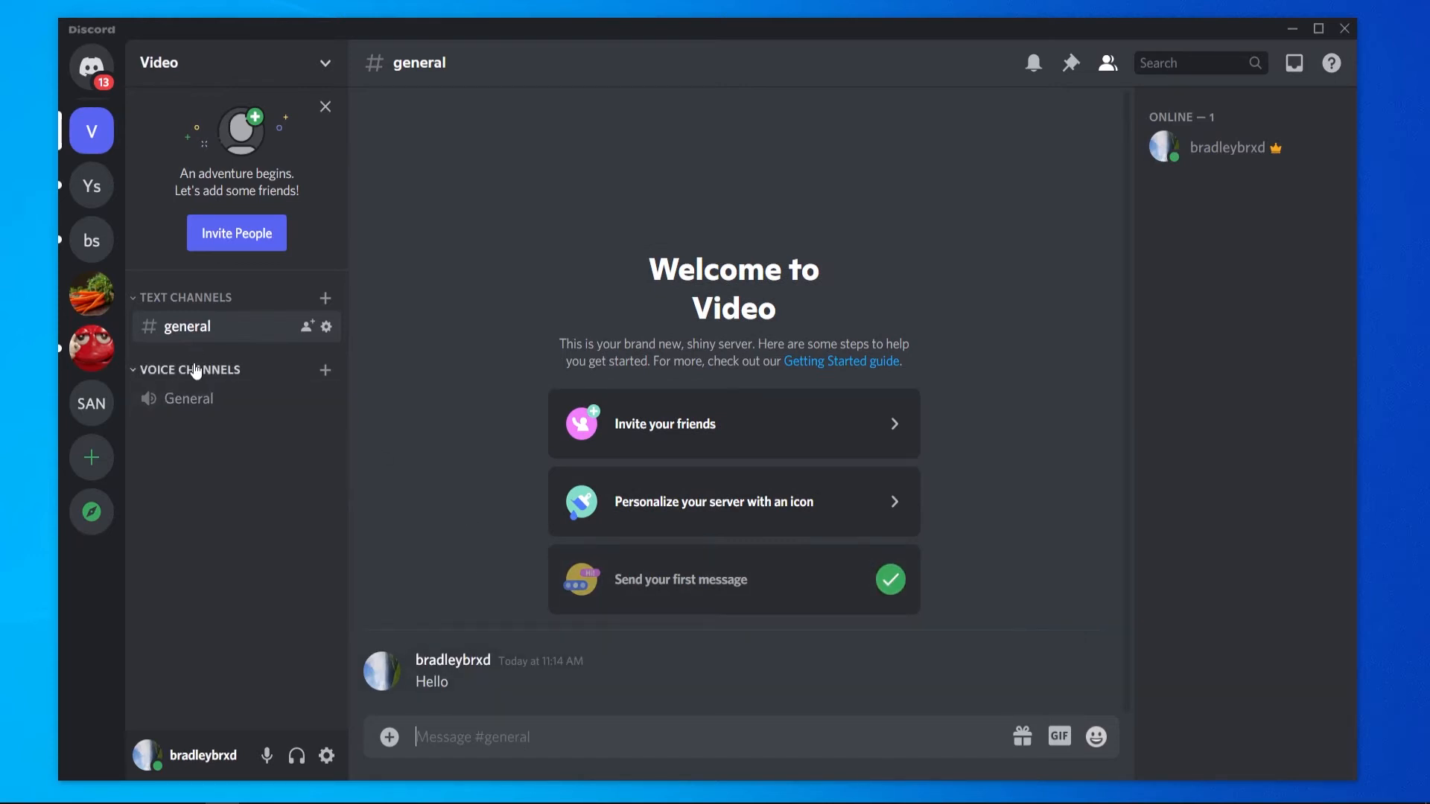
{"action": "mouse_move", "coordinate": [196, 402]}
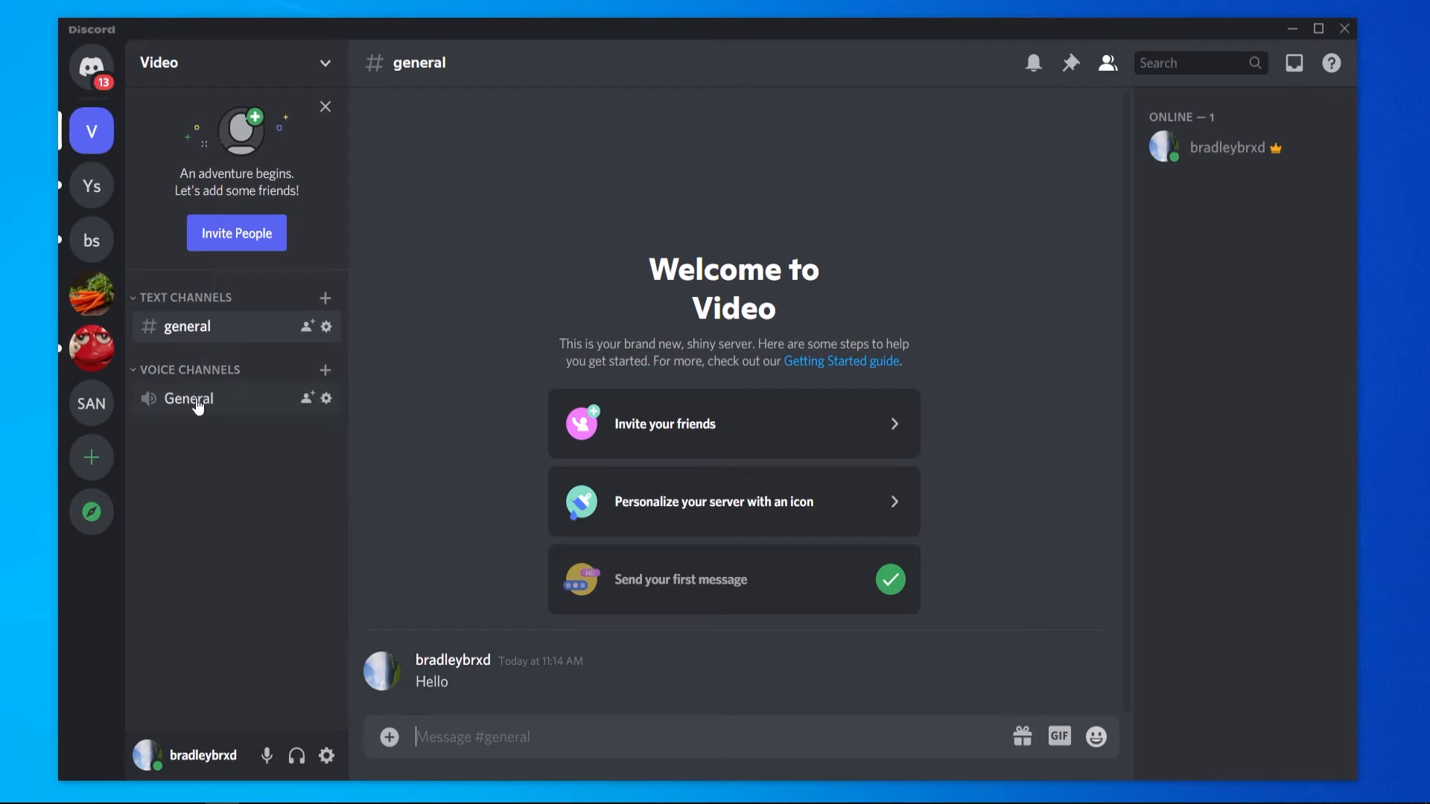
Join the Video server's General voice channel, then disconnect from it.
{"action": "left_click", "coordinate": [187, 400]}
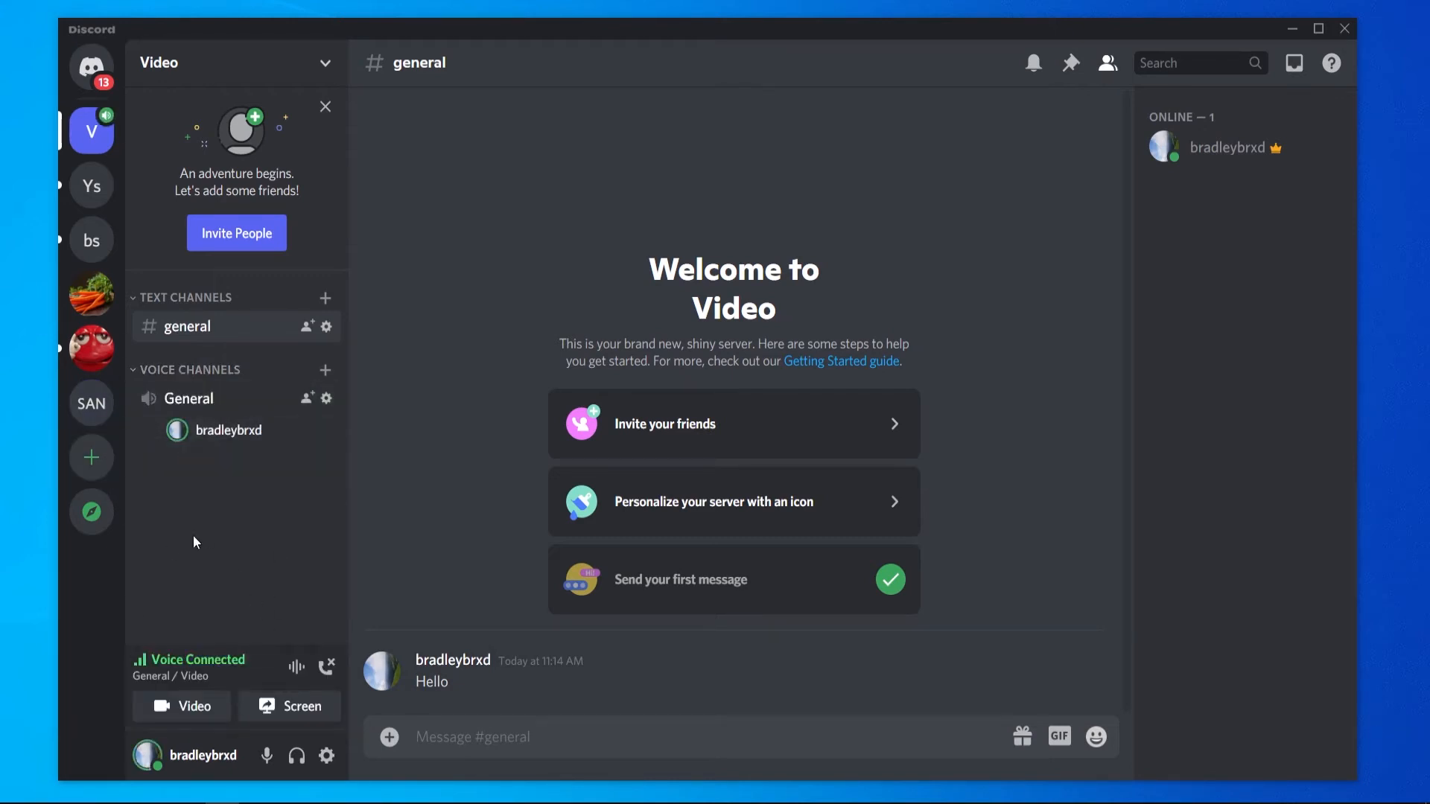
{"action": "mouse_move", "coordinate": [214, 435]}
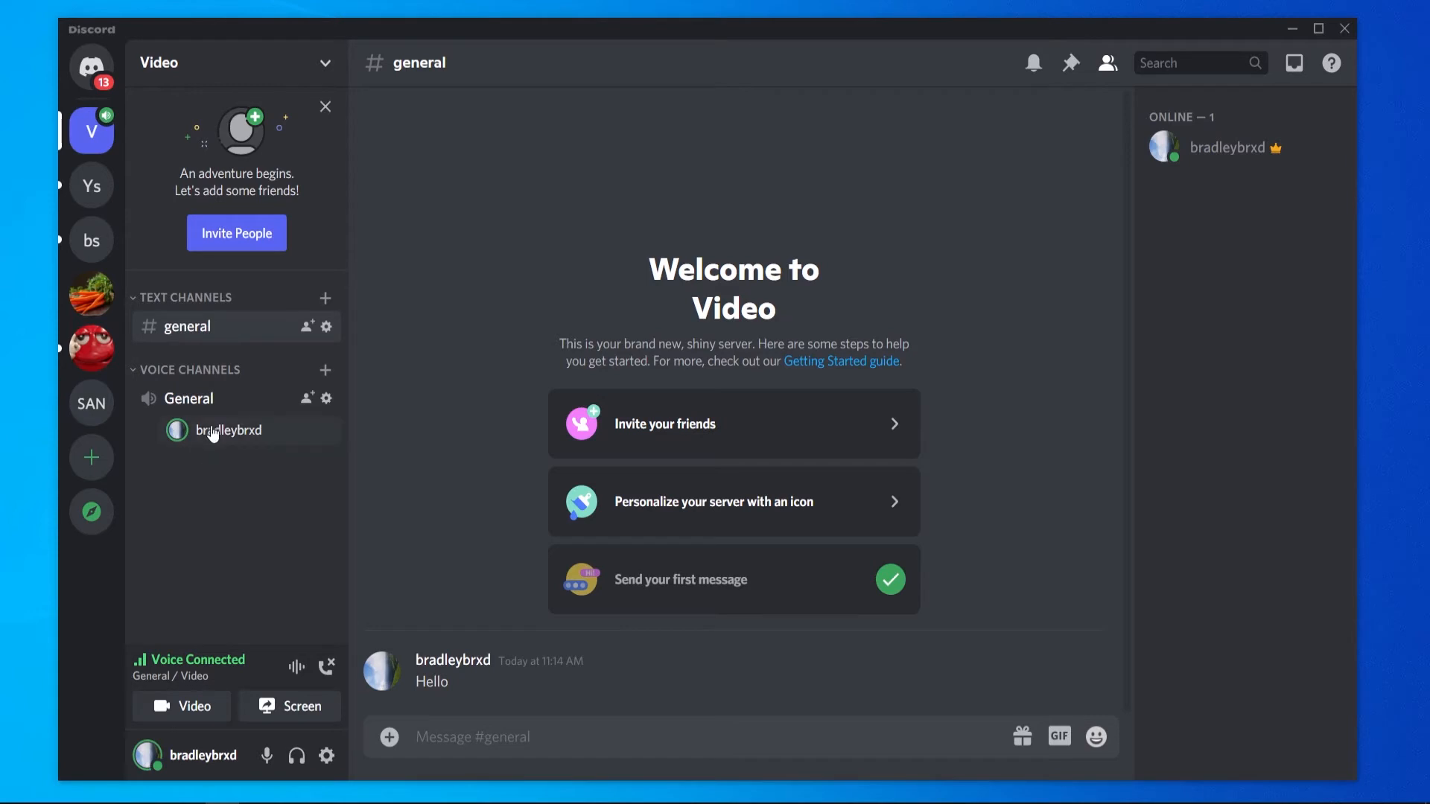
{"action": "mouse_move", "coordinate": [340, 700]}
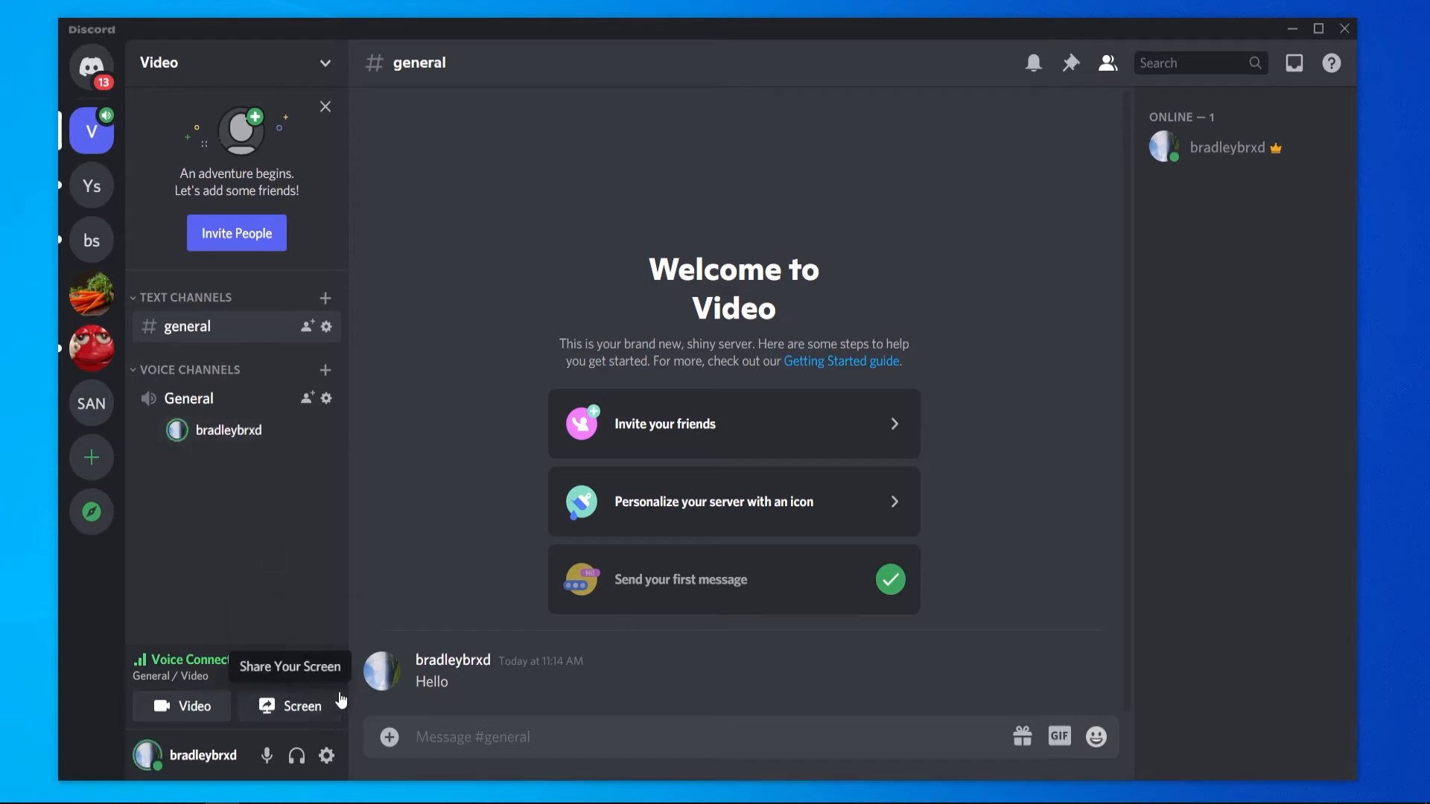
{"action": "mouse_move", "coordinate": [328, 680]}
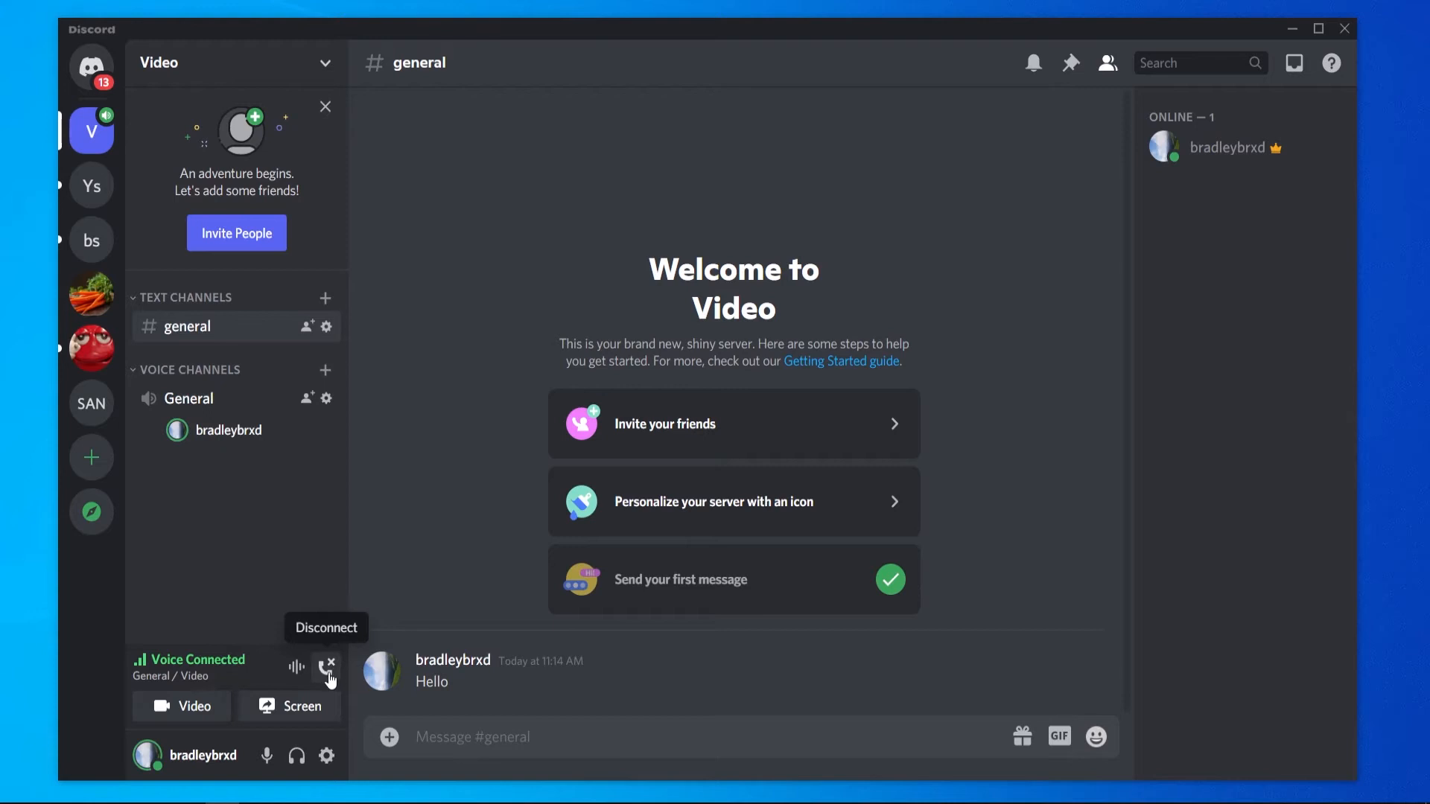
{"action": "left_click", "coordinate": [328, 667]}
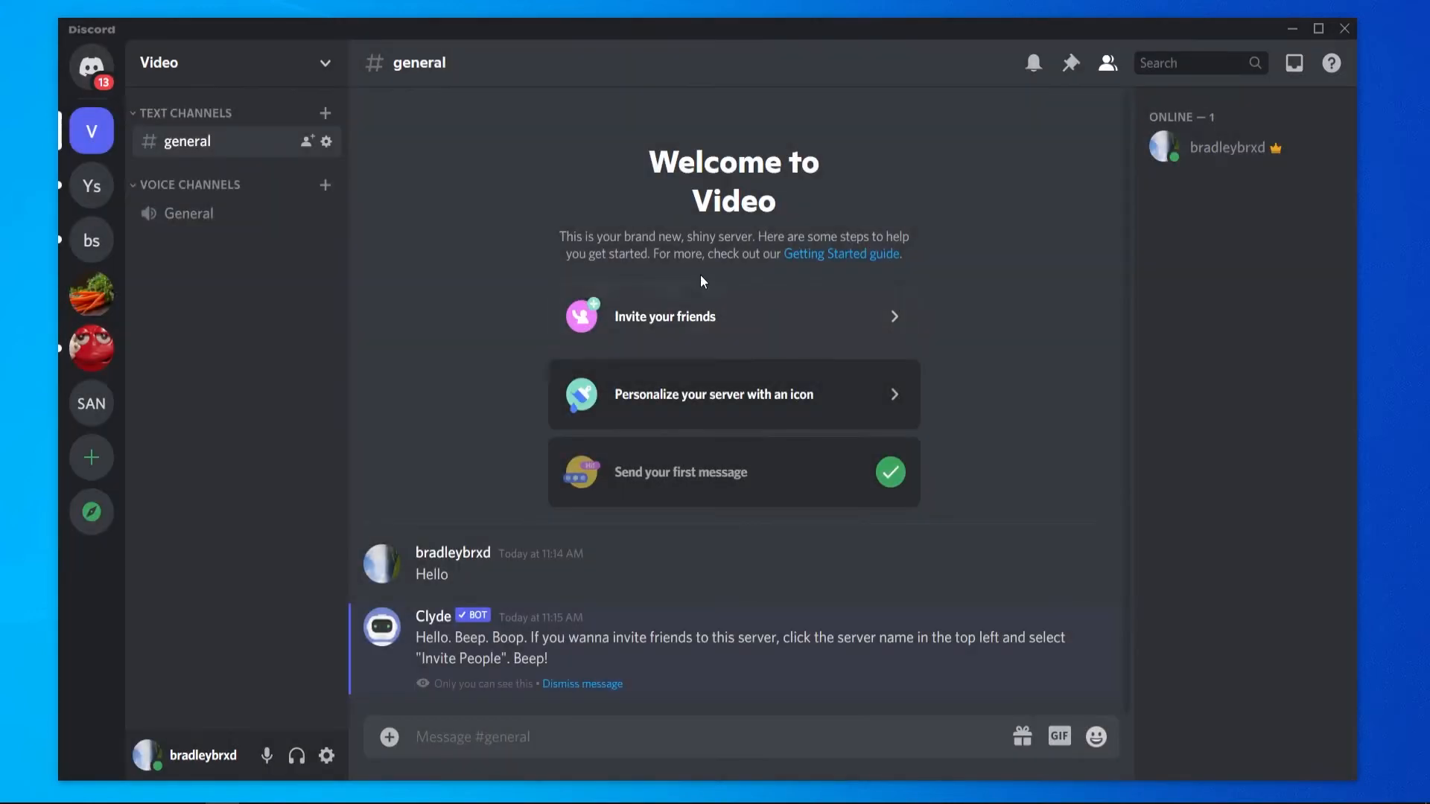
{"action": "mouse_move", "coordinate": [784, 411]}
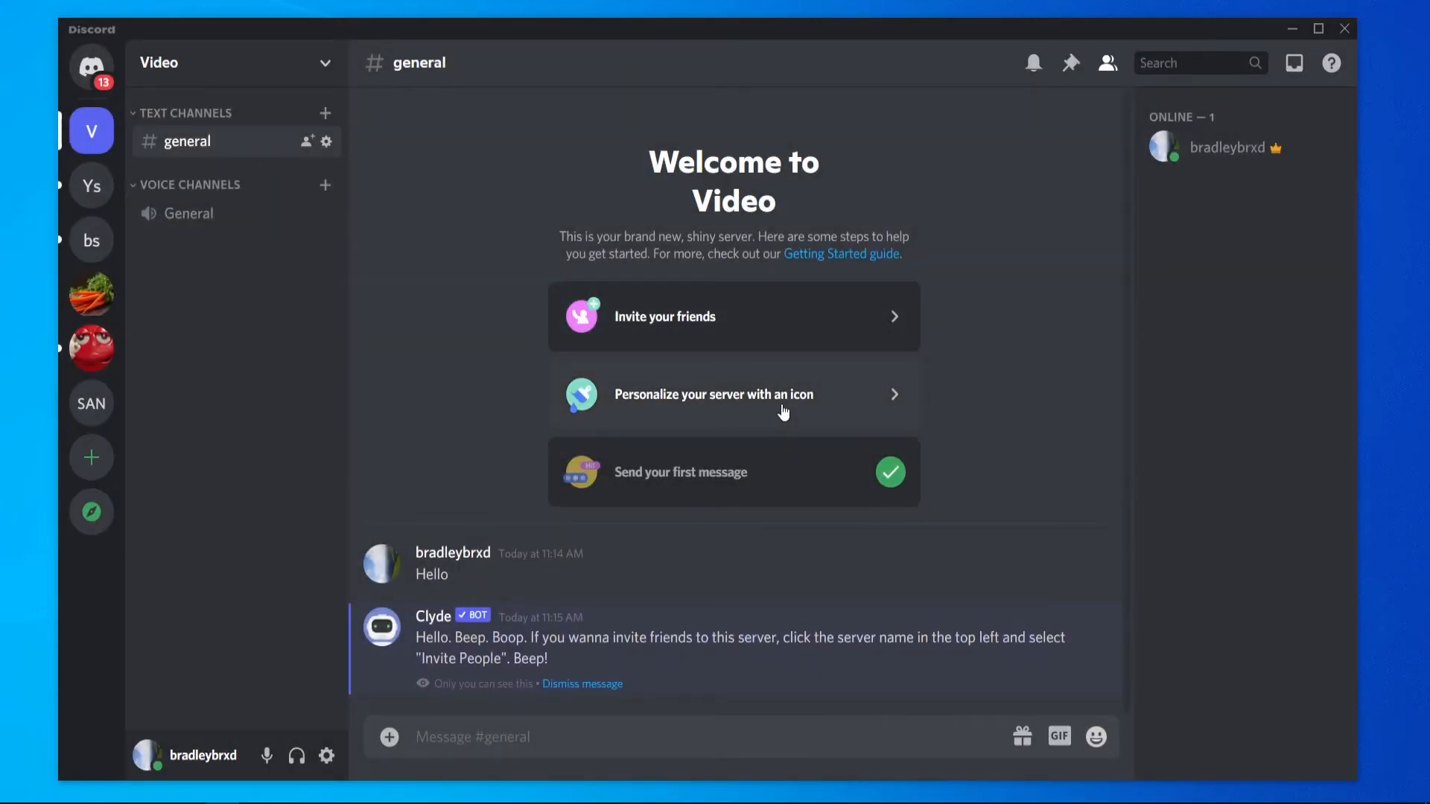
{"action": "mouse_move", "coordinate": [474, 450]}
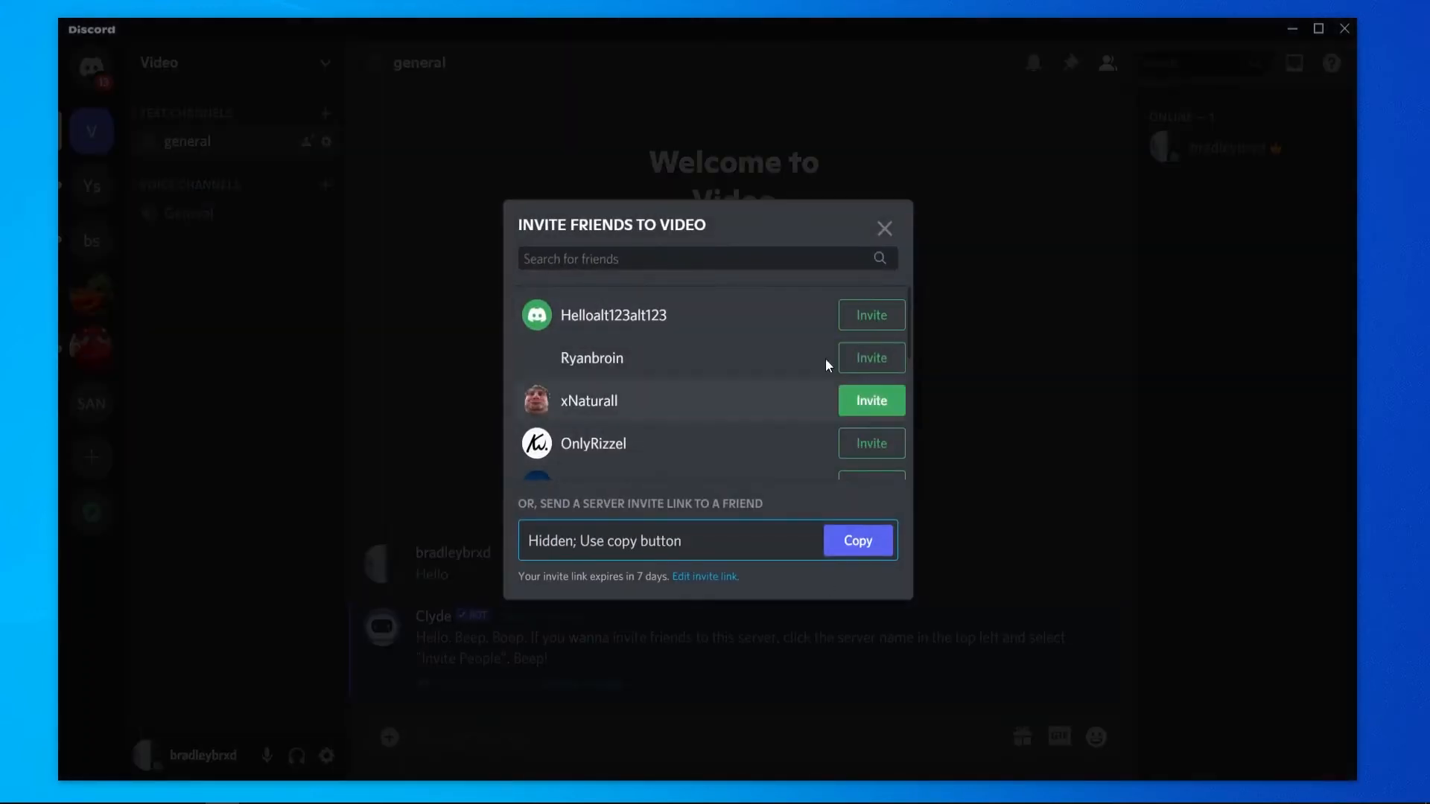
{"action": "left_click", "coordinate": [885, 228]}
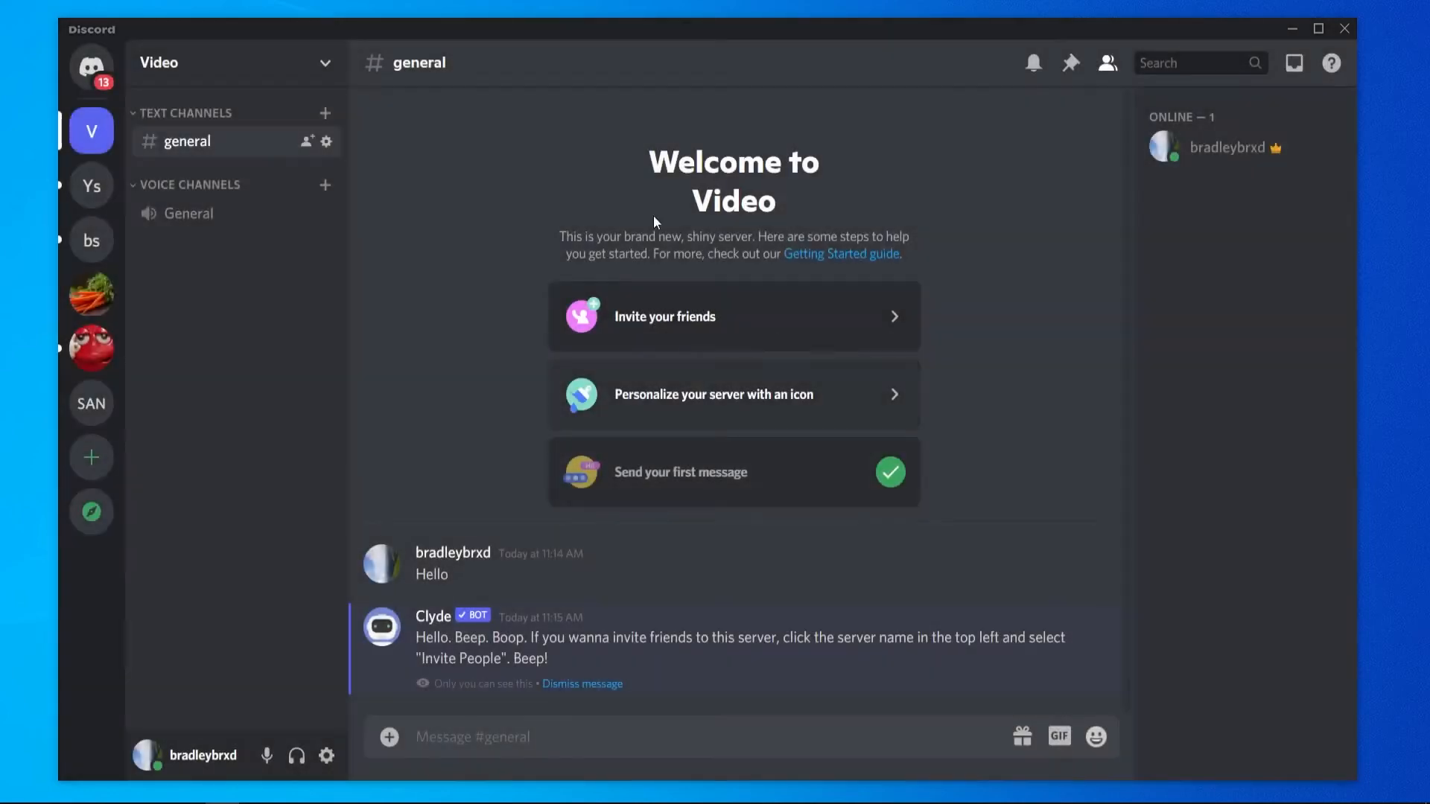
{"action": "left_click", "coordinate": [158, 63]}
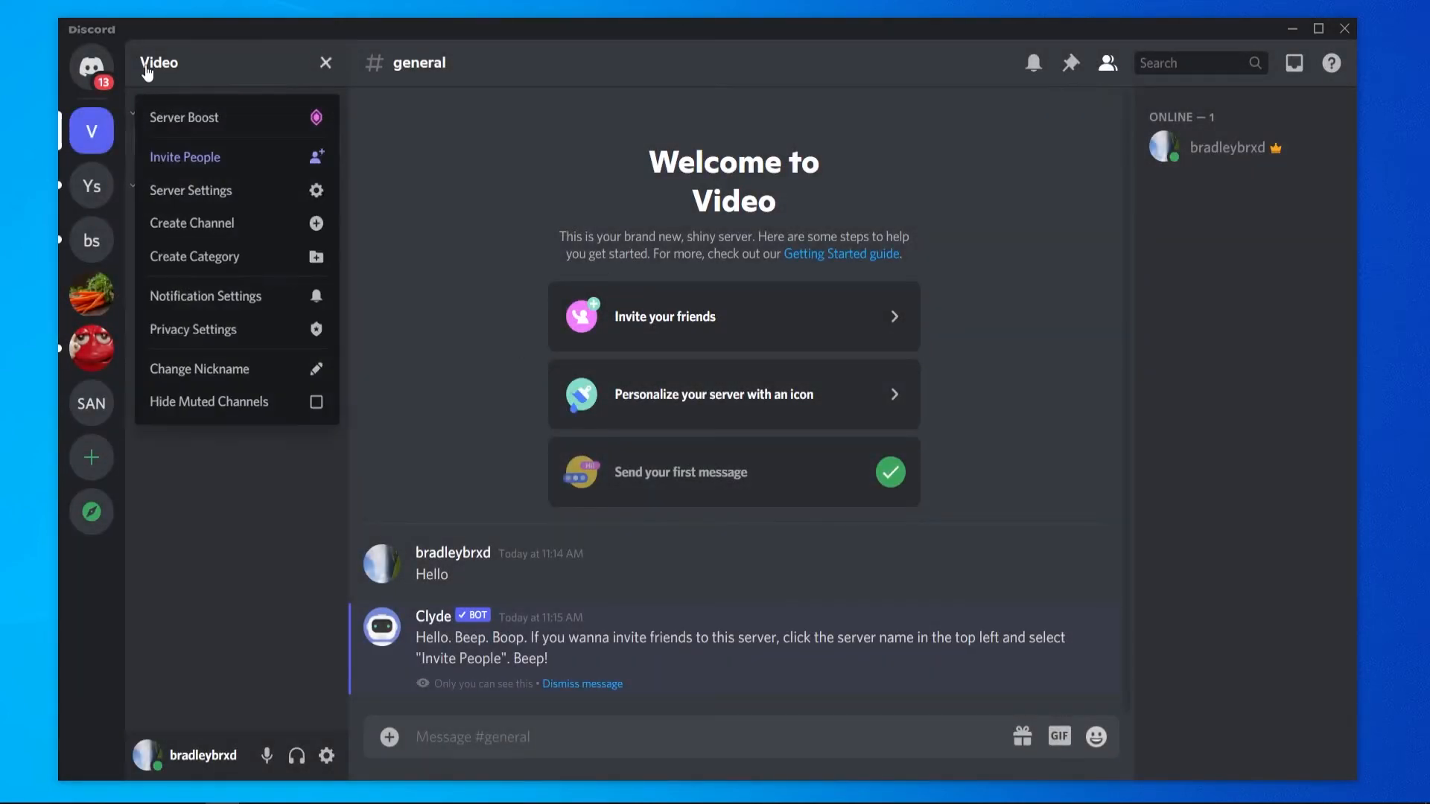
{"action": "mouse_move", "coordinate": [215, 75]}
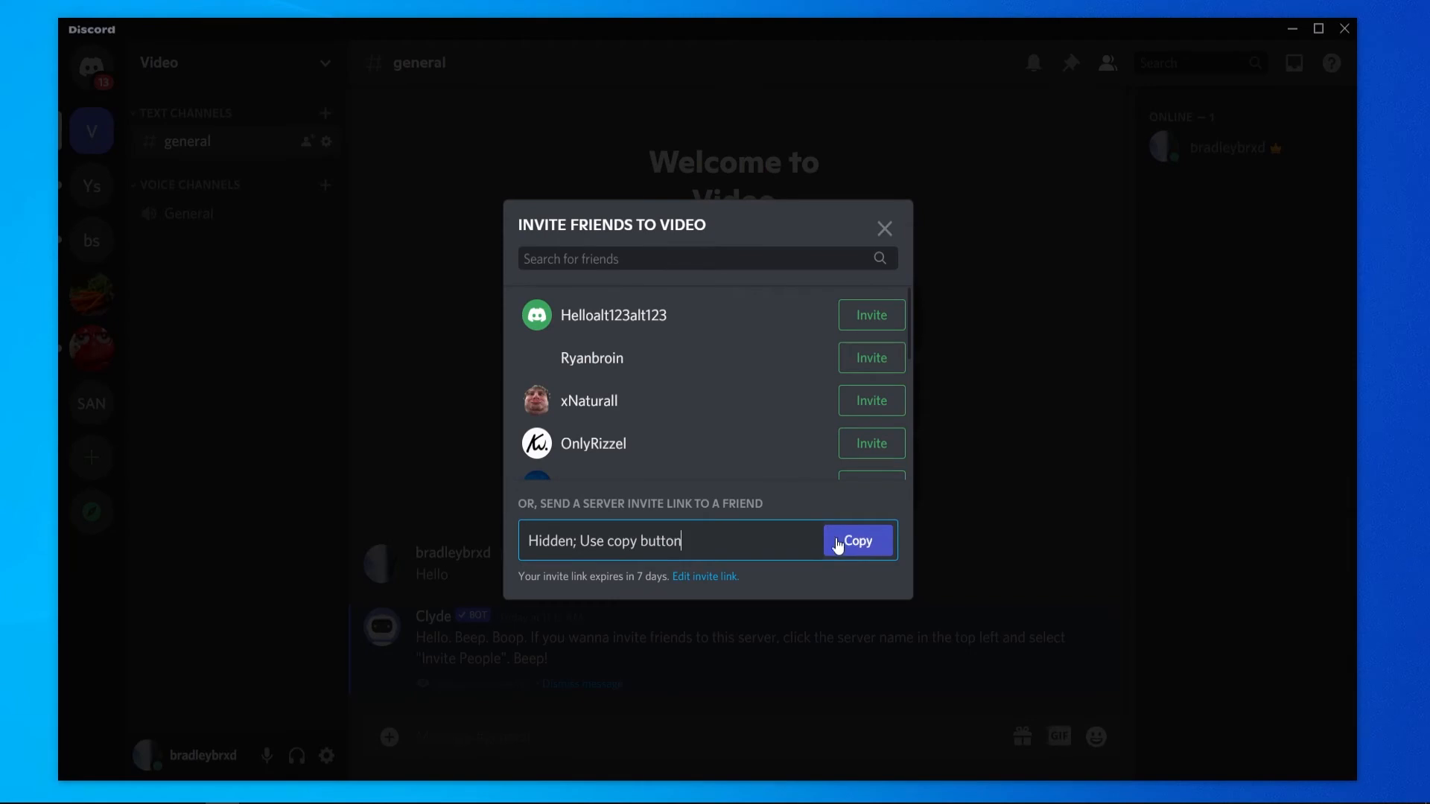
{"action": "mouse_move", "coordinate": [715, 584]}
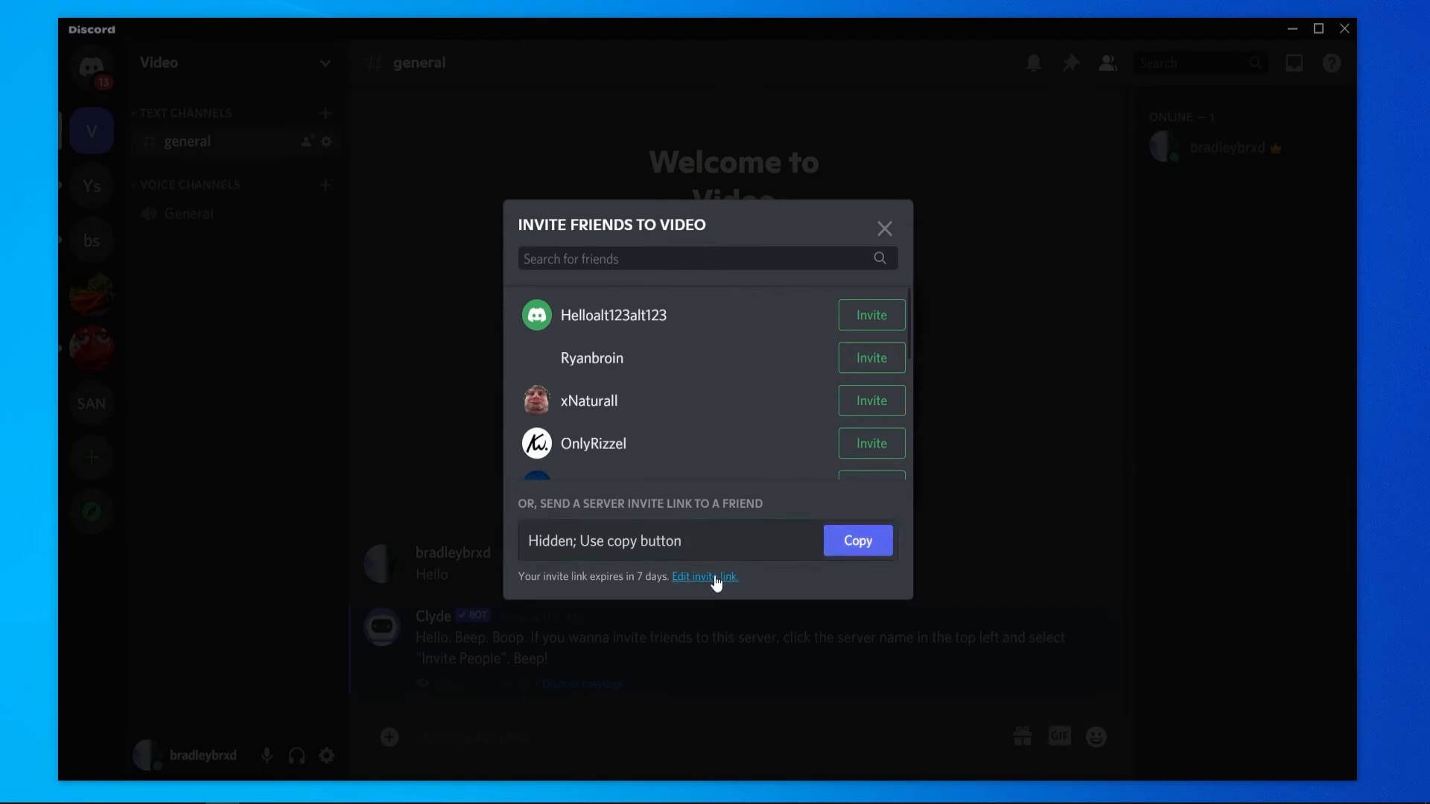
{"action": "mouse_move", "coordinate": [736, 491]}
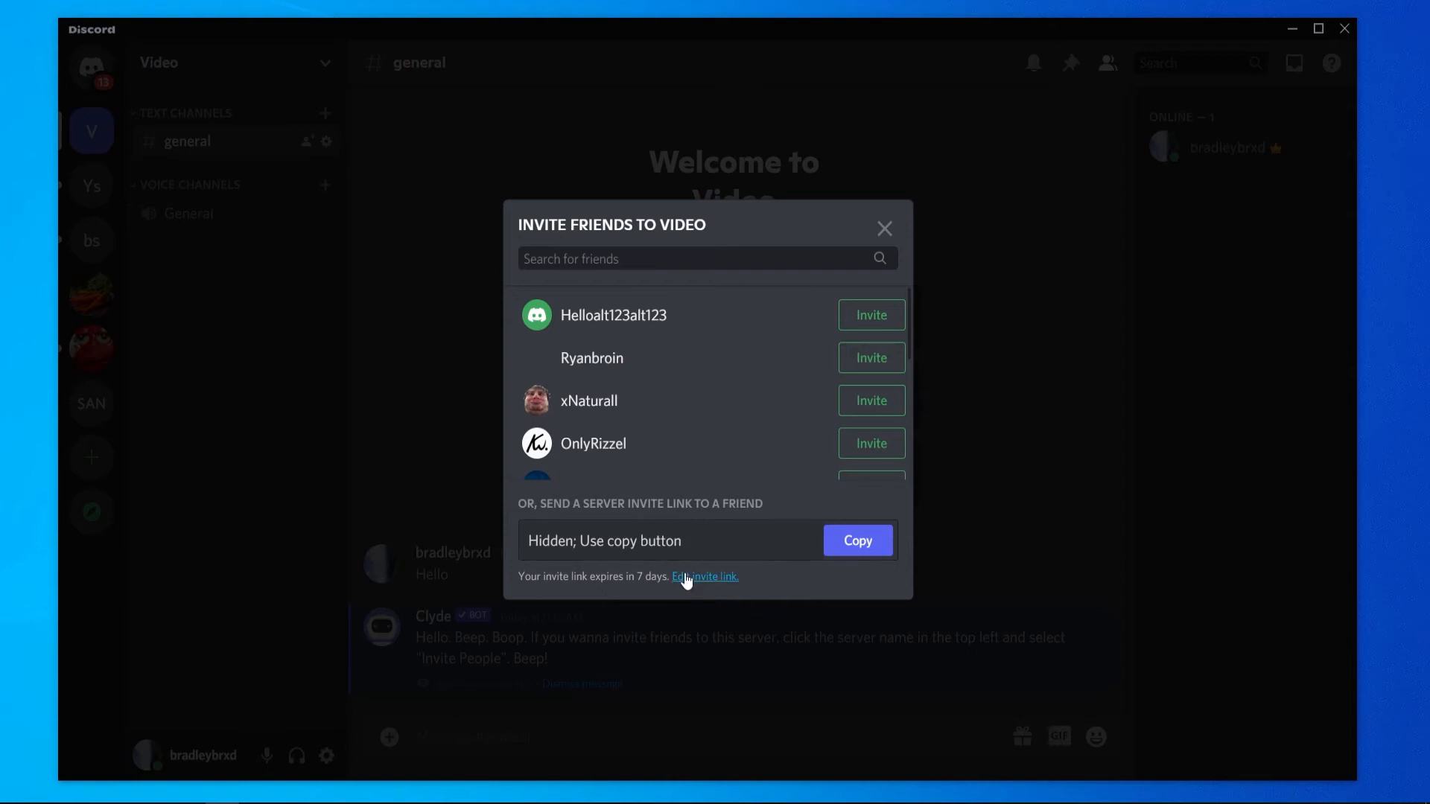
Generate a new invite link with Max Number of Uses set to 10 uses.
{"action": "left_click", "coordinate": [704, 576]}
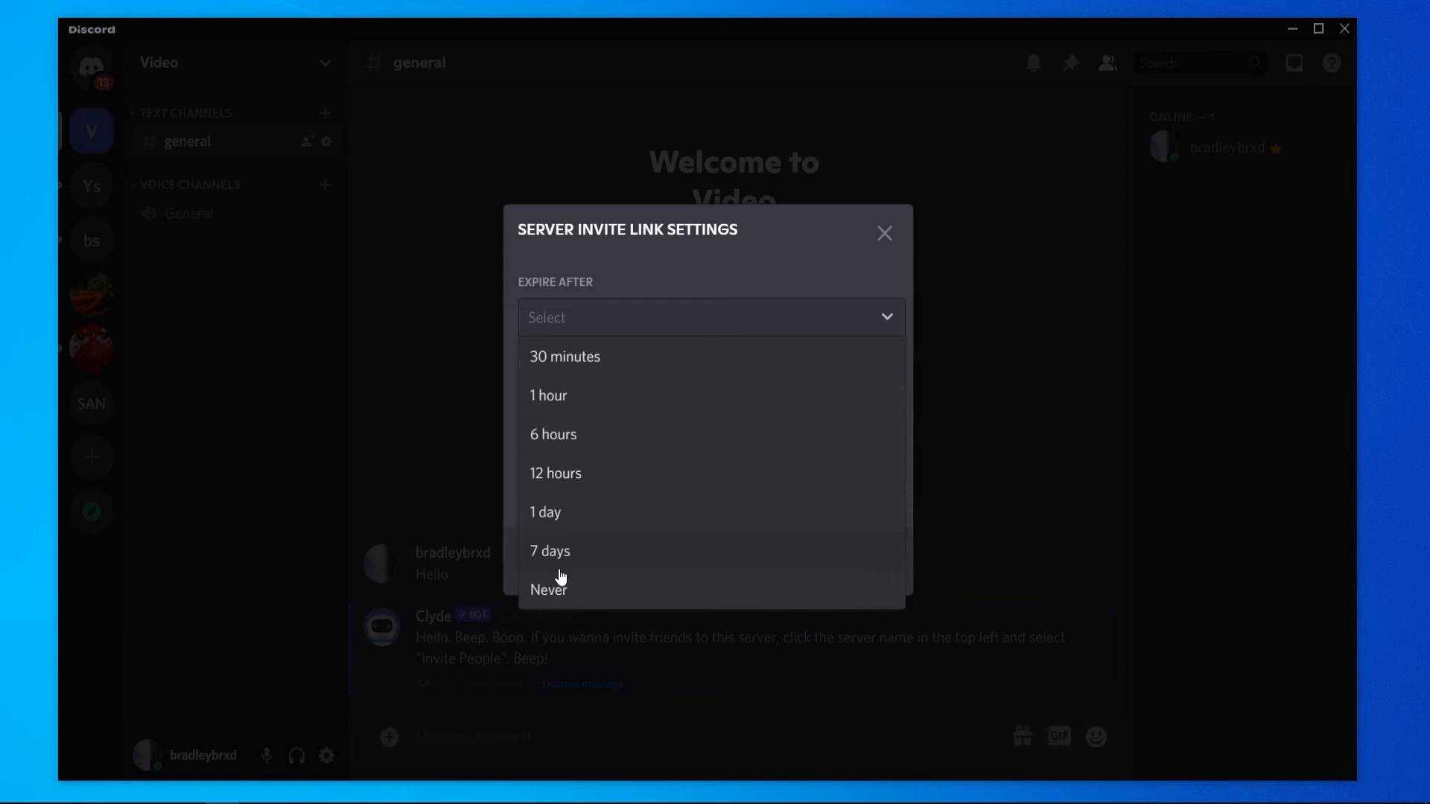
{"action": "mouse_move", "coordinate": [553, 438]}
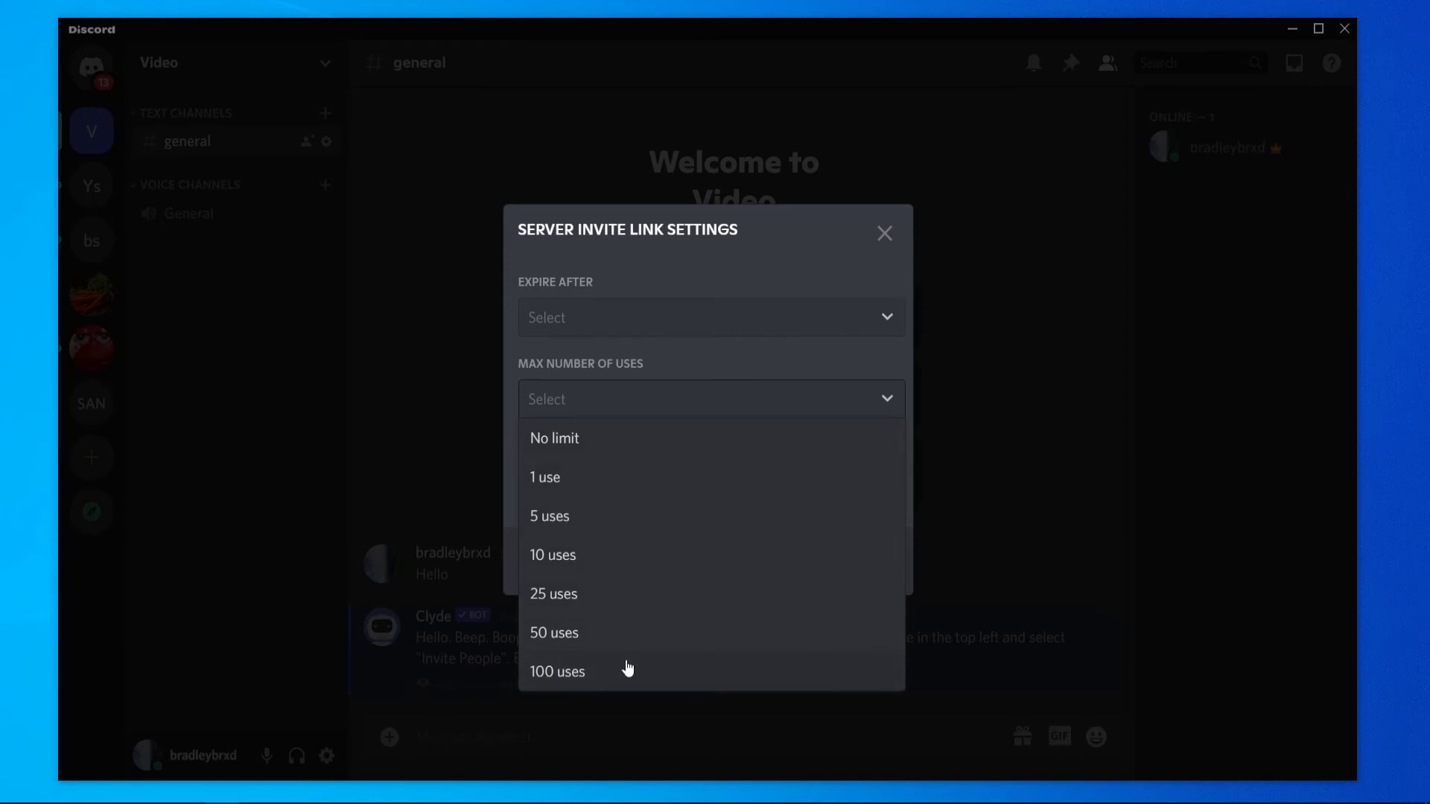
{"action": "mouse_move", "coordinate": [584, 563]}
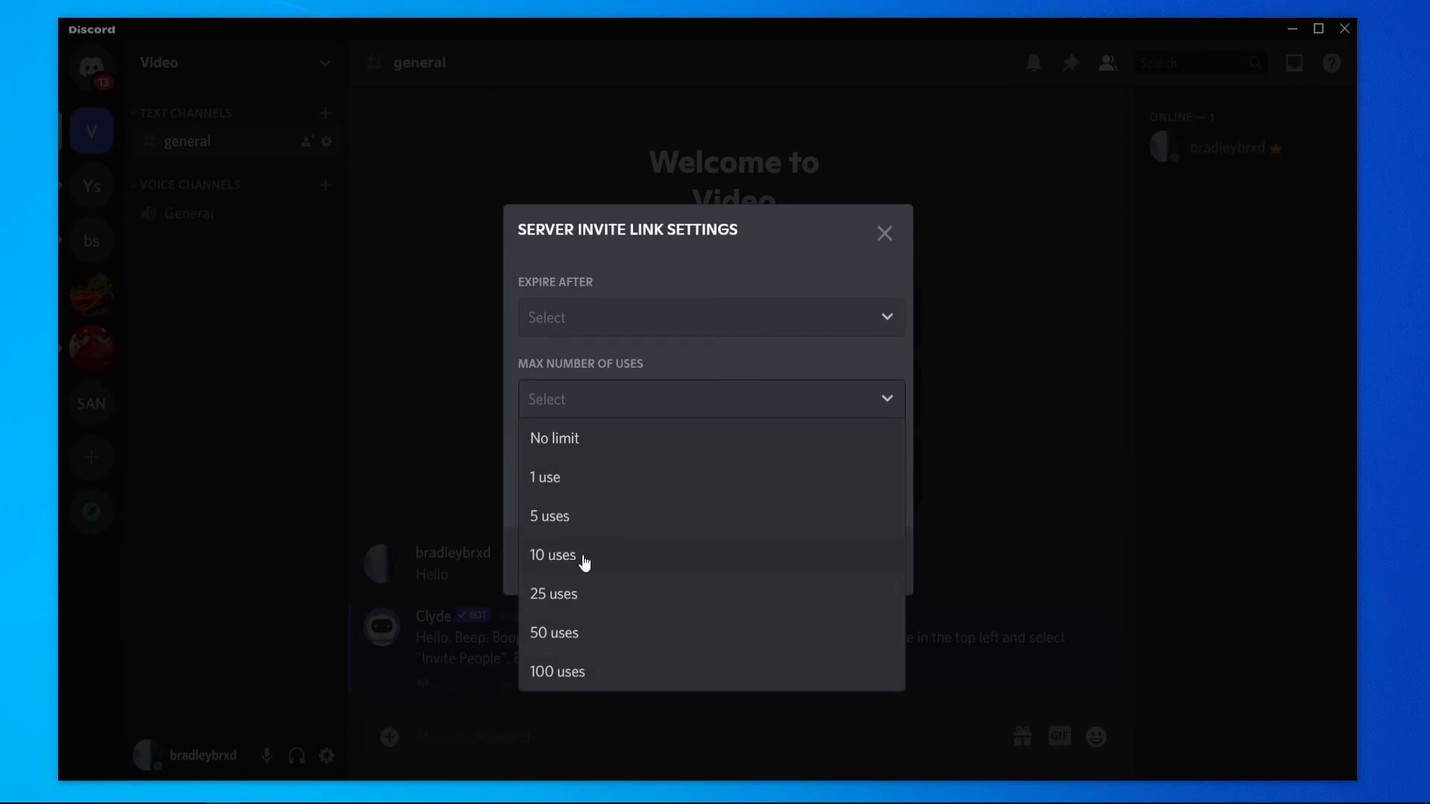
{"action": "left_click", "coordinate": [553, 554]}
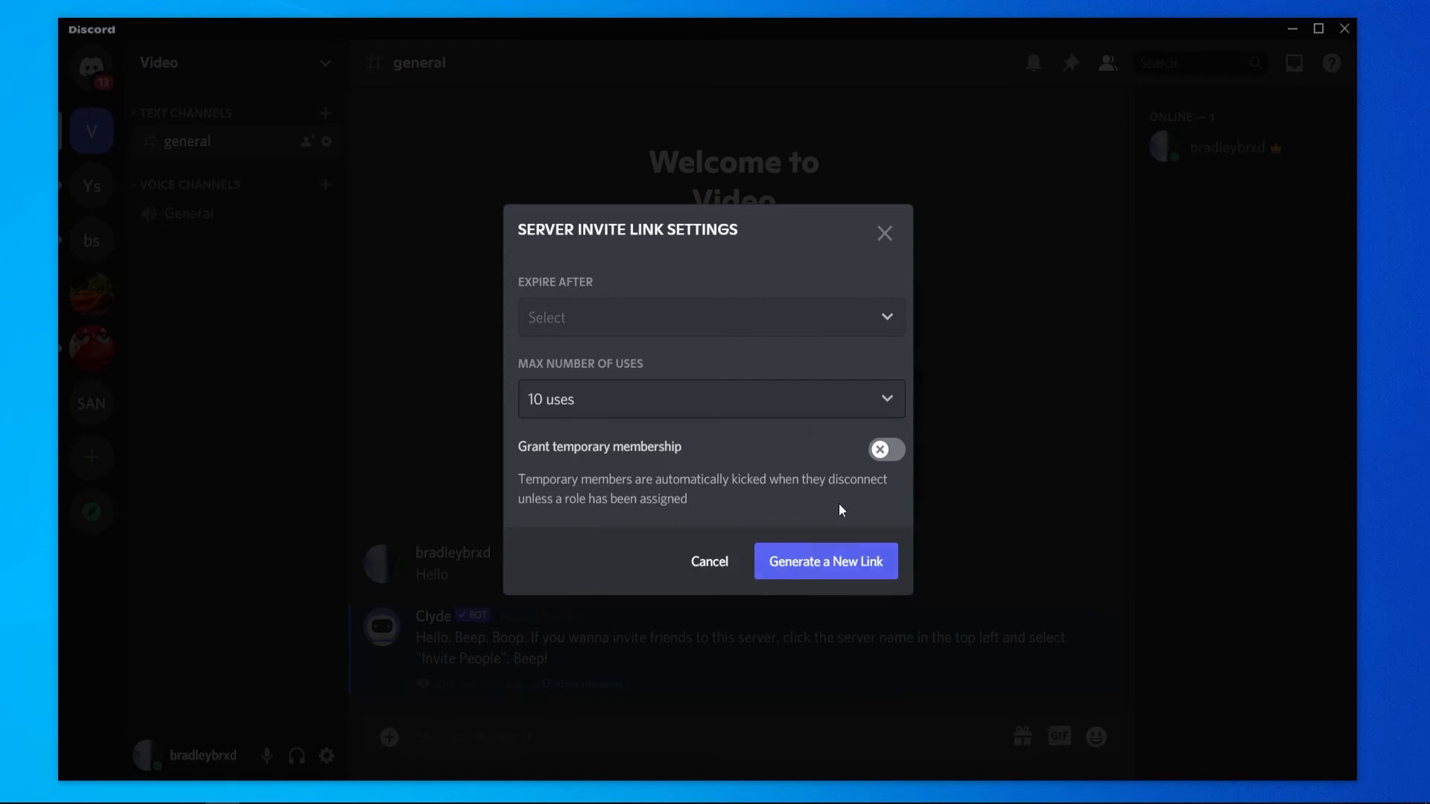
{"action": "left_click", "coordinate": [826, 560]}
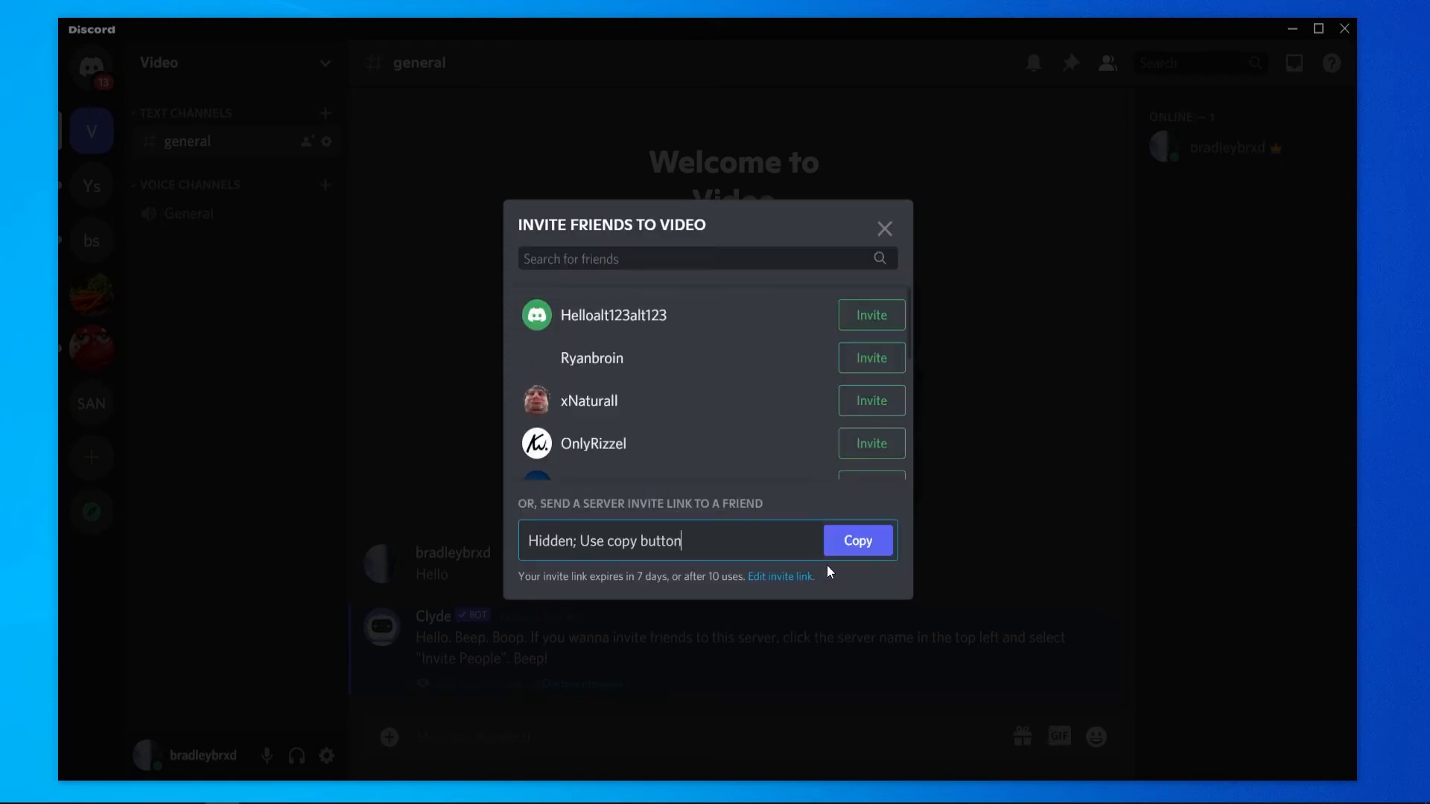
Copy the new invite link, paste it into the message box and select it for clearing.
{"action": "left_click", "coordinate": [858, 541]}
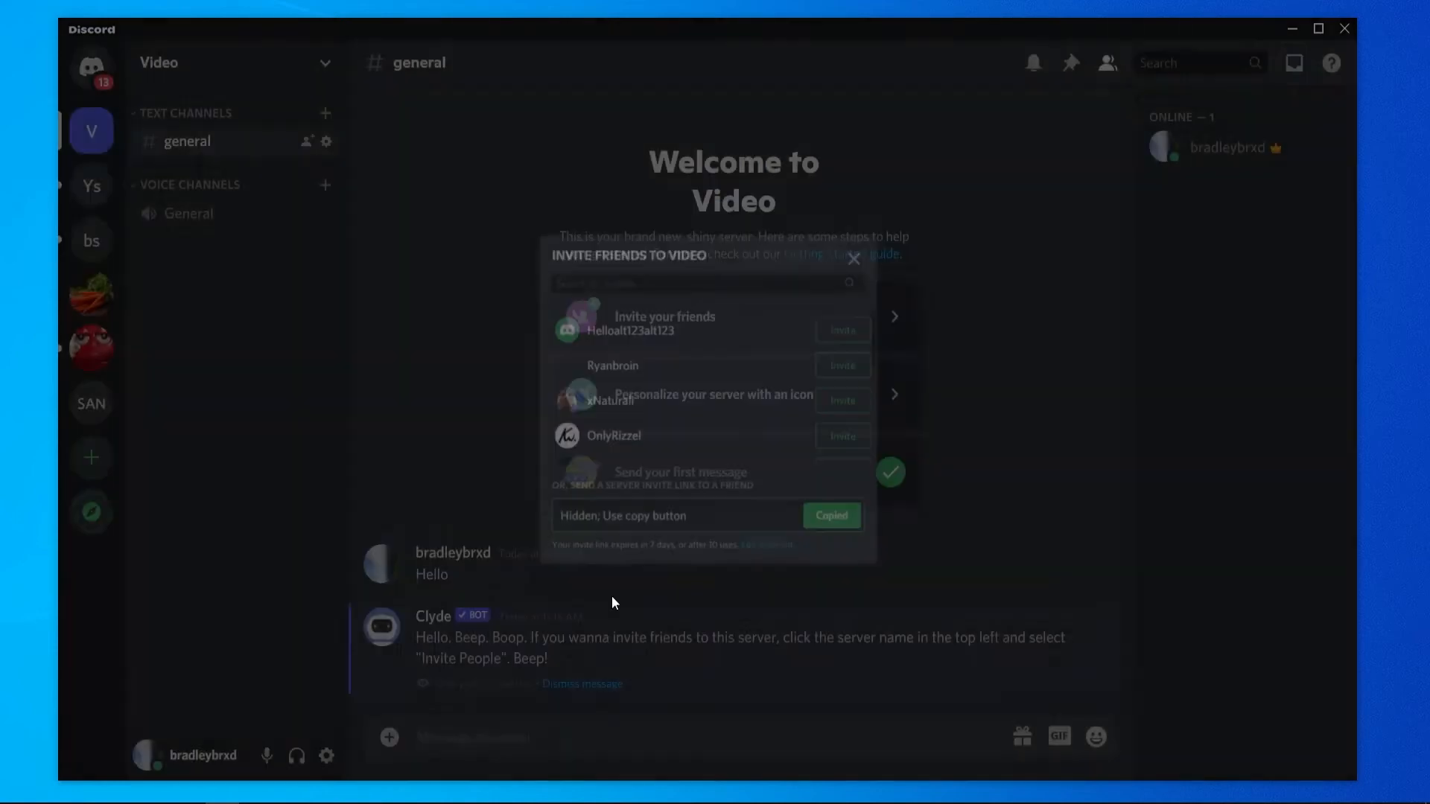
{"action": "left_click", "coordinate": [852, 259]}
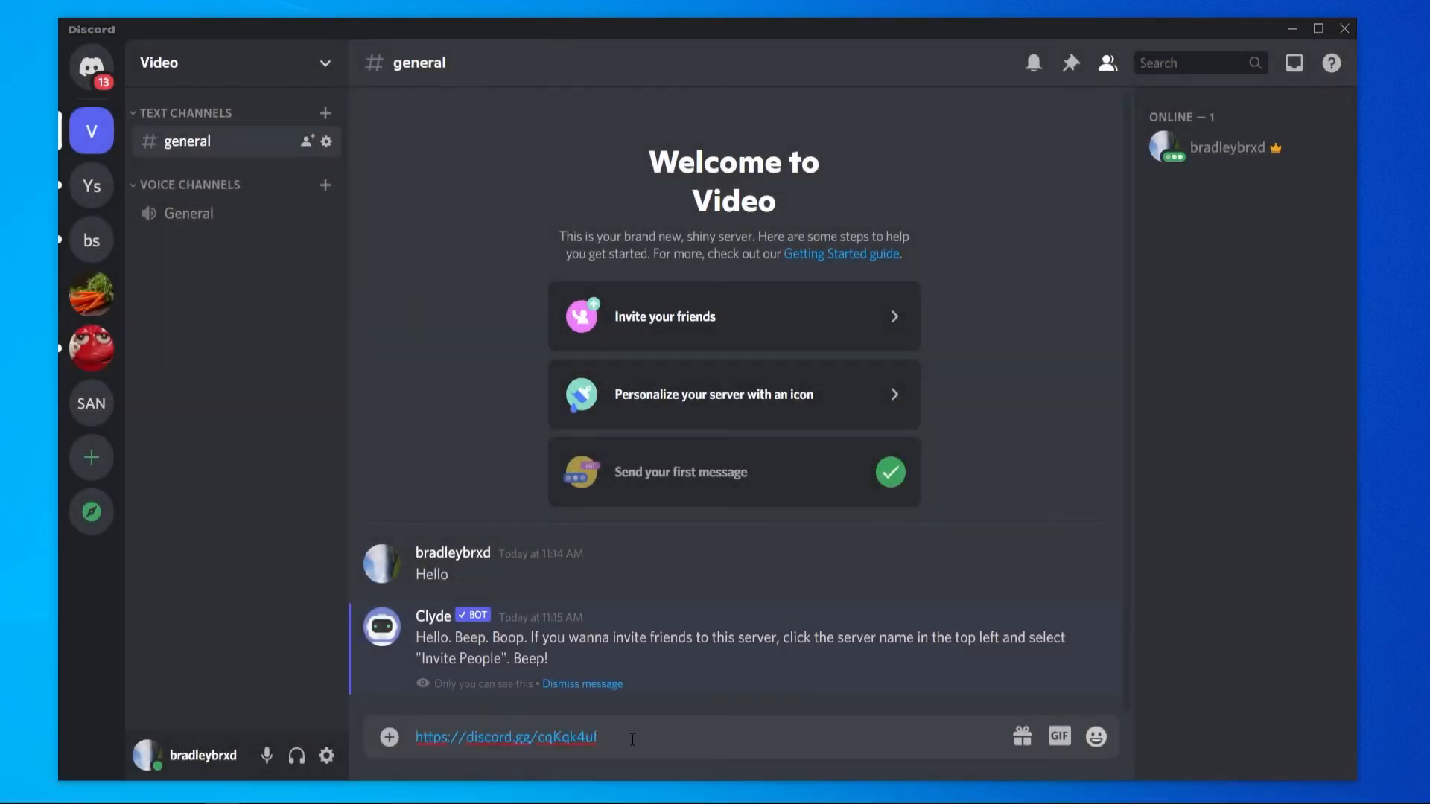
{"action": "triple_click", "coordinate": [507, 738]}
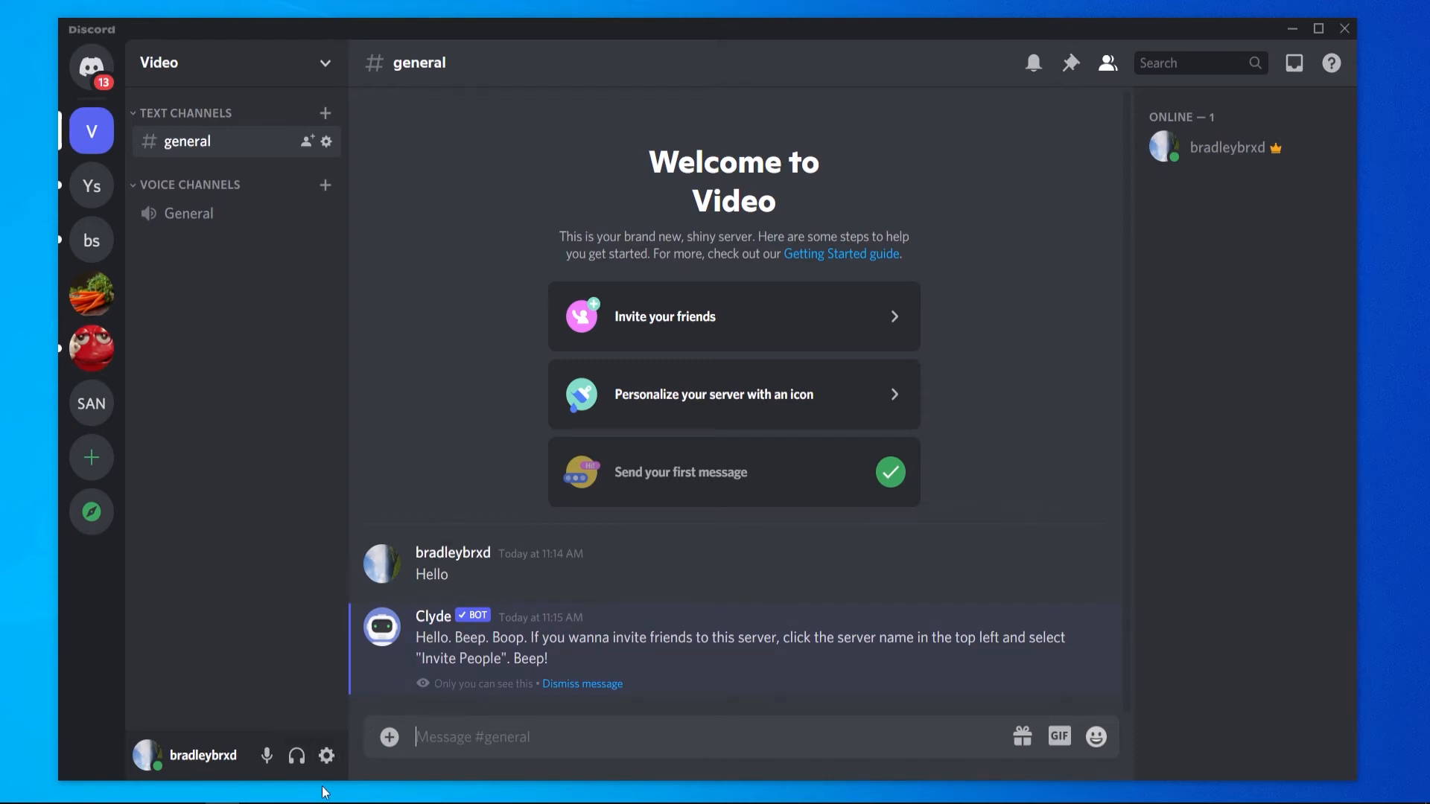
In Voice & Video settings, use the RODE NT-USB microphone, Realtek speakers, and lower input volume to about two thirds.
{"action": "left_click", "coordinate": [326, 755]}
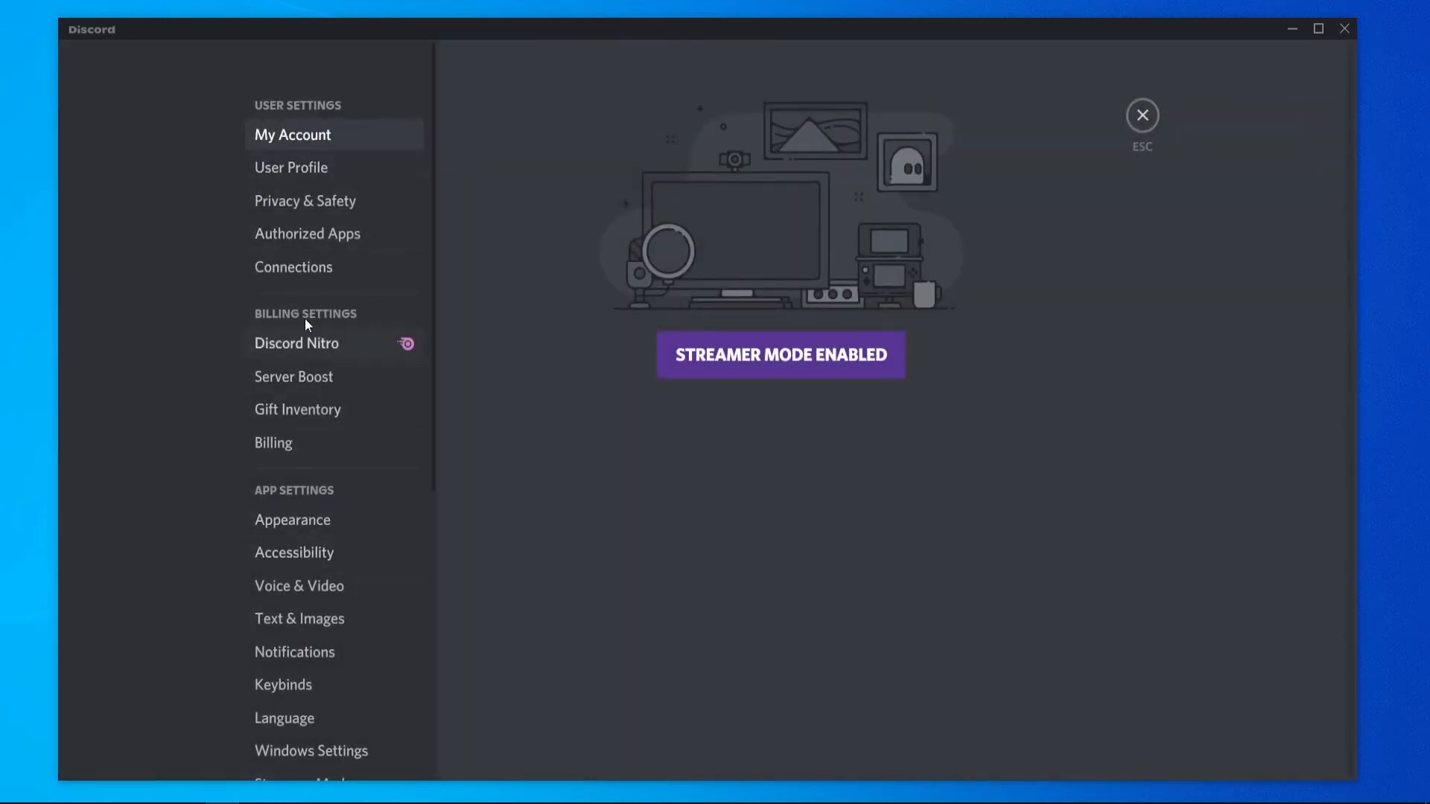
{"action": "mouse_move", "coordinate": [318, 590]}
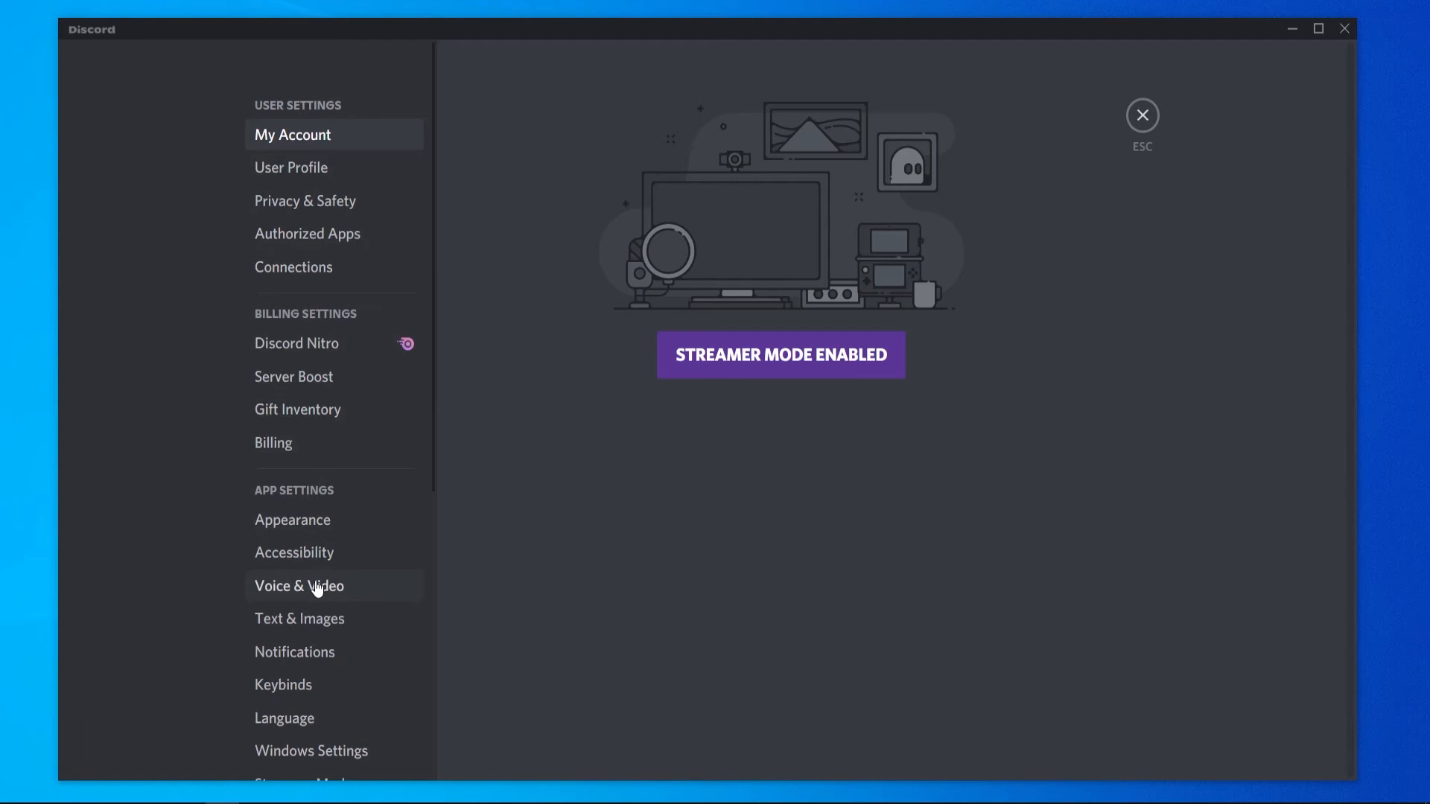
{"action": "left_click", "coordinate": [298, 587]}
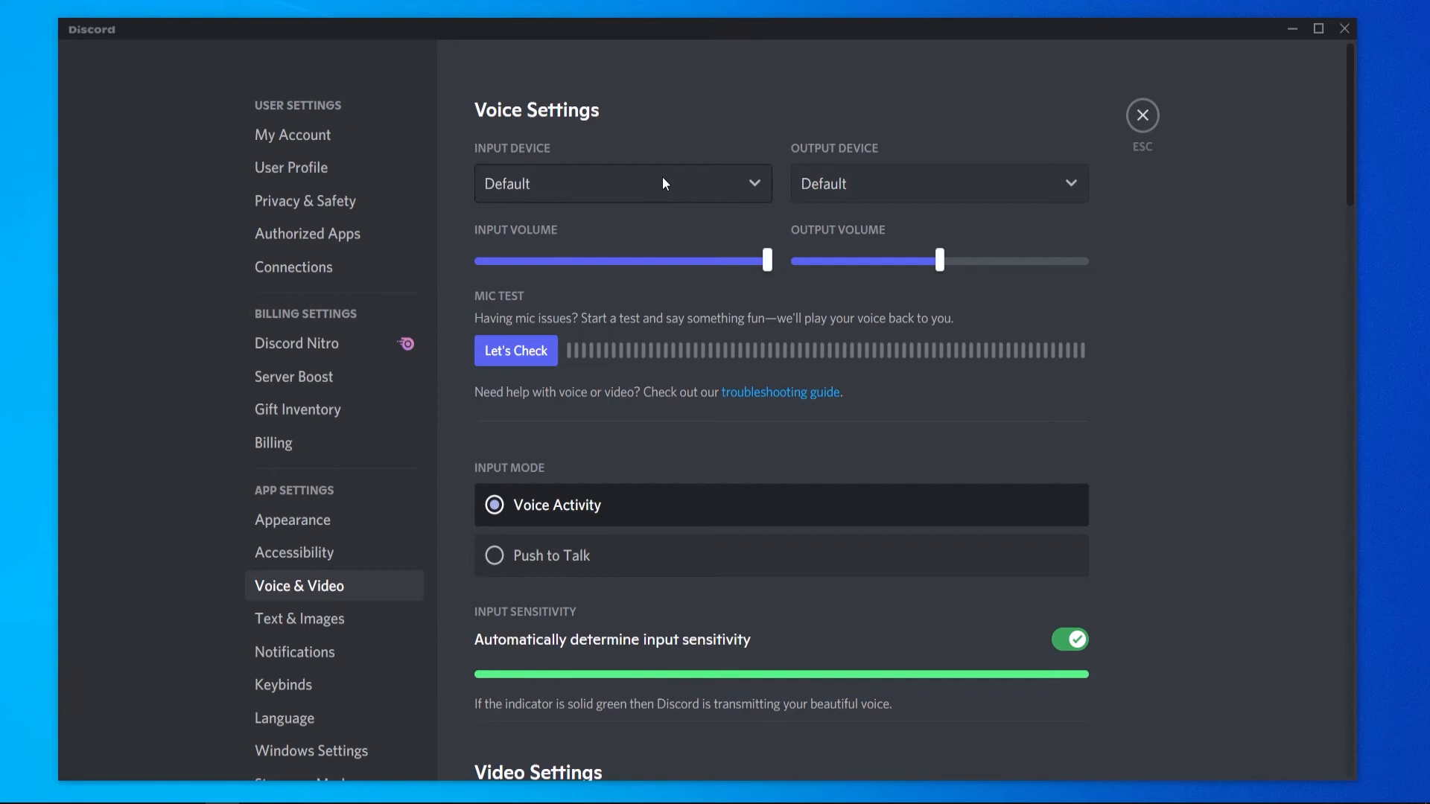
{"action": "left_click", "coordinate": [623, 184]}
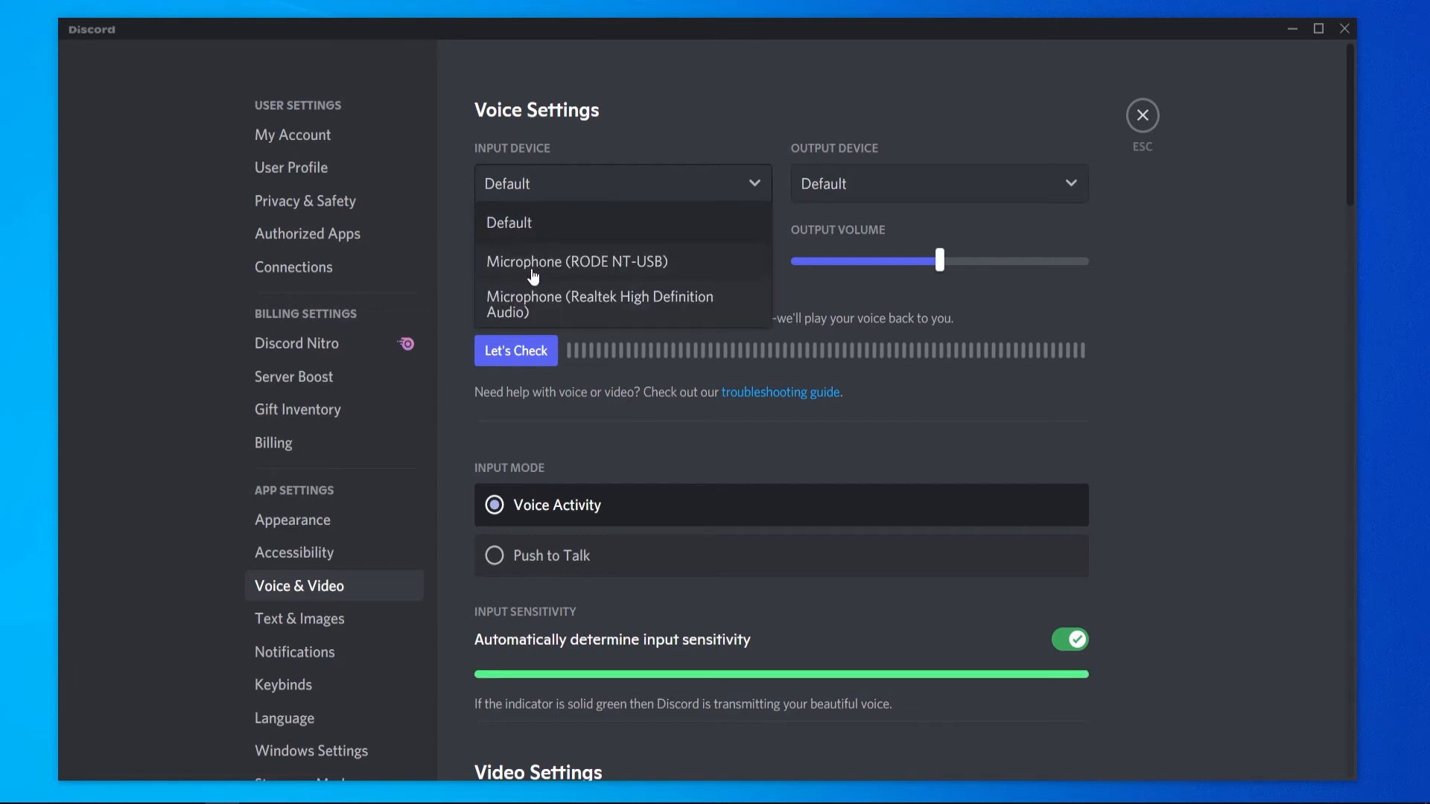
{"action": "left_click", "coordinate": [578, 261]}
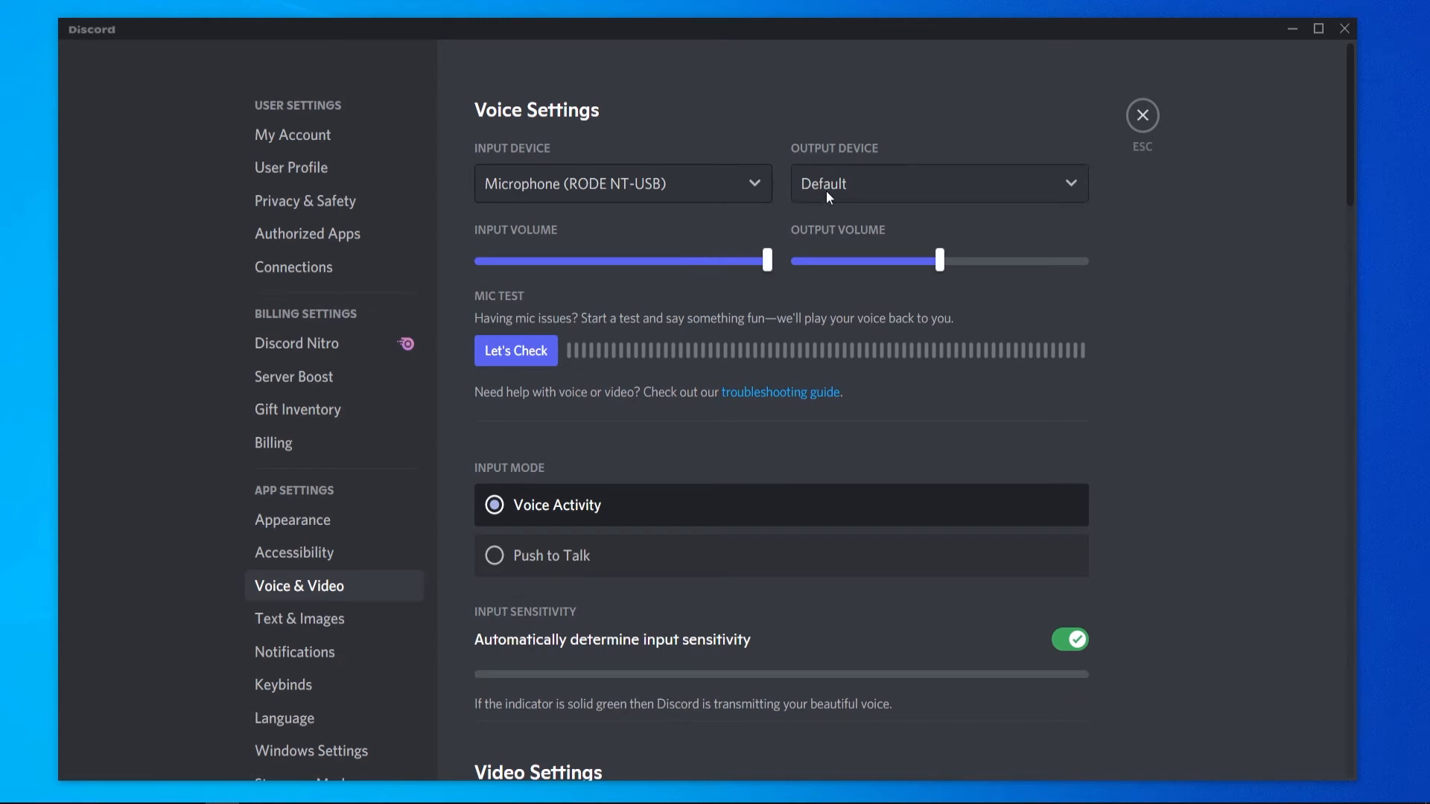
{"action": "left_click", "coordinate": [938, 185]}
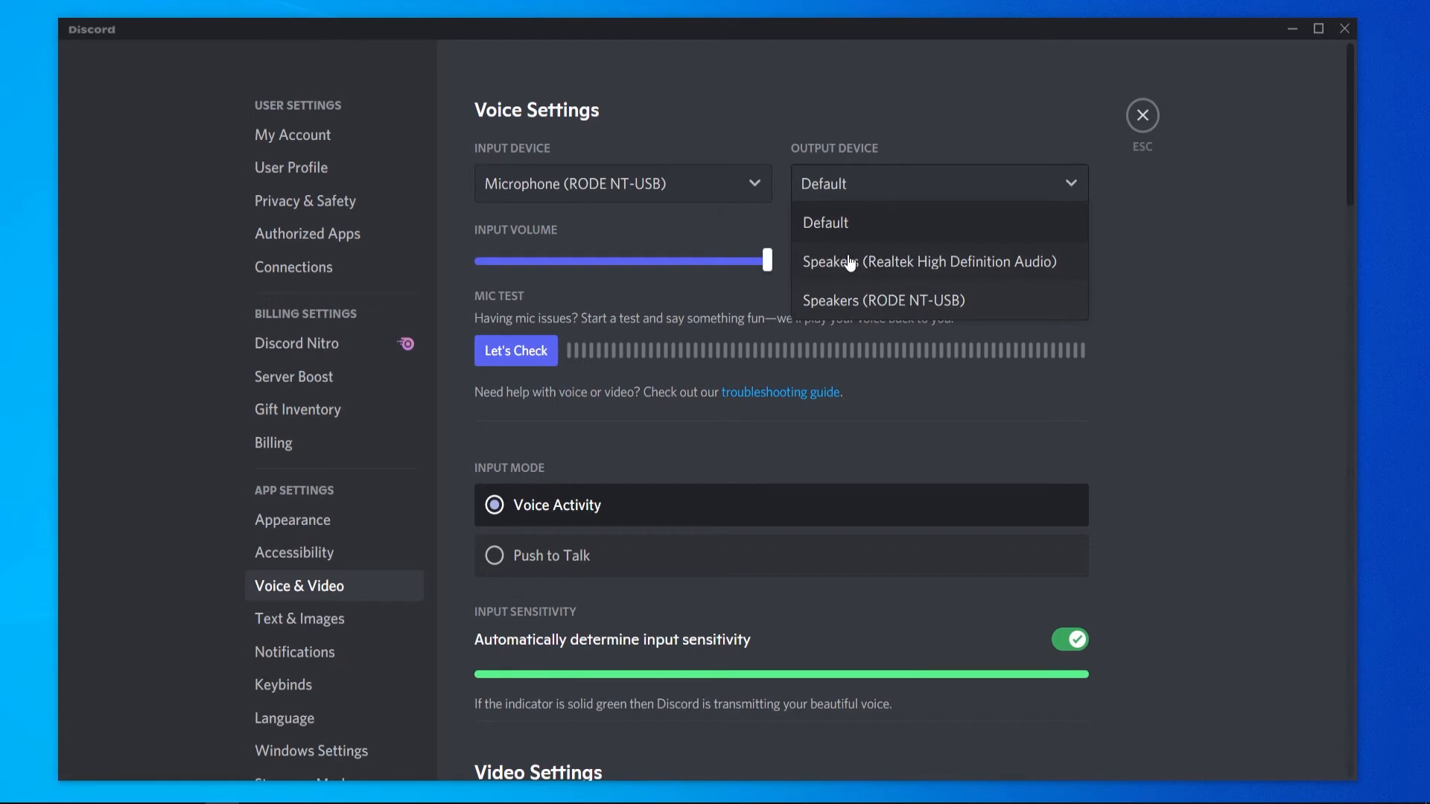
{"action": "left_click", "coordinate": [929, 261]}
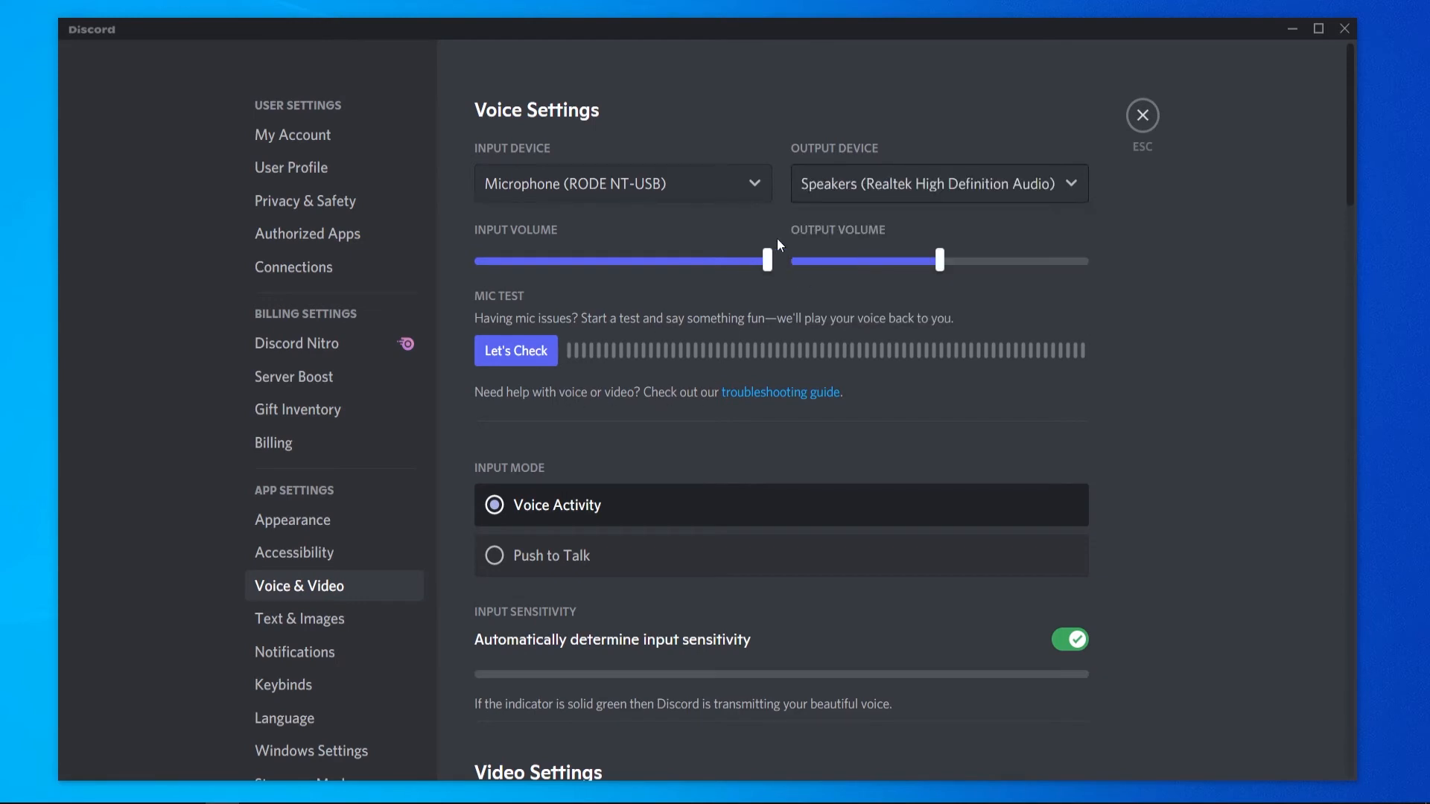
{"action": "left_click_drag", "start_coordinate": [766, 261], "coordinate": [667, 261]}
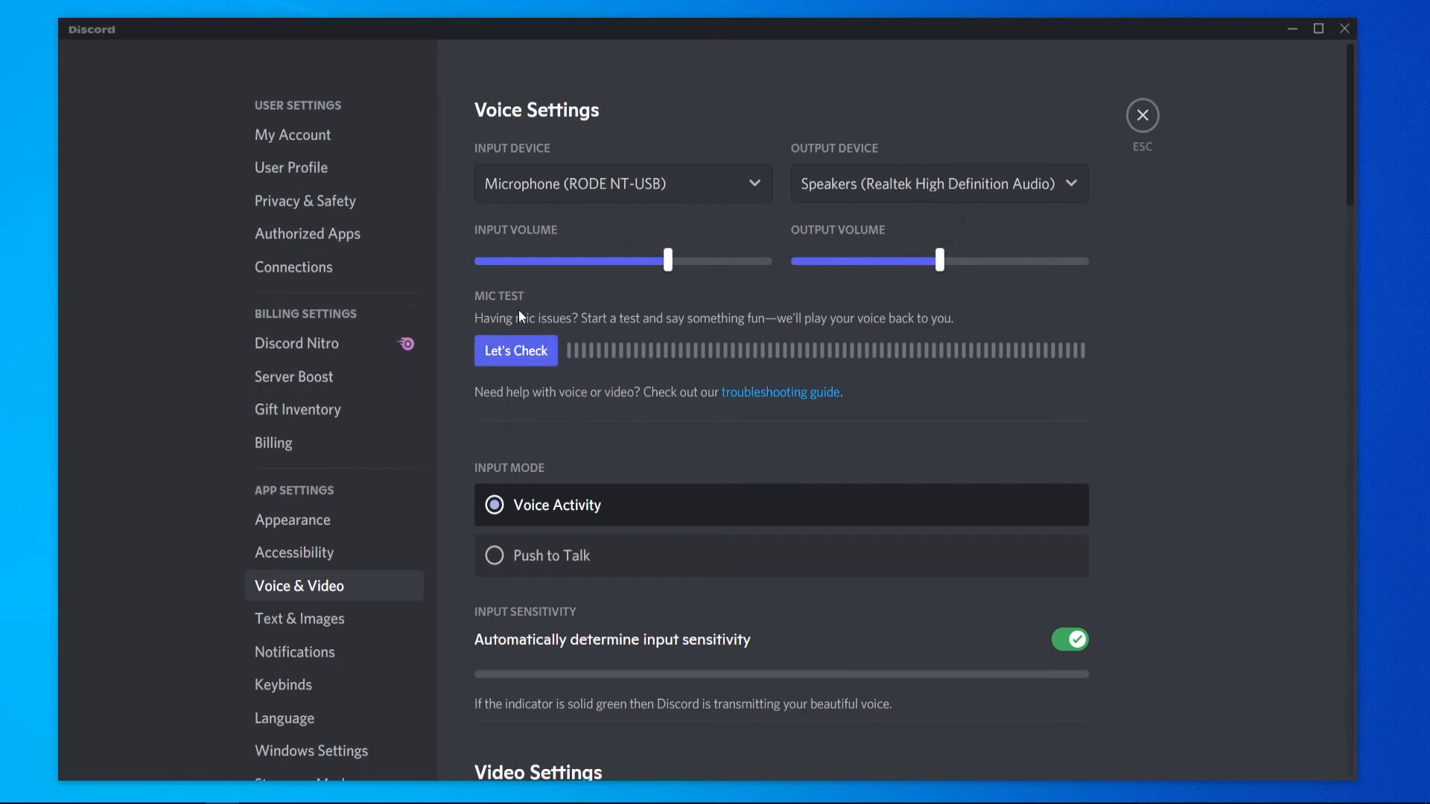
{"action": "scroll", "scroll_direction": "down", "scroll_amount": 3}
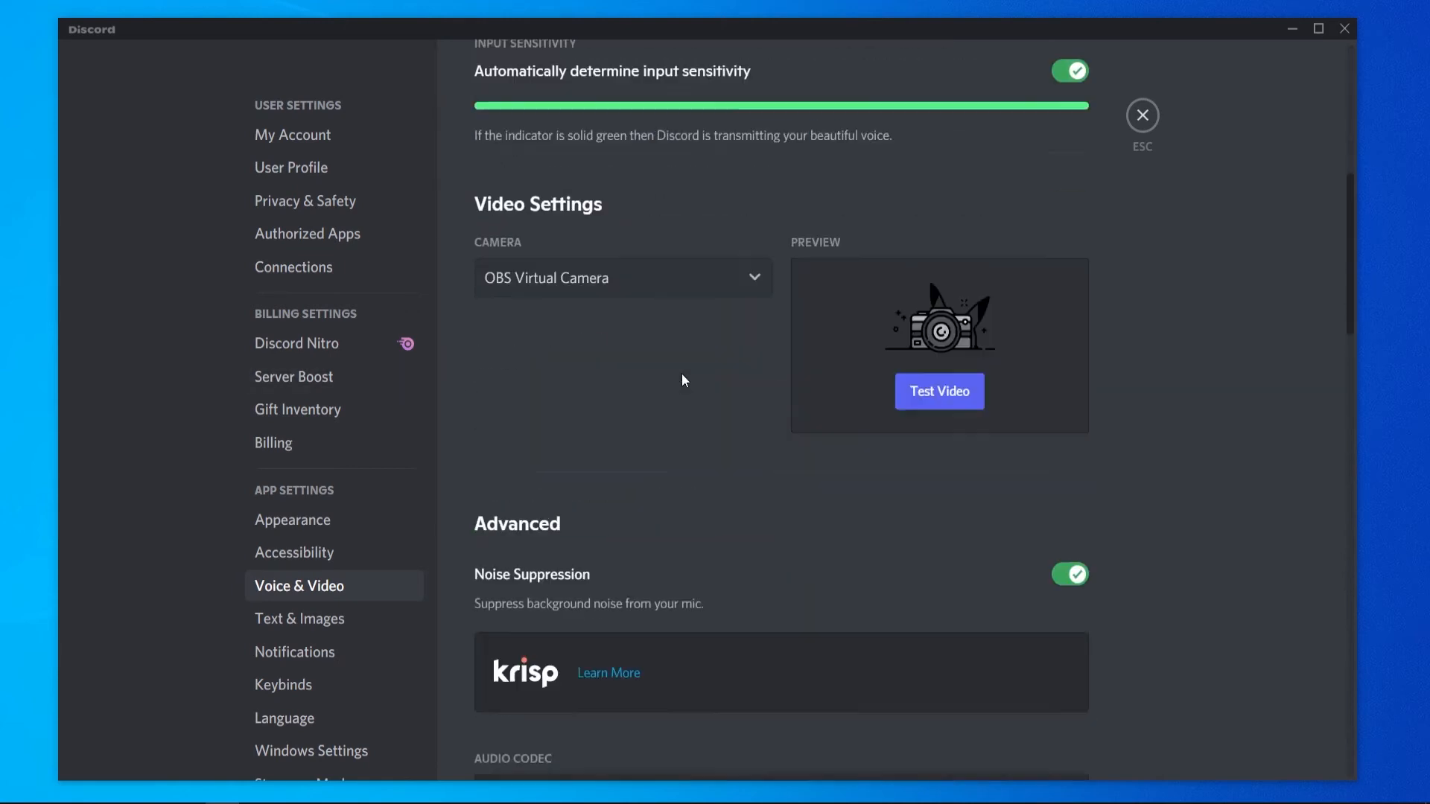
{"action": "scroll", "scroll_direction": "down", "scroll_amount": 3}
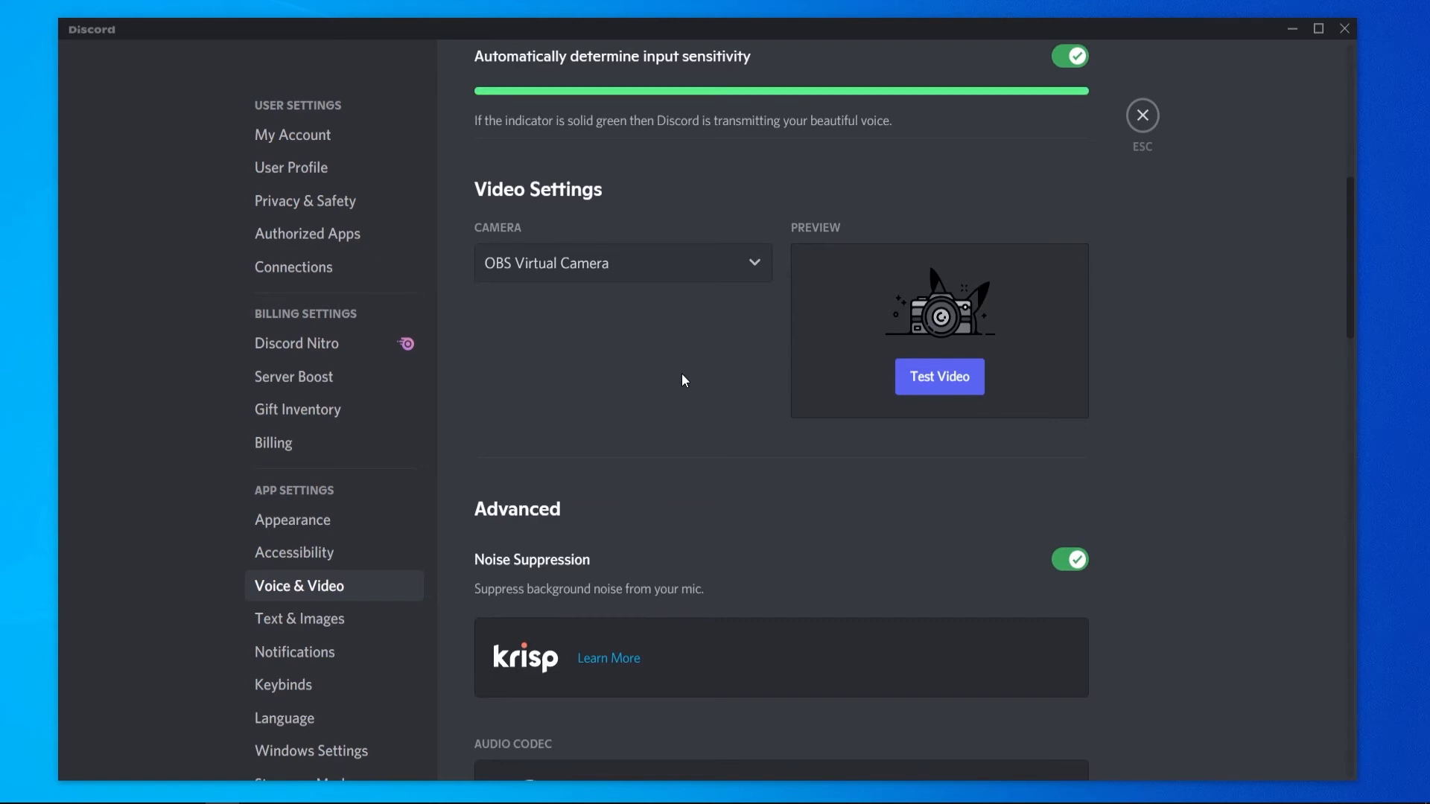
{"action": "left_click", "coordinate": [623, 262]}
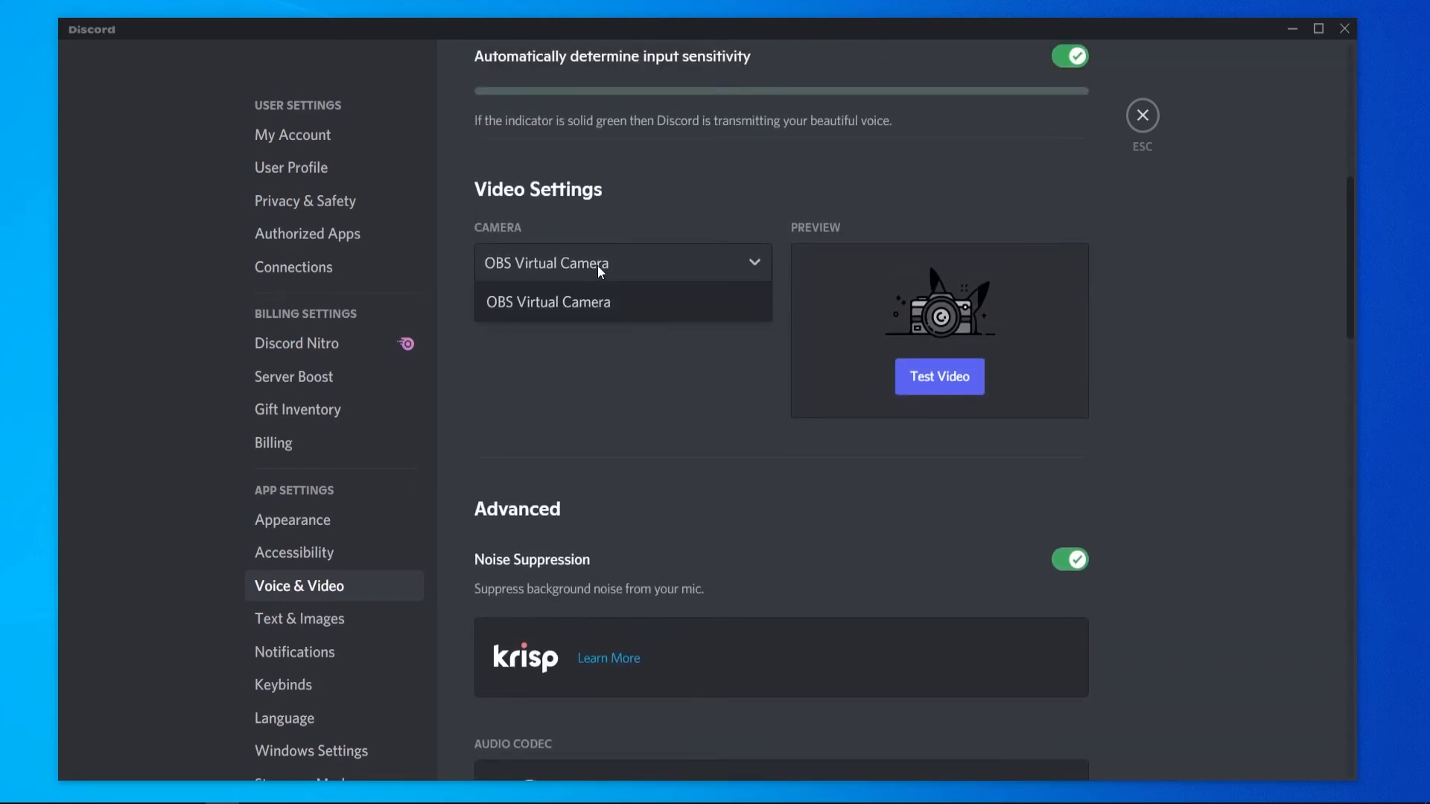
{"action": "left_click", "coordinate": [549, 301]}
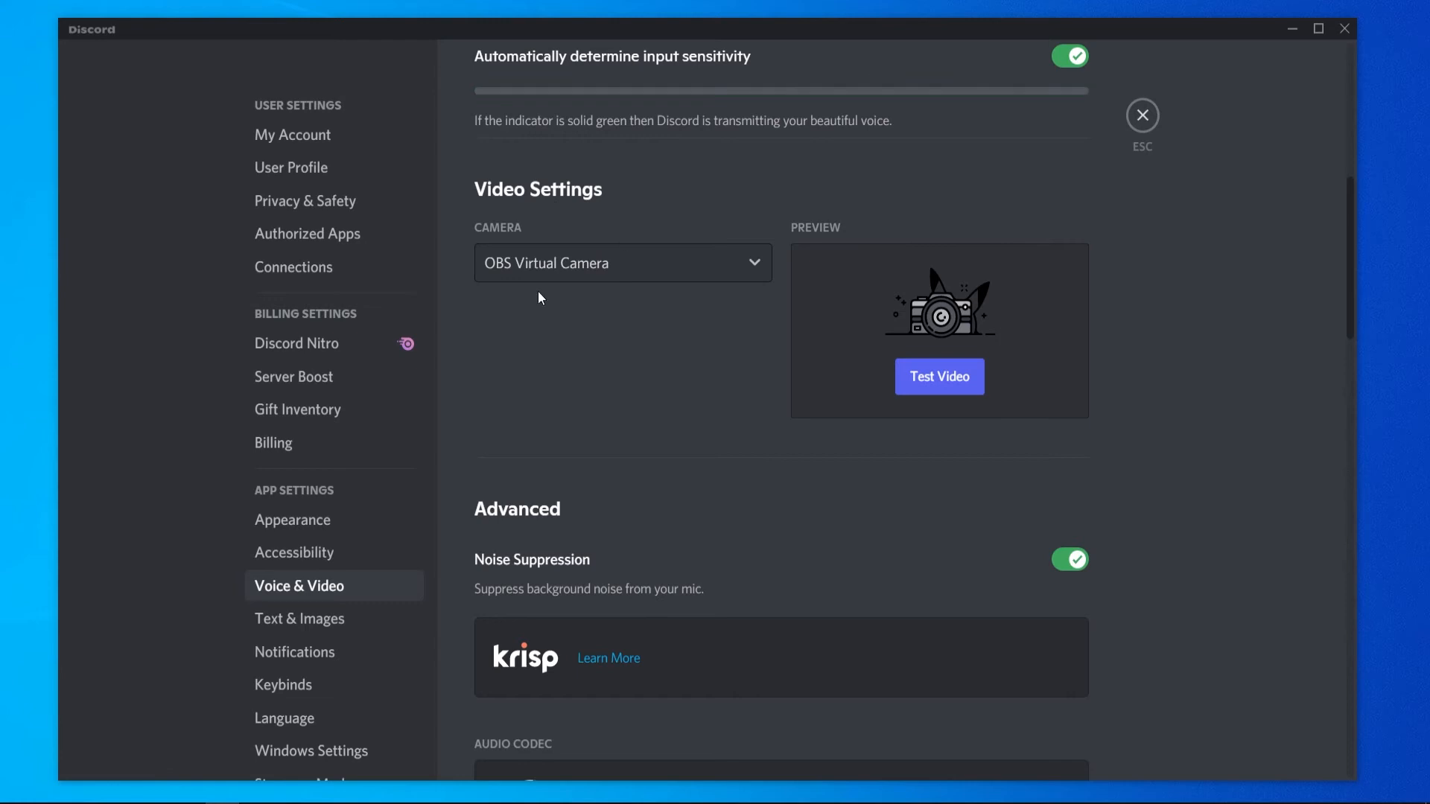
{"action": "scroll", "scroll_direction": "down", "scroll_amount": 3}
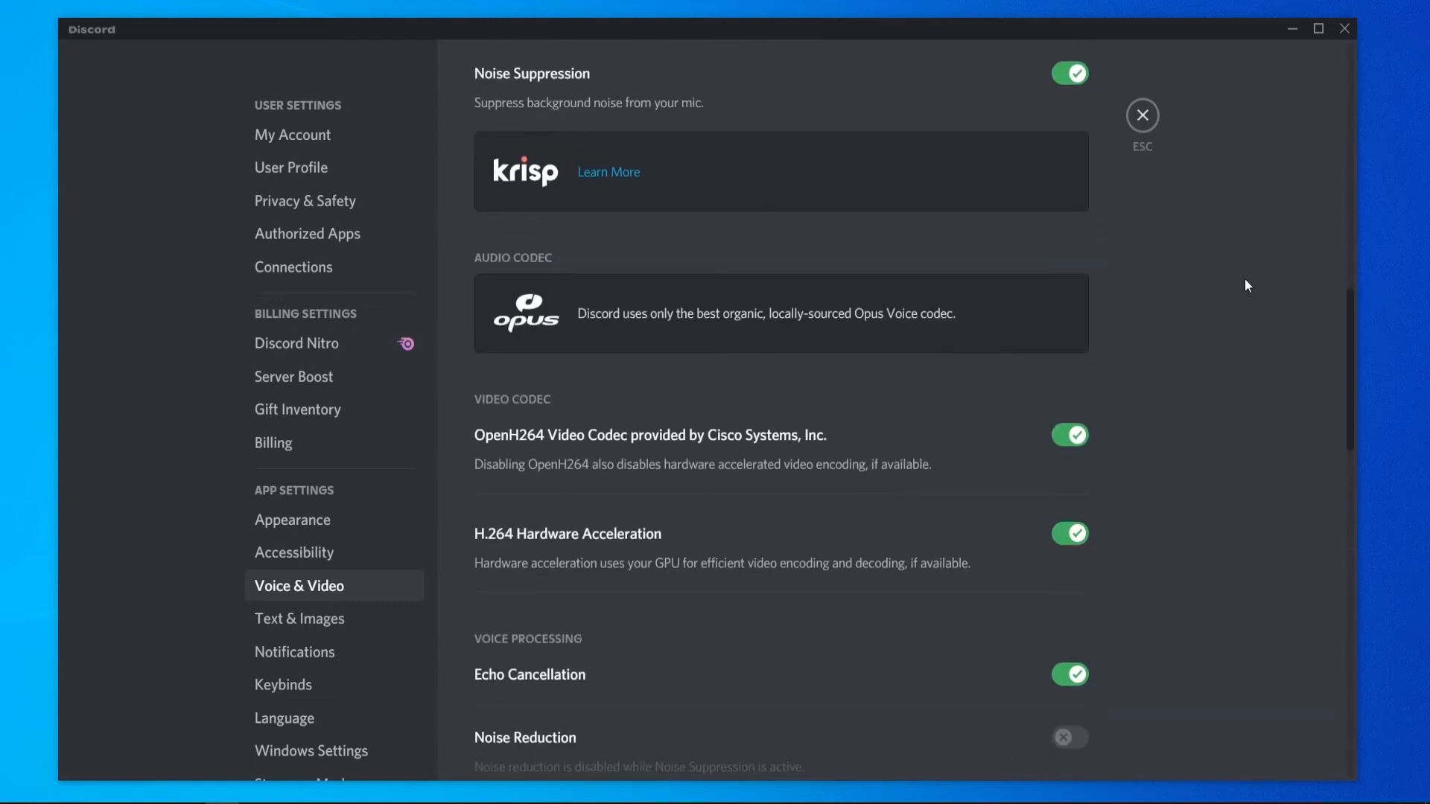
{"action": "scroll", "scroll_direction": "down", "scroll_amount": 3}
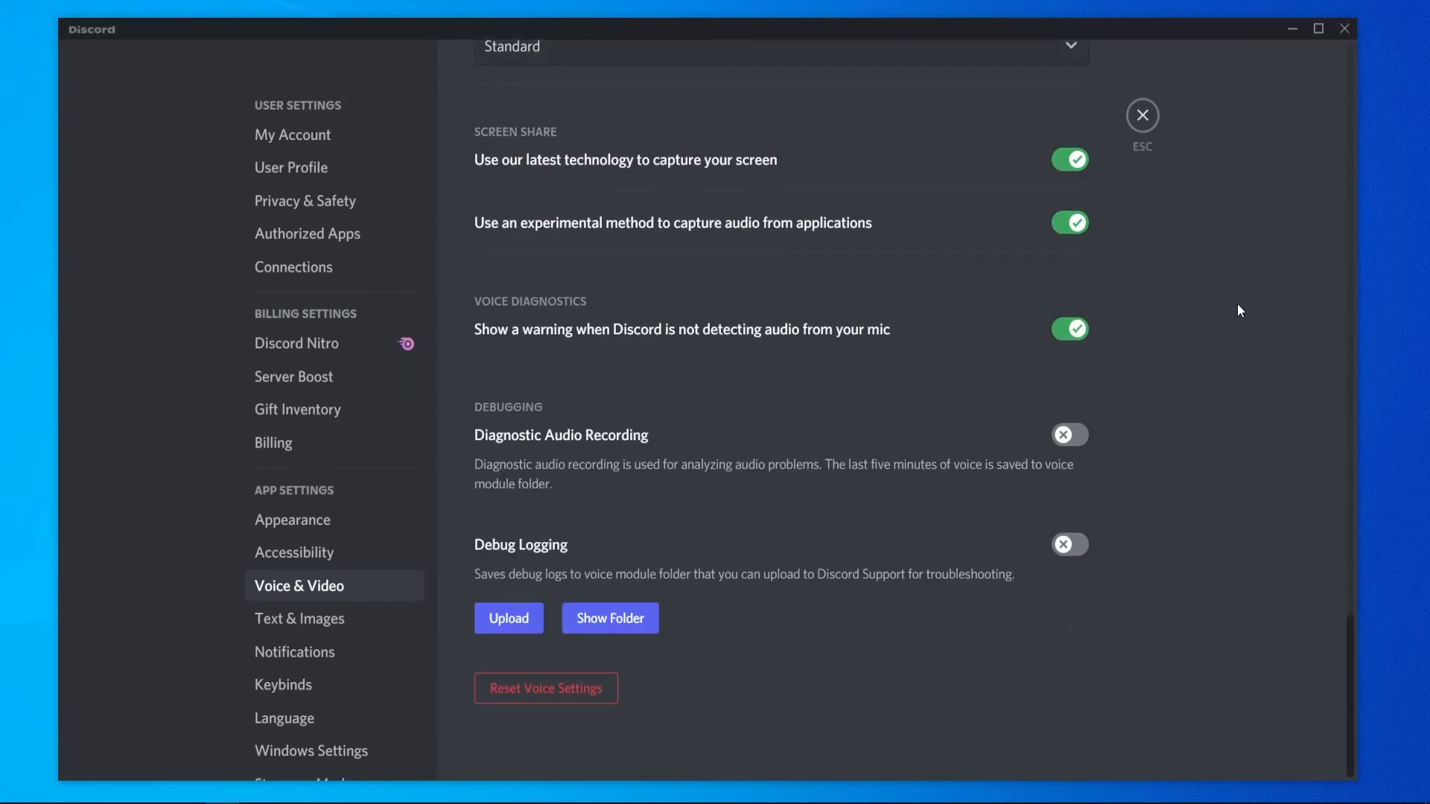
{"action": "scroll", "scroll_direction": "up", "scroll_amount": 3}
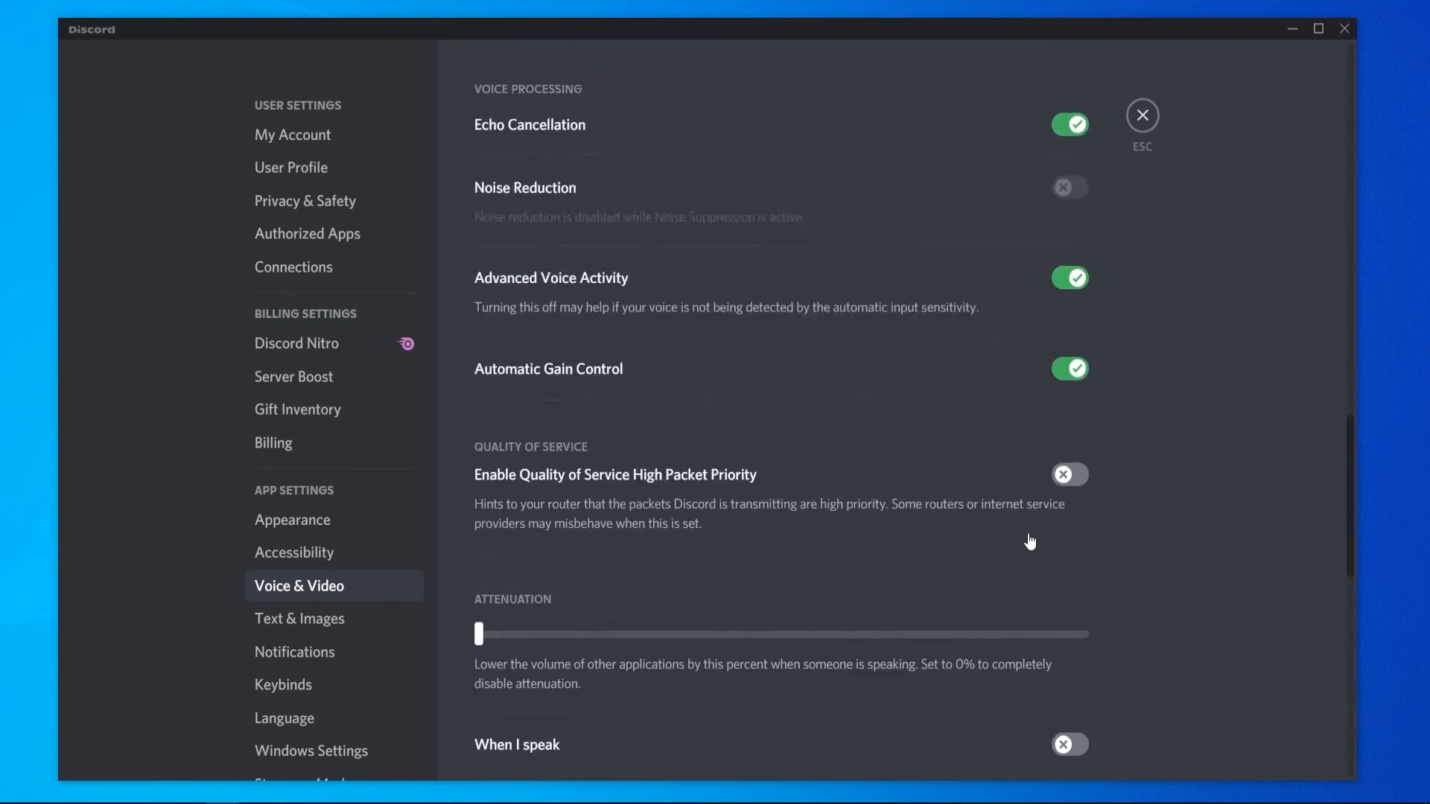
{"action": "left_click", "coordinate": [1143, 116]}
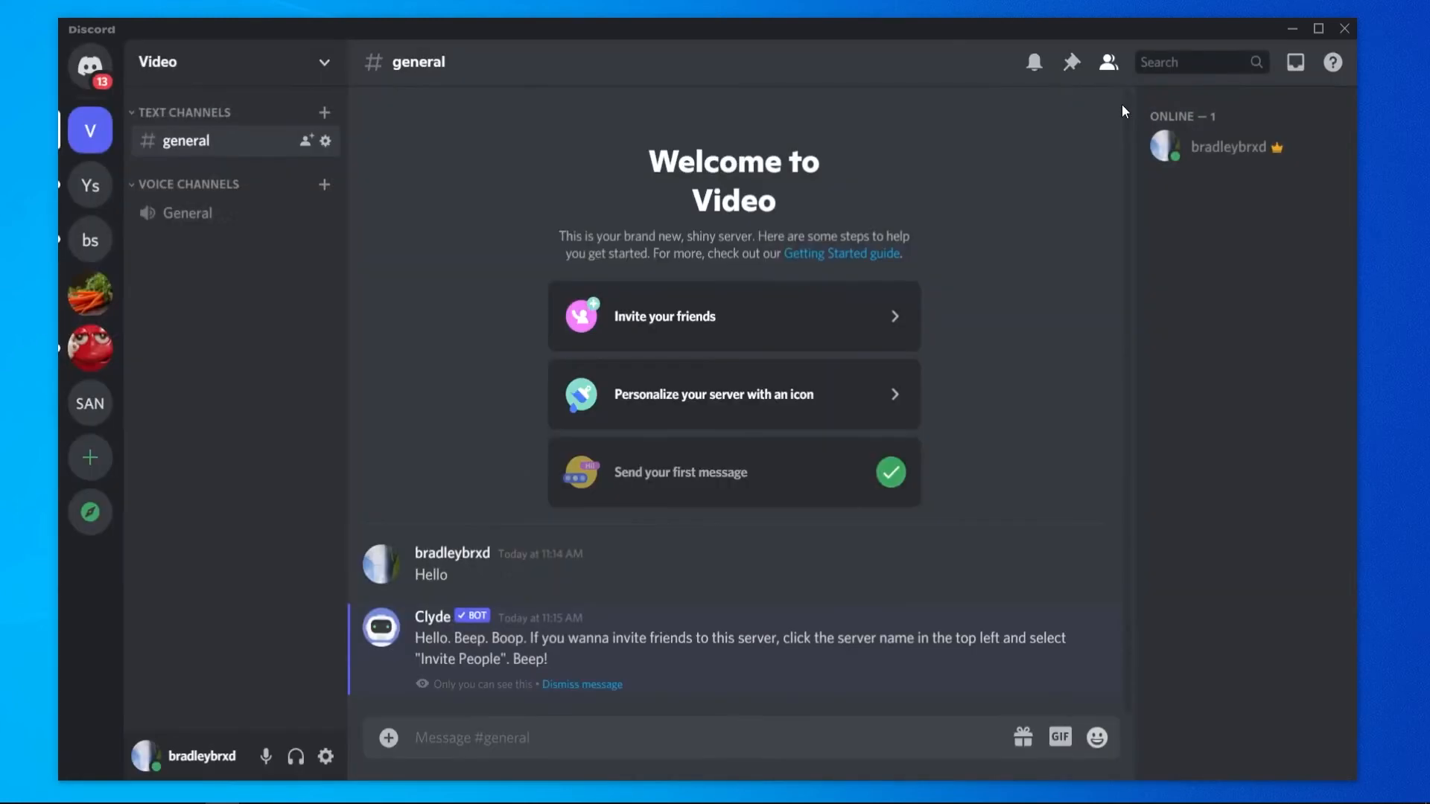
{"action": "mouse_move", "coordinate": [927, 265]}
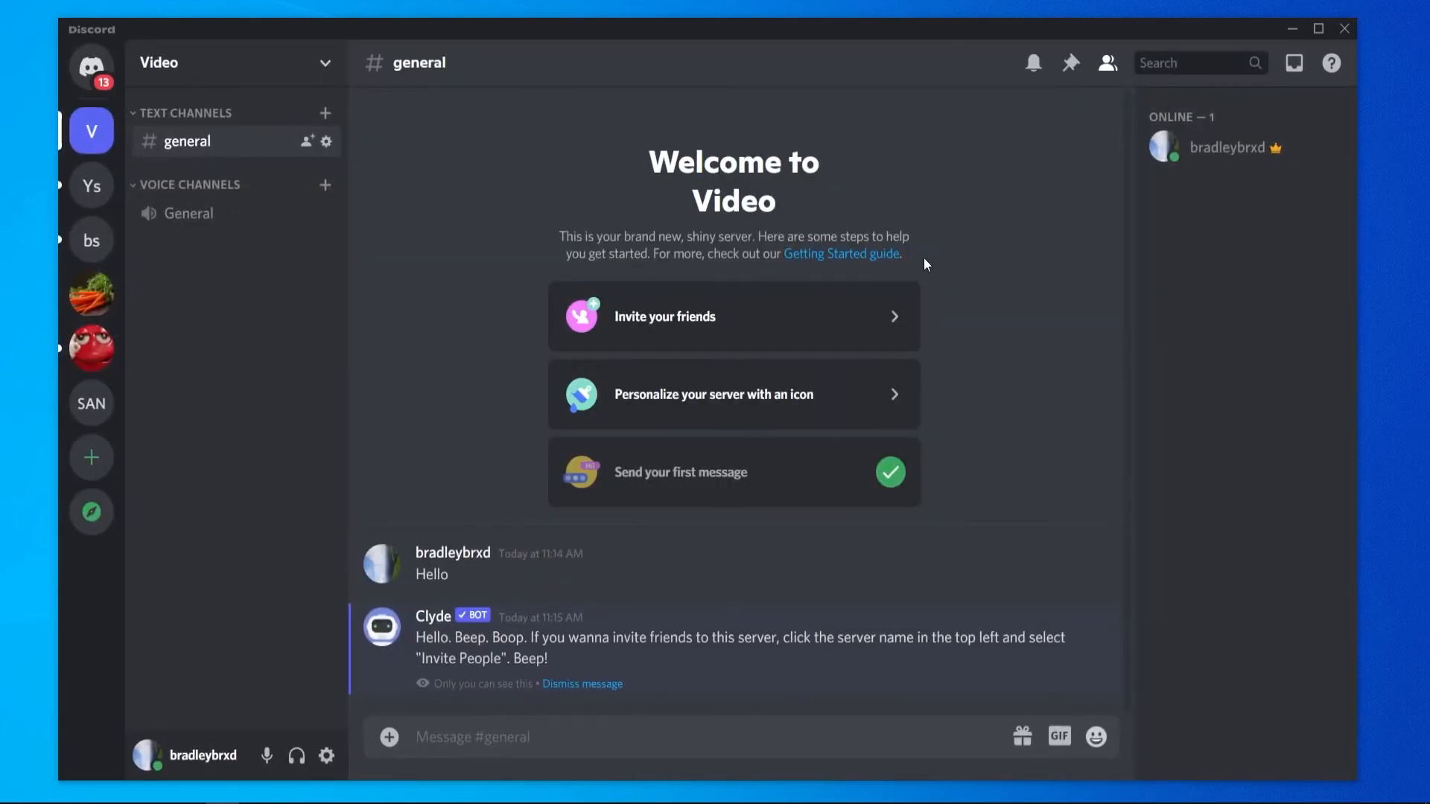
{"action": "mouse_move", "coordinate": [867, 359]}
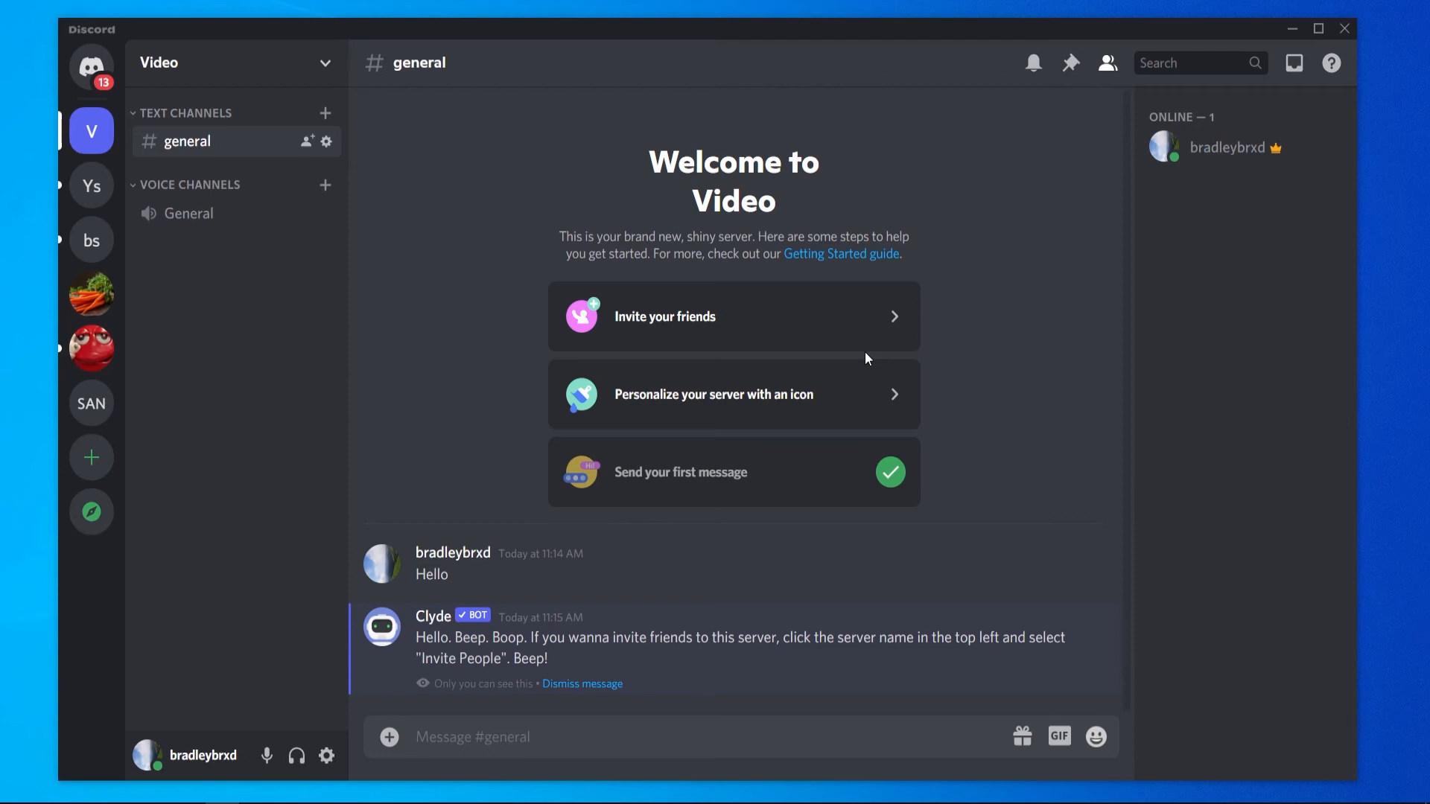
{"action": "mouse_move", "coordinate": [704, 220]}
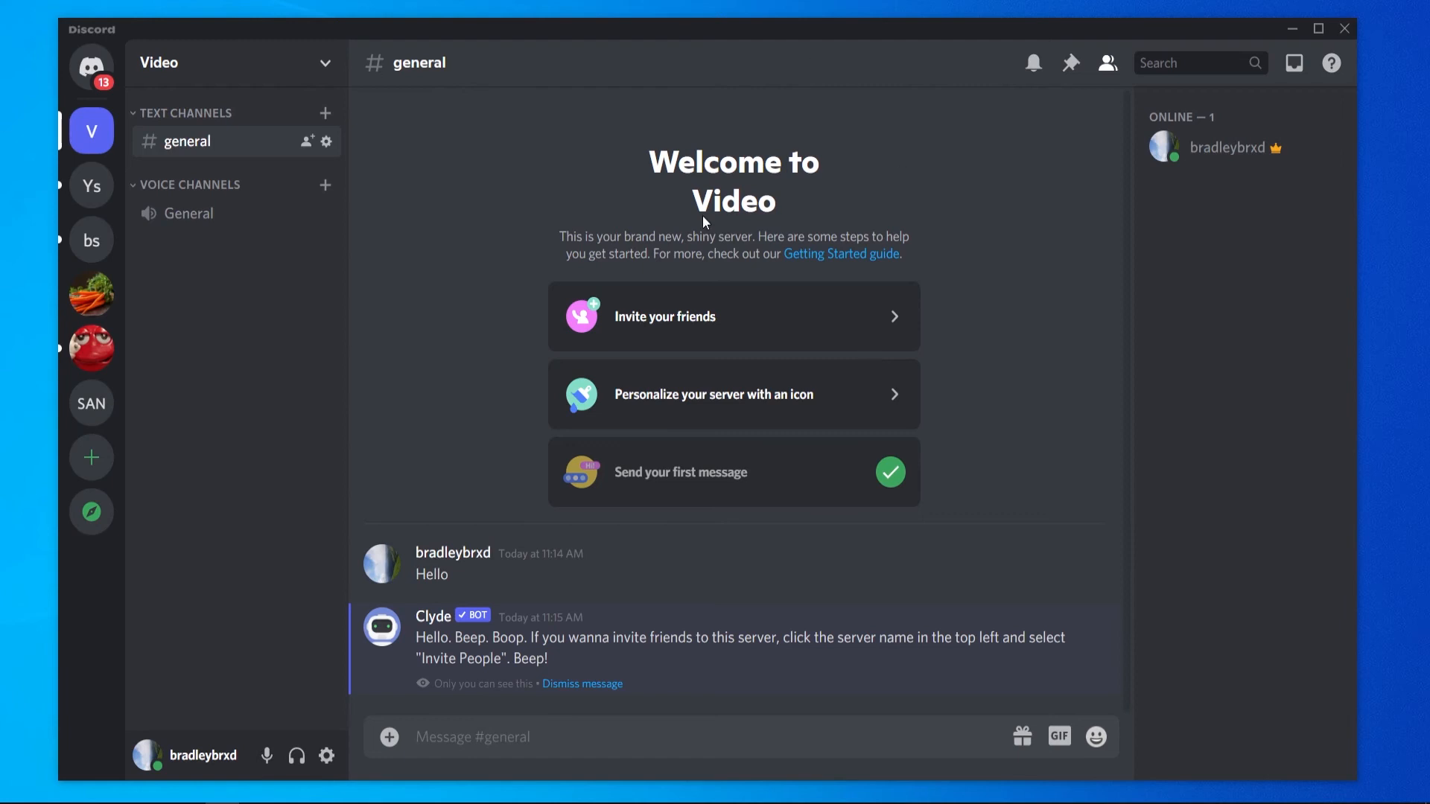
{"action": "mouse_move", "coordinate": [188, 474]}
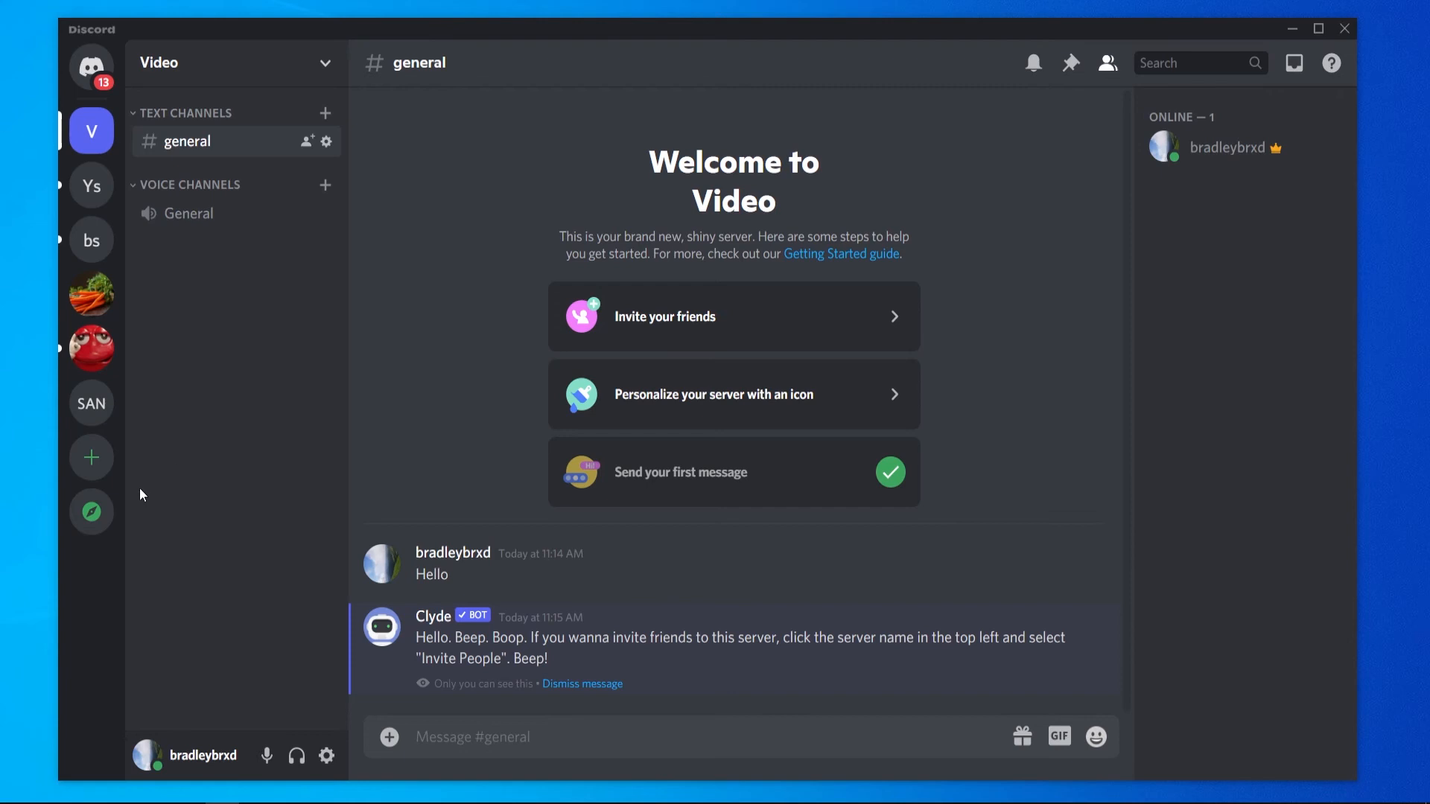
{"action": "mouse_move", "coordinate": [92, 512]}
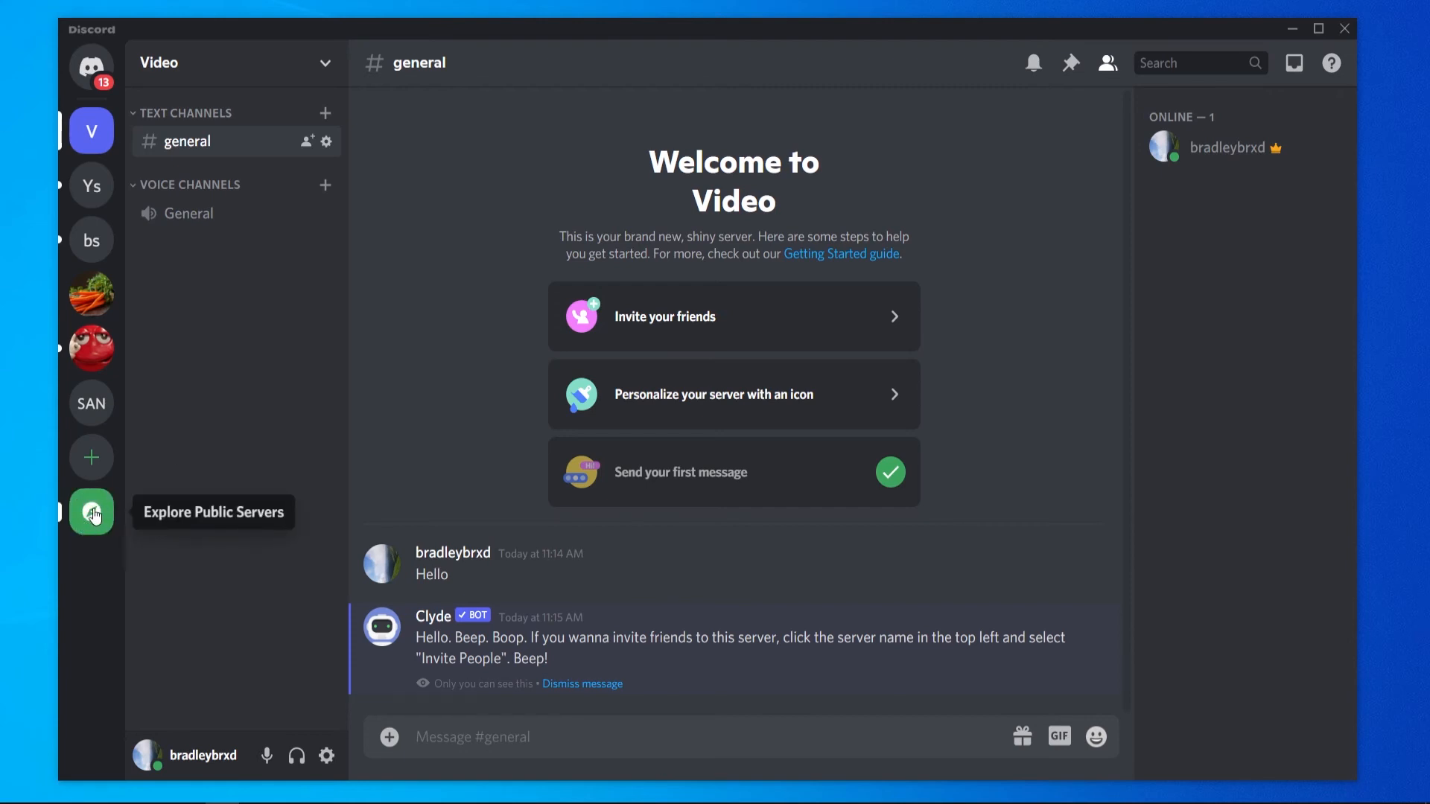
In Discover, replace the youtube search with 'call of duty' then 'twitch'.
{"action": "left_click", "coordinate": [91, 512]}
{"action": "type", "text": "youtube"}
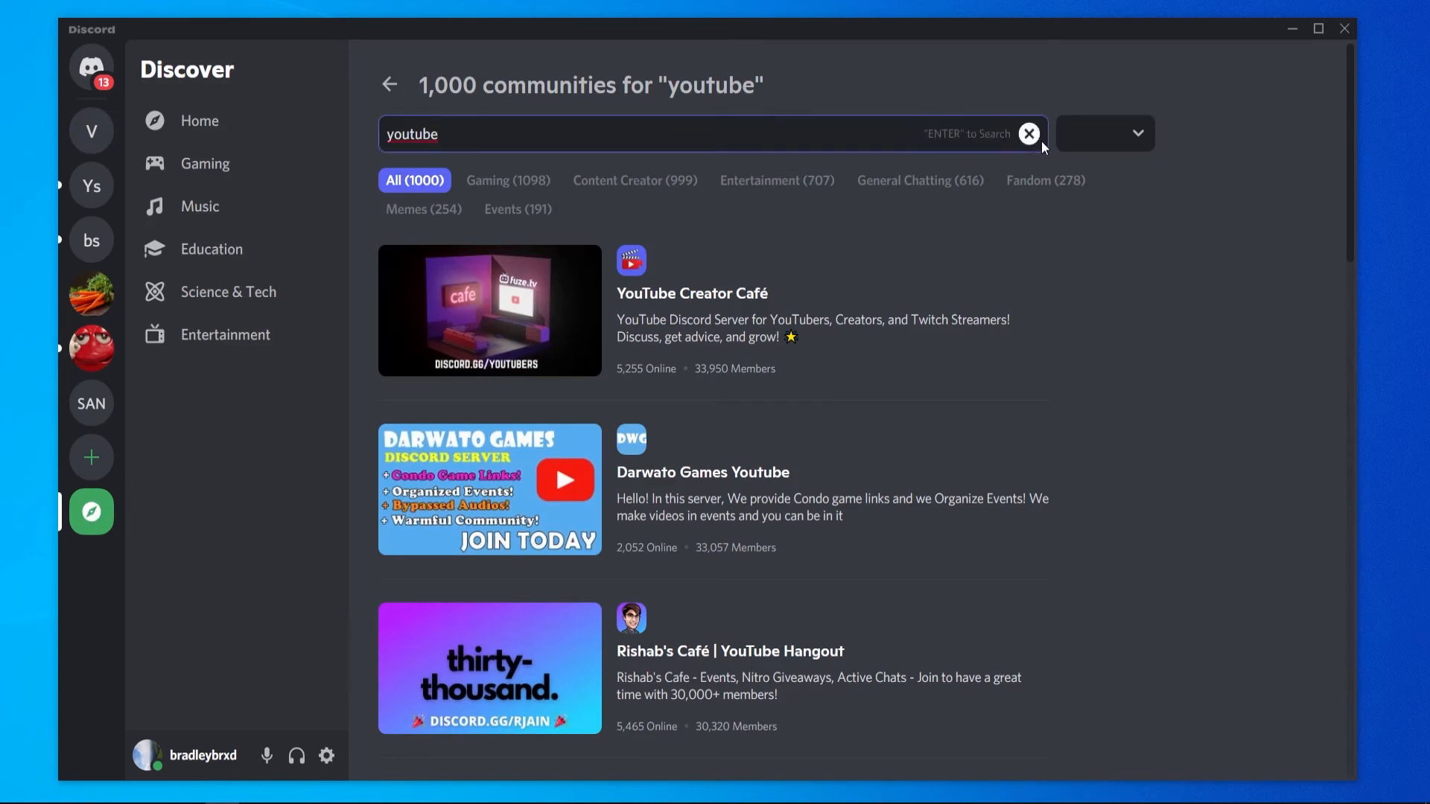
{"action": "left_click", "coordinate": [1027, 134]}
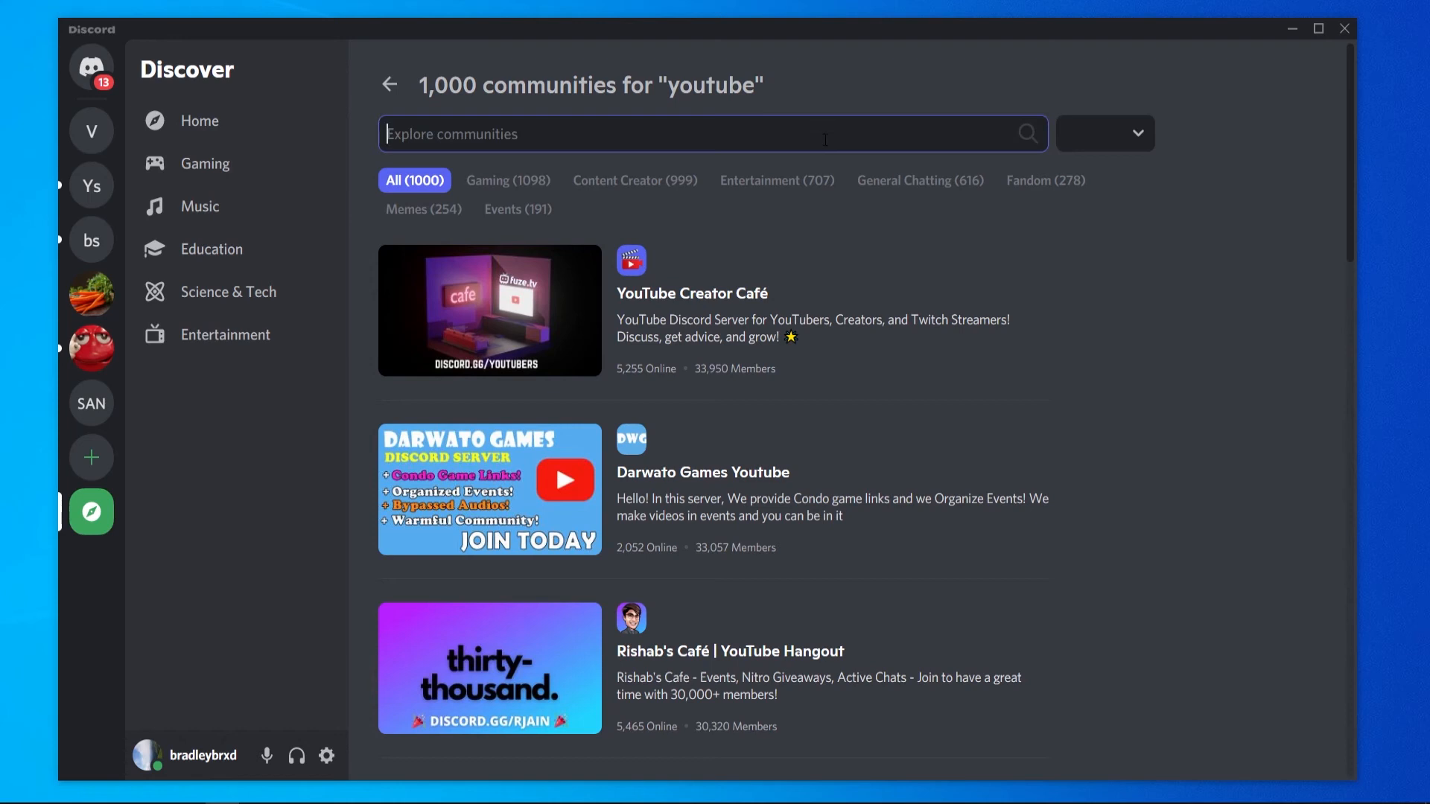
{"action": "type", "text": "c"}
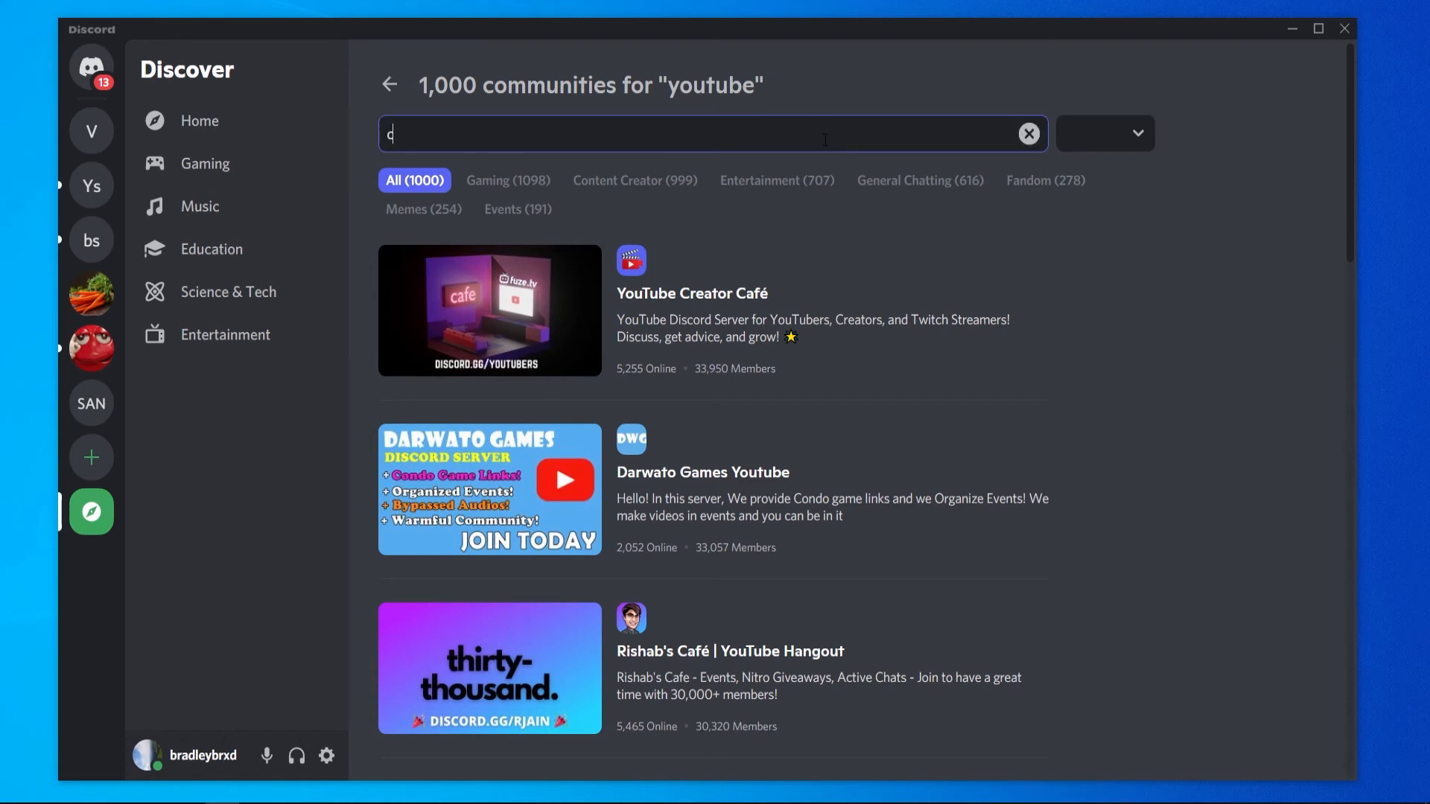
{"action": "type", "text": "all of duty"}
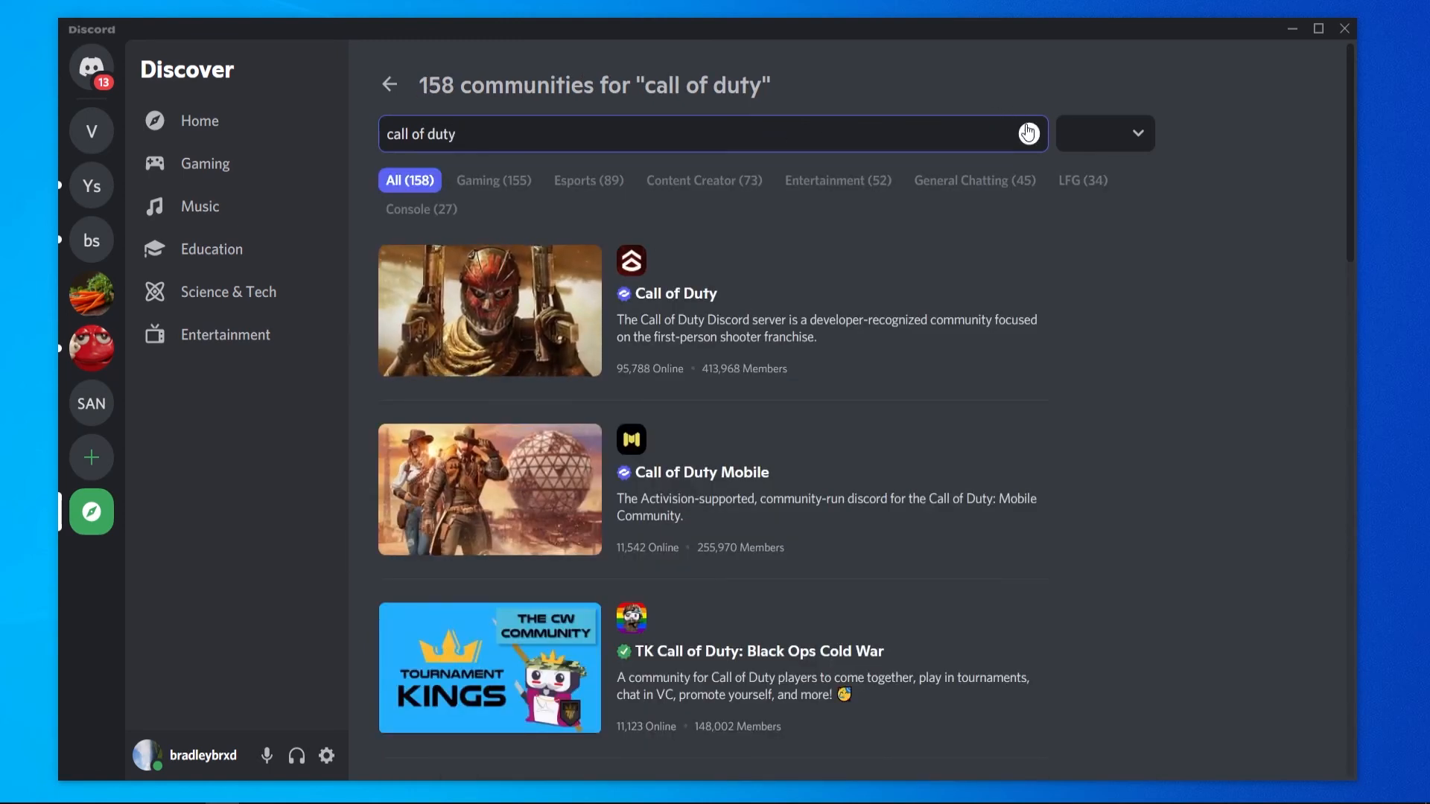
{"action": "type", "text": "twitch"}
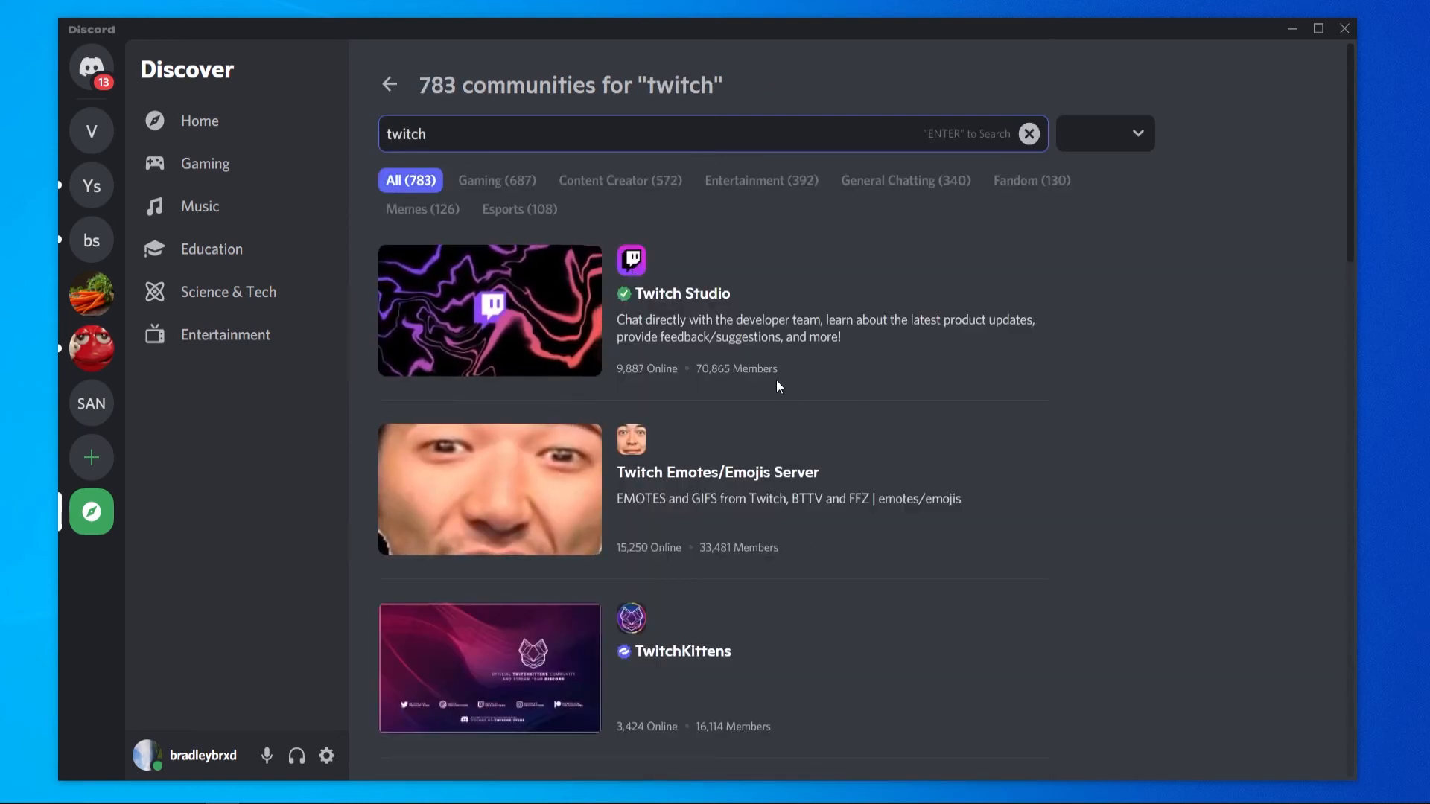
Scroll down through the twitch community results list.
{"action": "scroll", "scroll_direction": "down", "scroll_amount": 3}
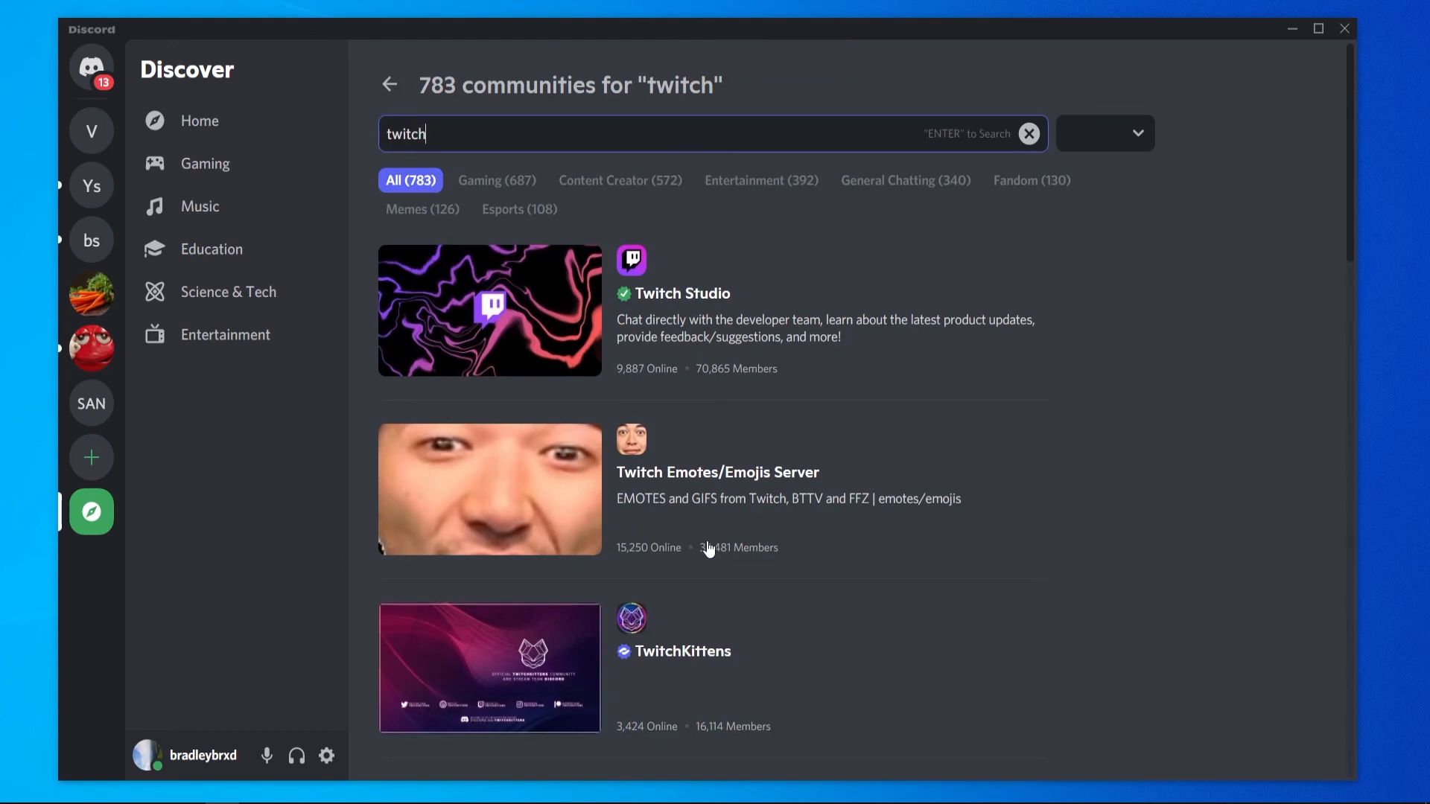
{"action": "scroll", "scroll_direction": "down", "scroll_amount": 3}
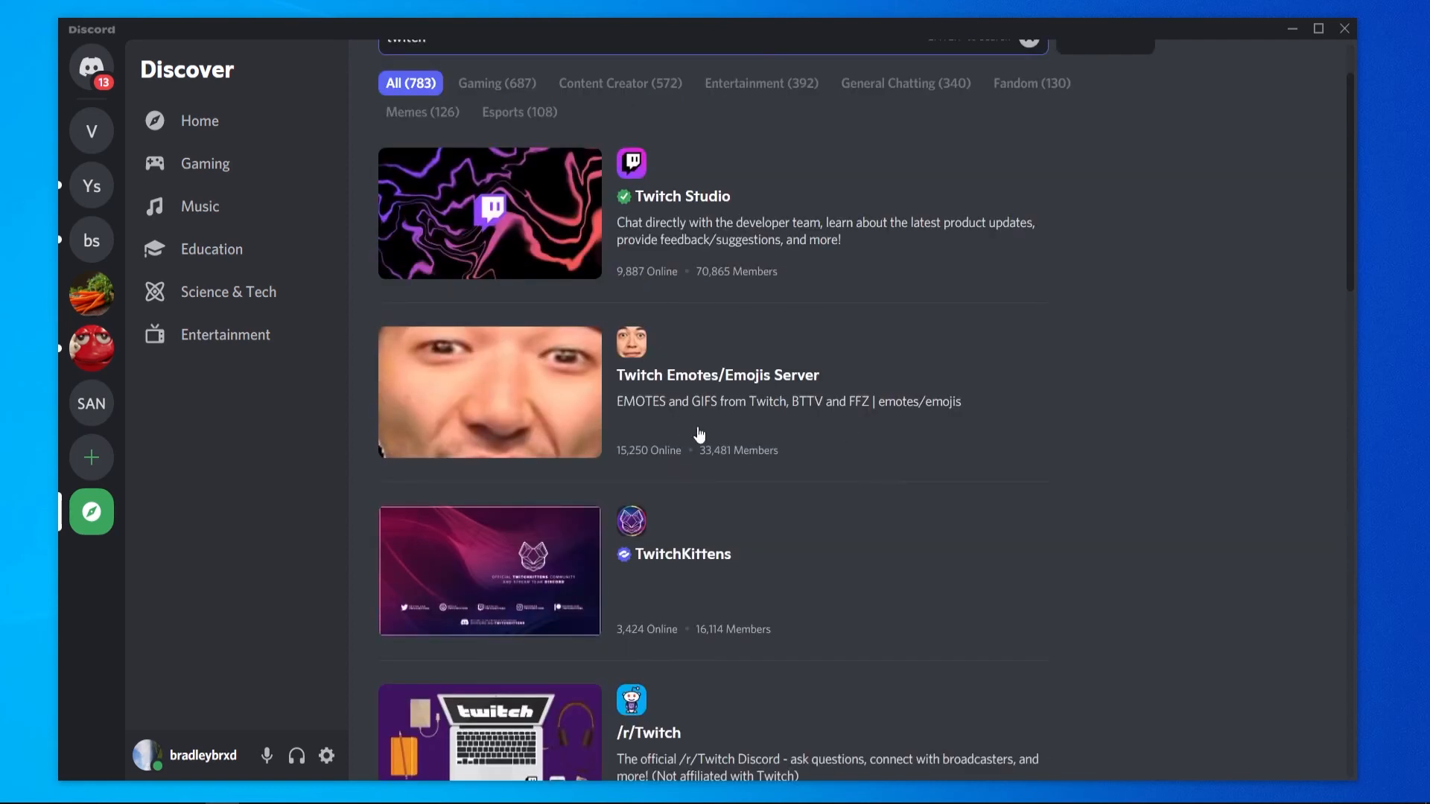
{"action": "scroll", "scroll_direction": "down", "scroll_amount": 3}
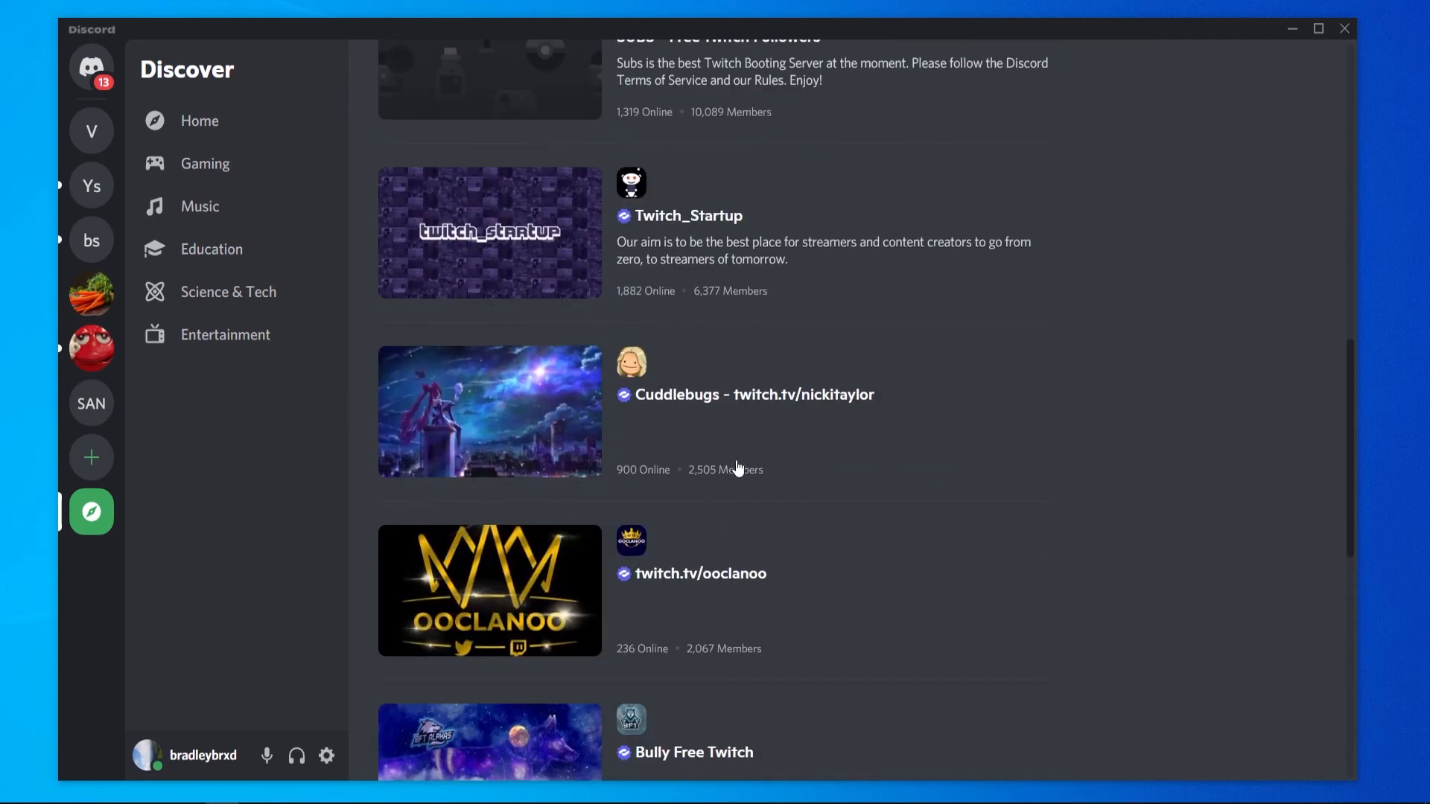
{"action": "scroll", "scroll_direction": "down", "scroll_amount": 3}
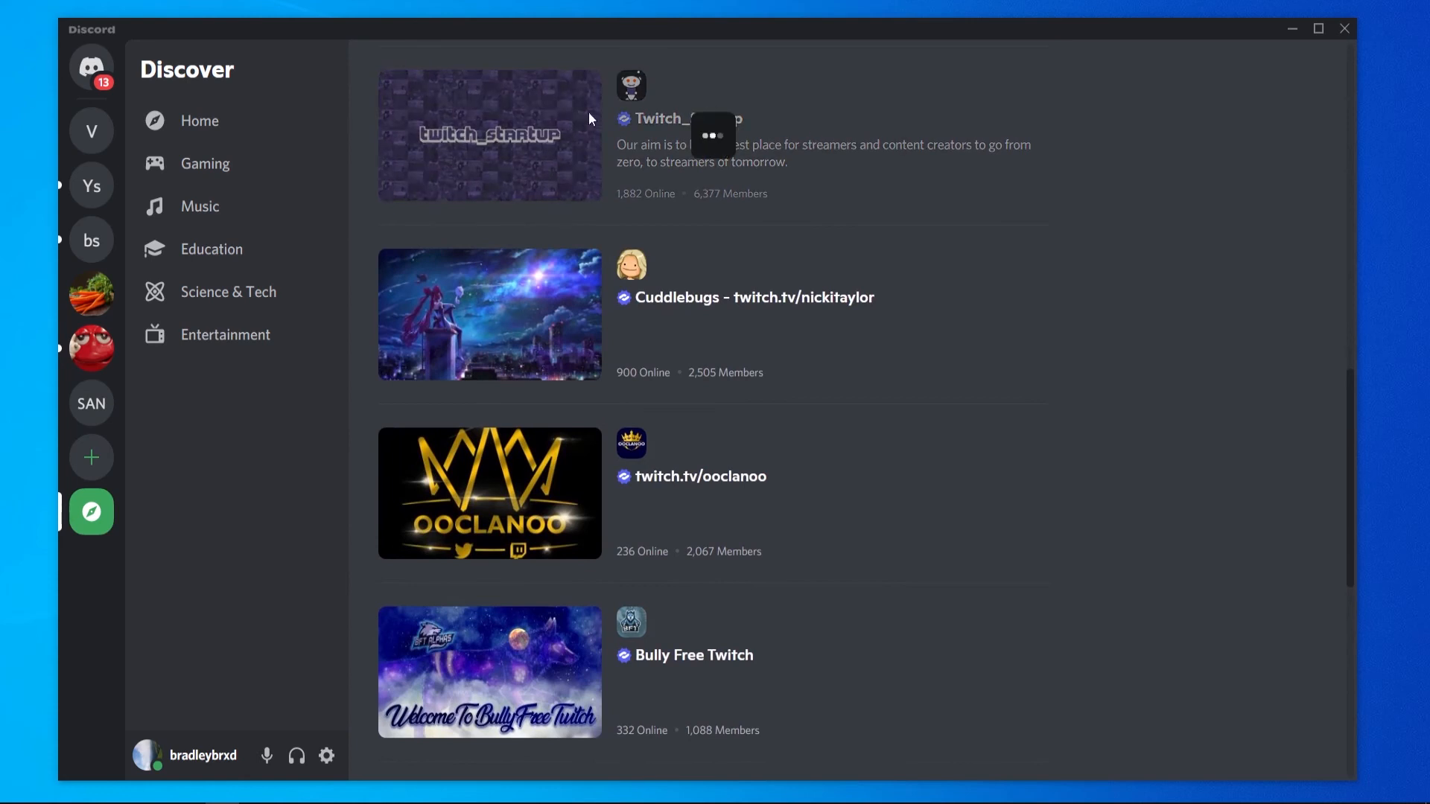
Preview the Twitch_Startup server and dismiss its welcome popup.
{"action": "left_click", "coordinate": [489, 135]}
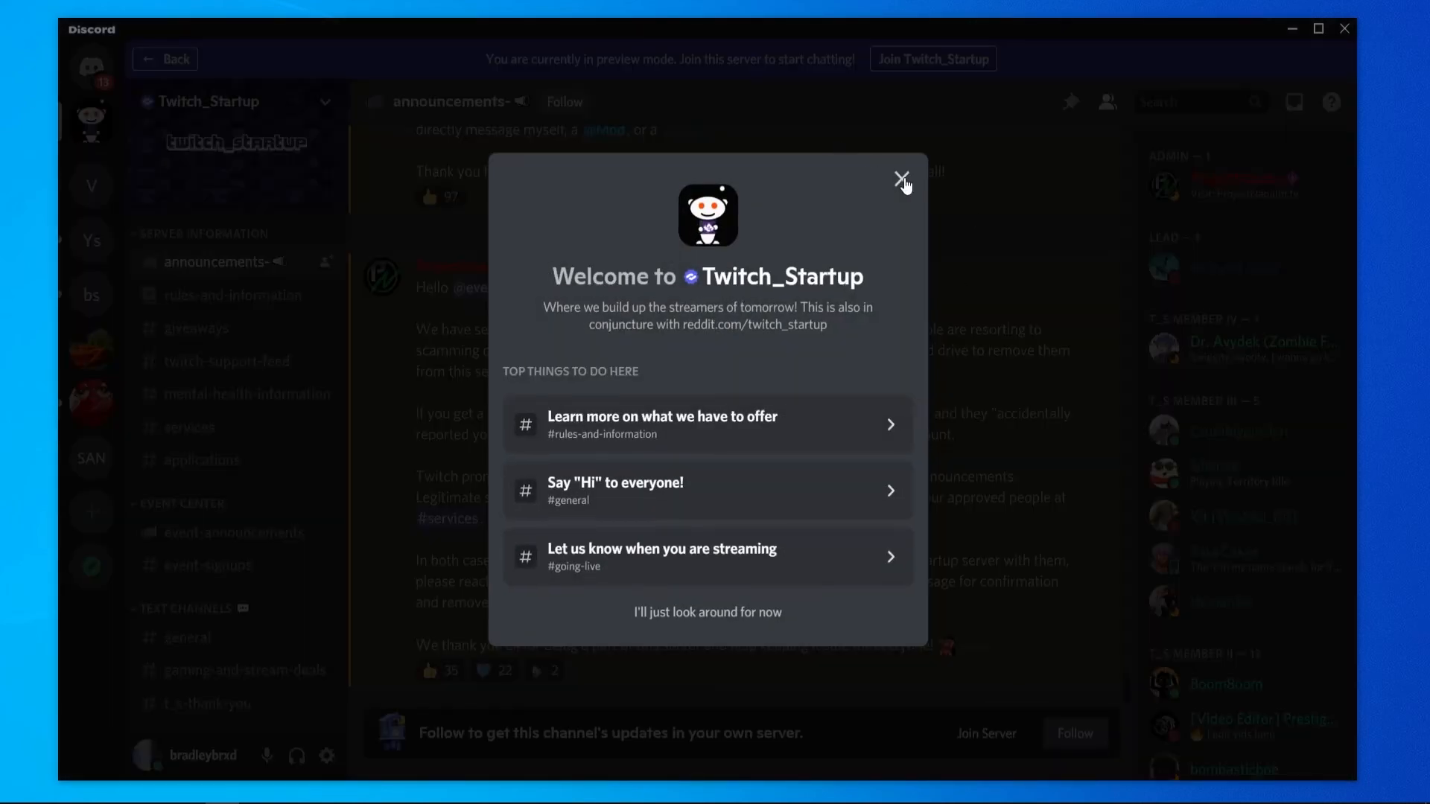
{"action": "left_click", "coordinate": [900, 179]}
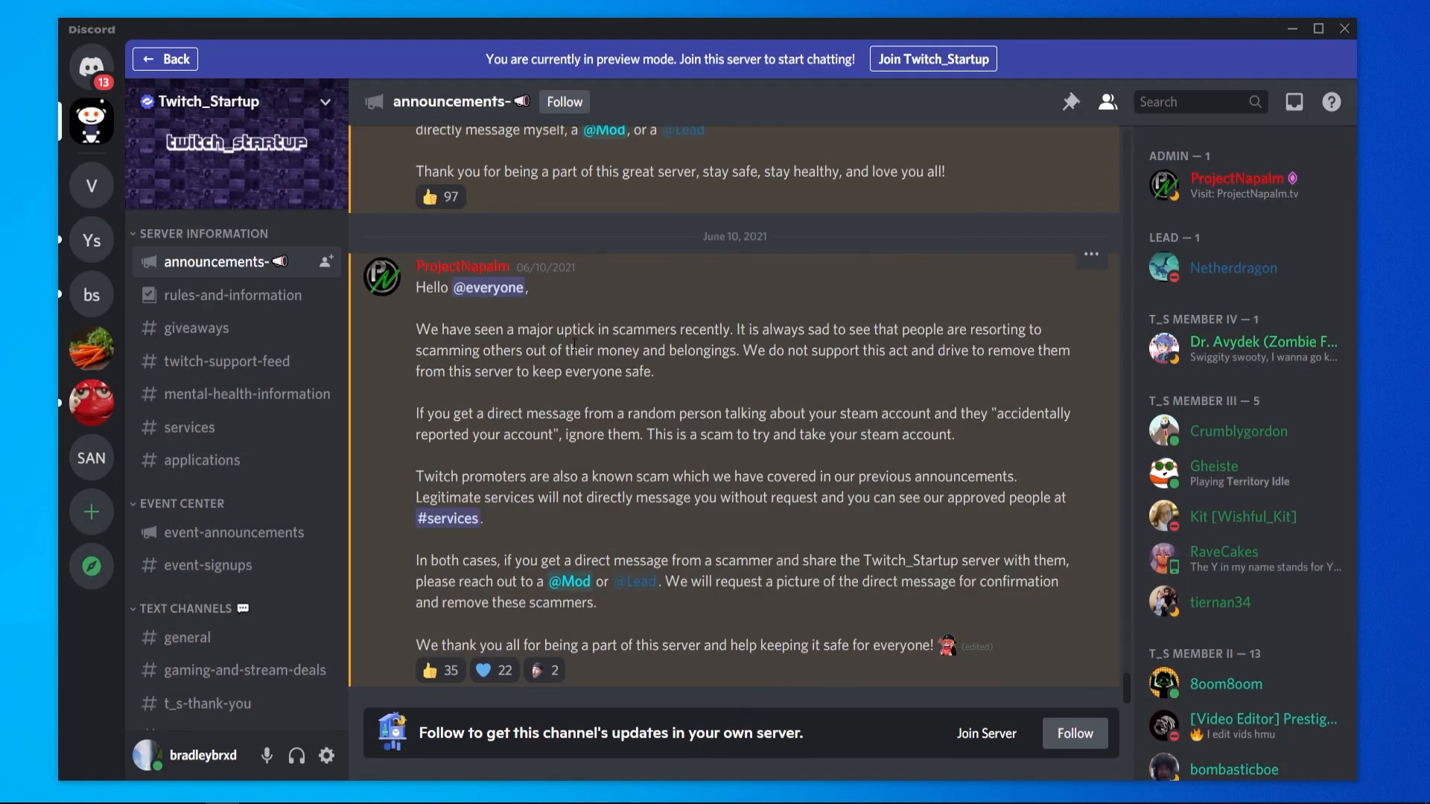
{"action": "mouse_move", "coordinate": [1020, 198]}
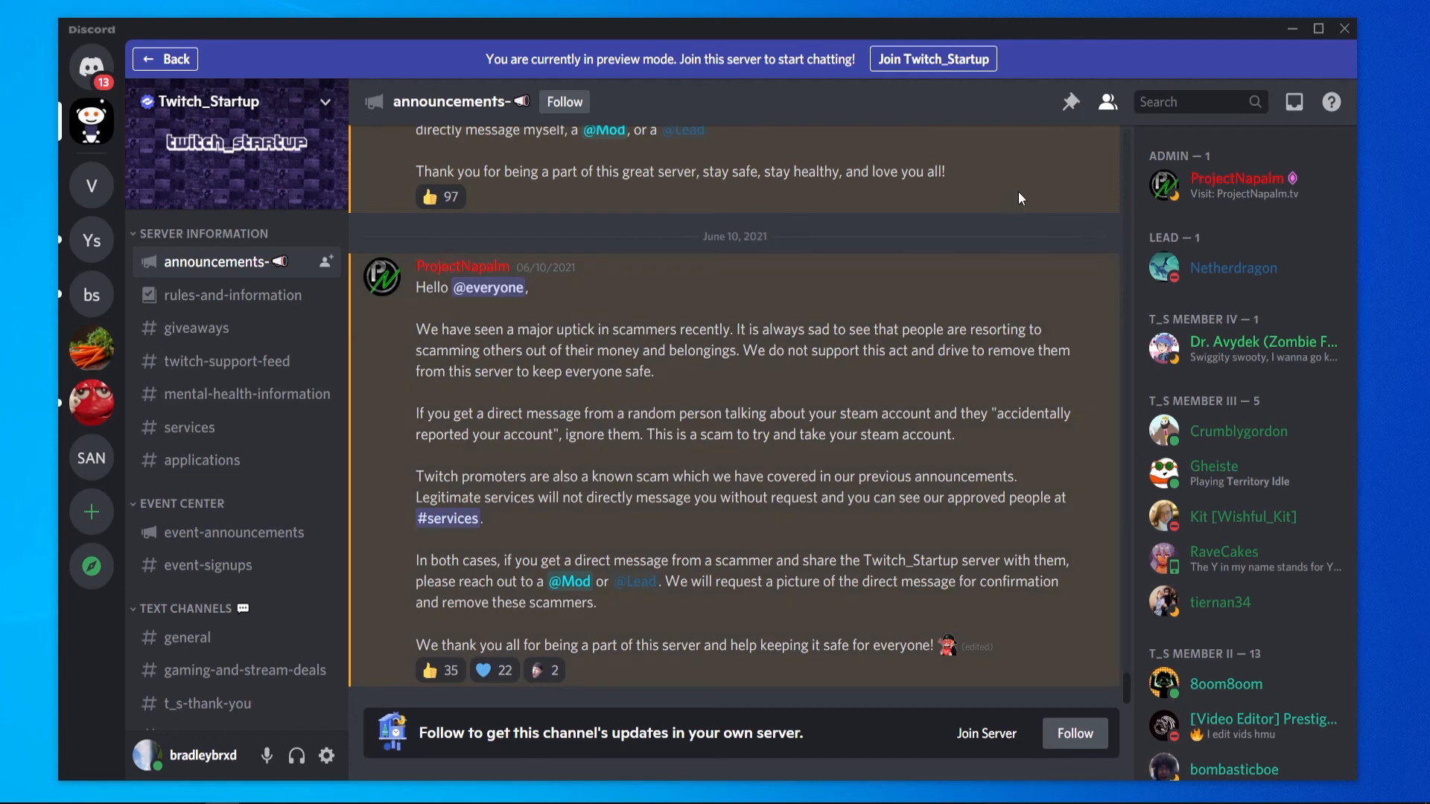
{"action": "mouse_move", "coordinate": [465, 430]}
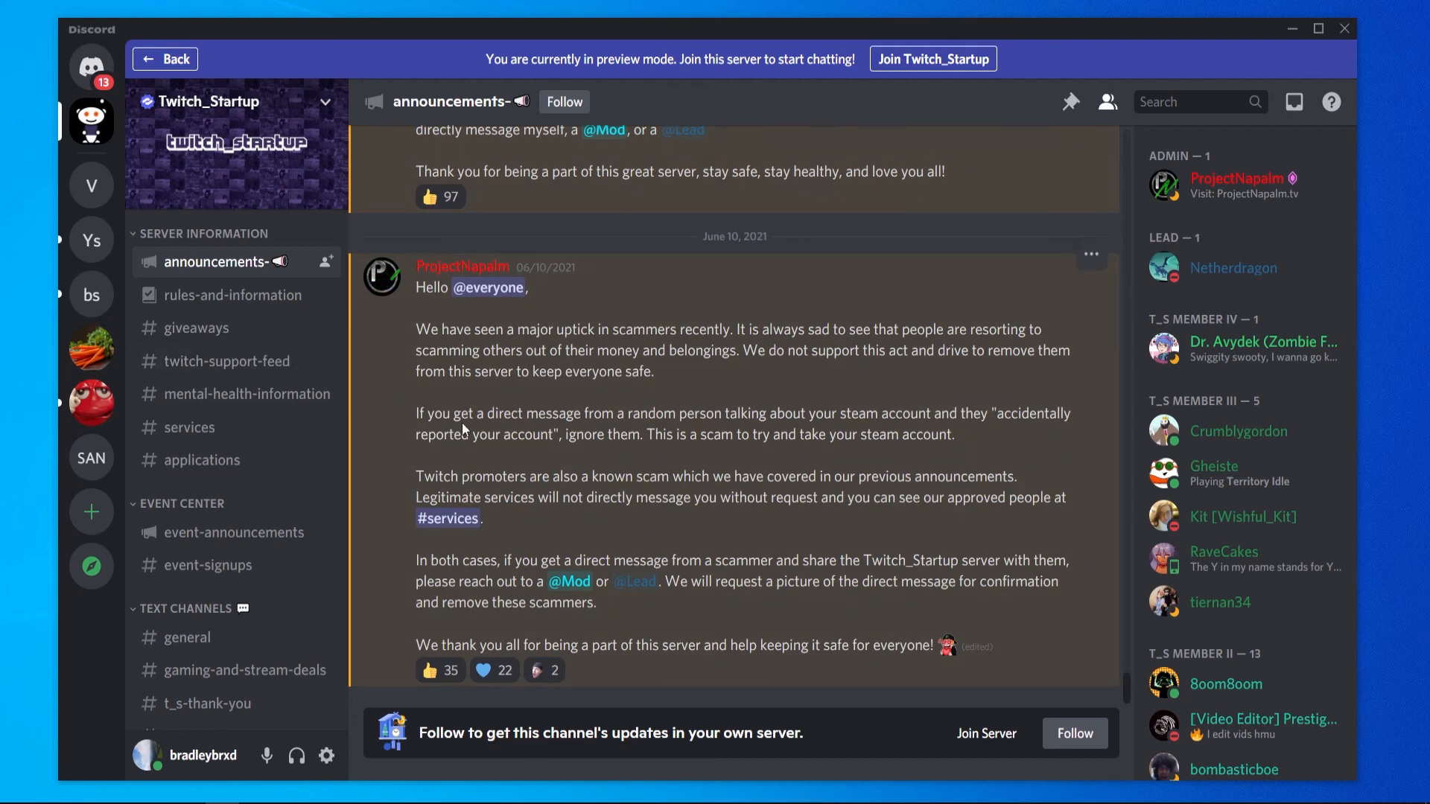
{"action": "mouse_move", "coordinate": [222, 244]}
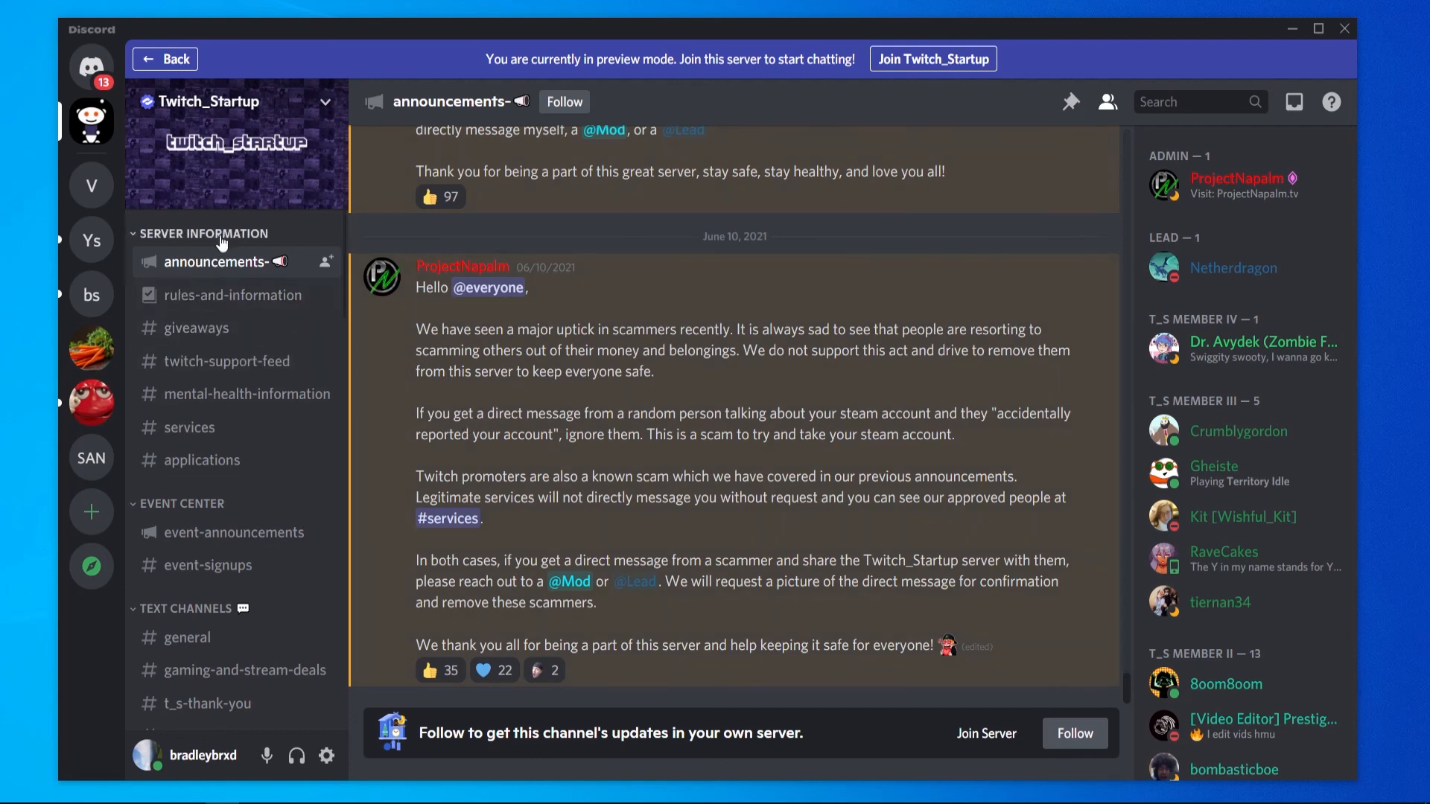
{"action": "mouse_move", "coordinate": [215, 360]}
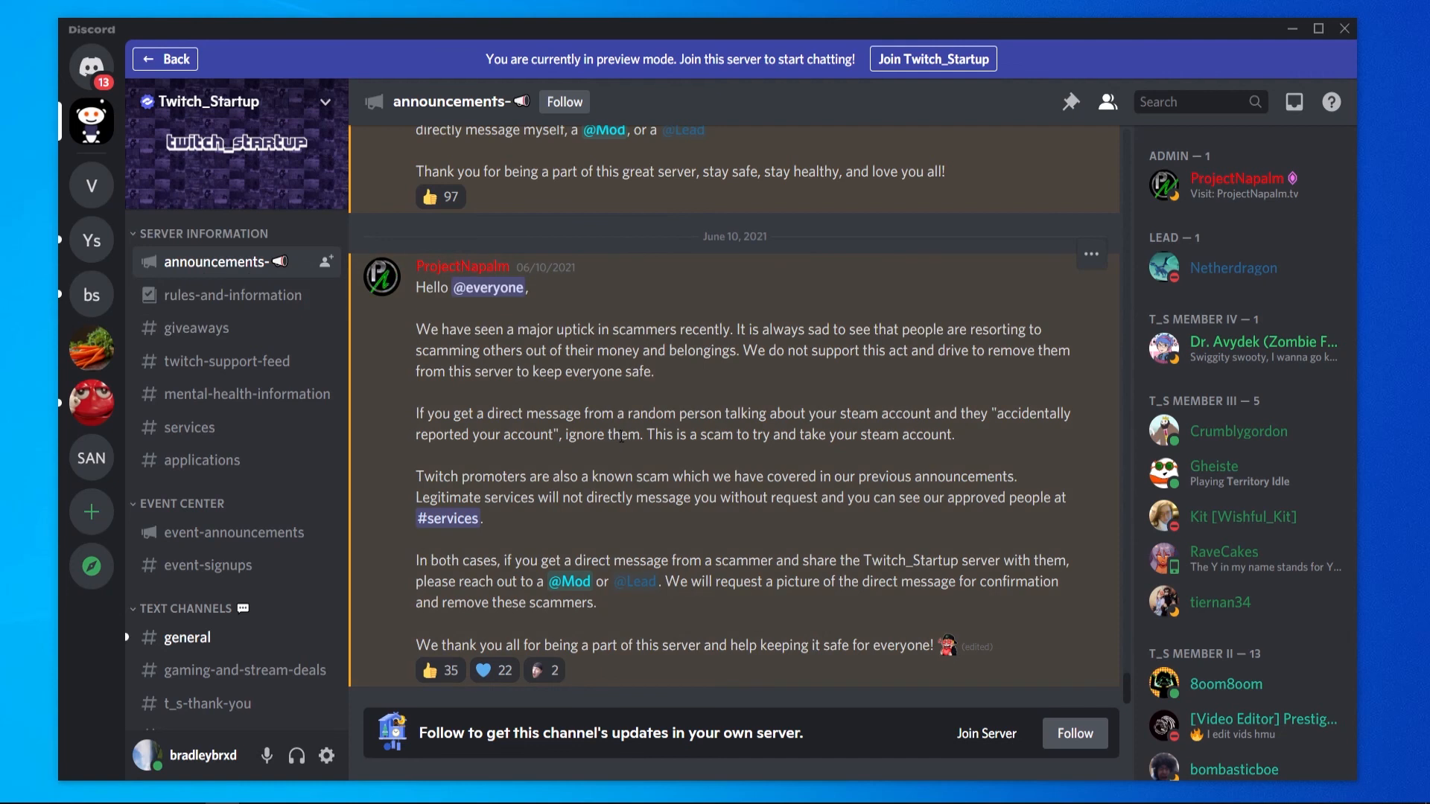
Browse the Twitch_Startup channel and member lists, then return to the home Friends page.
{"action": "scroll", "scroll_direction": "down", "scroll_amount": 3}
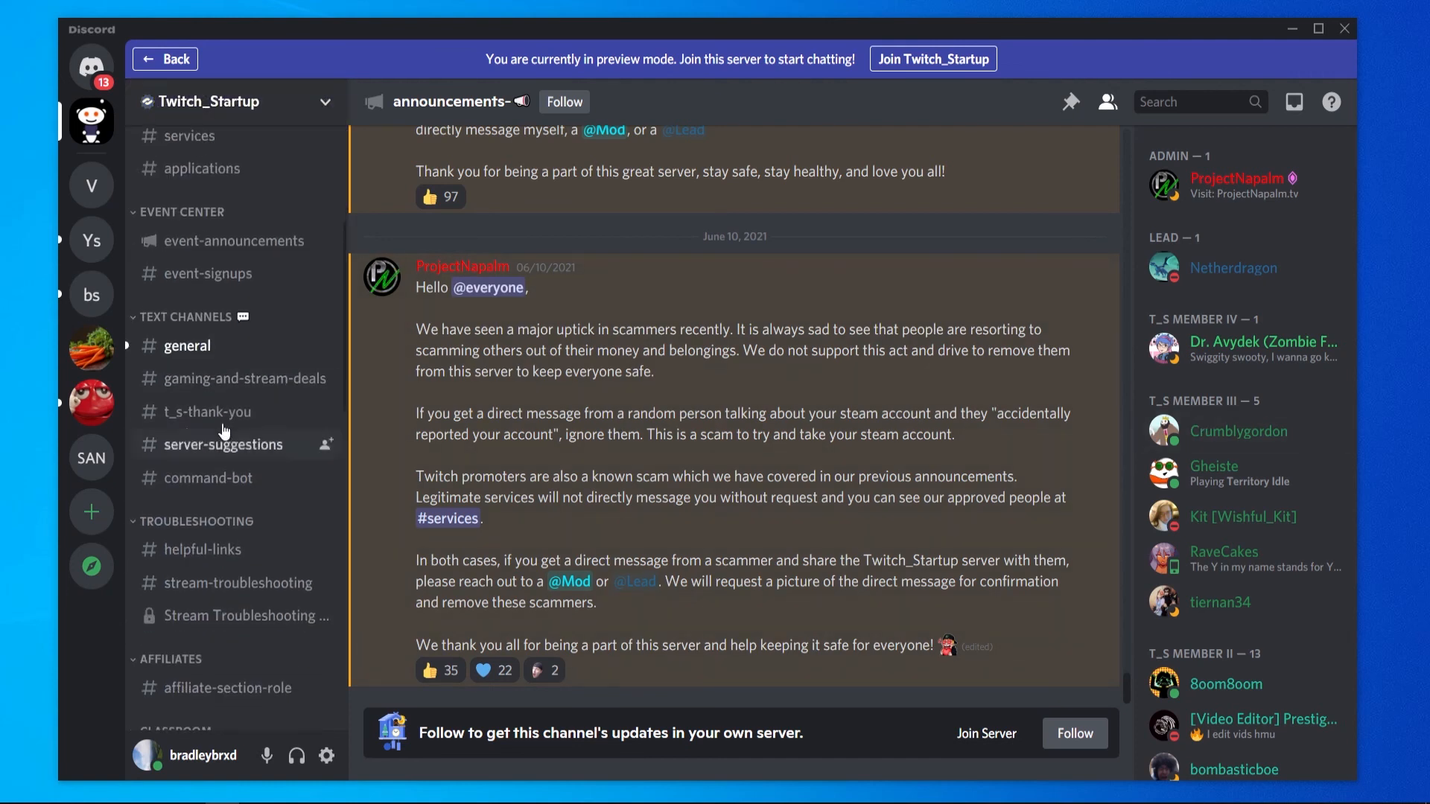
{"action": "mouse_move", "coordinate": [216, 349]}
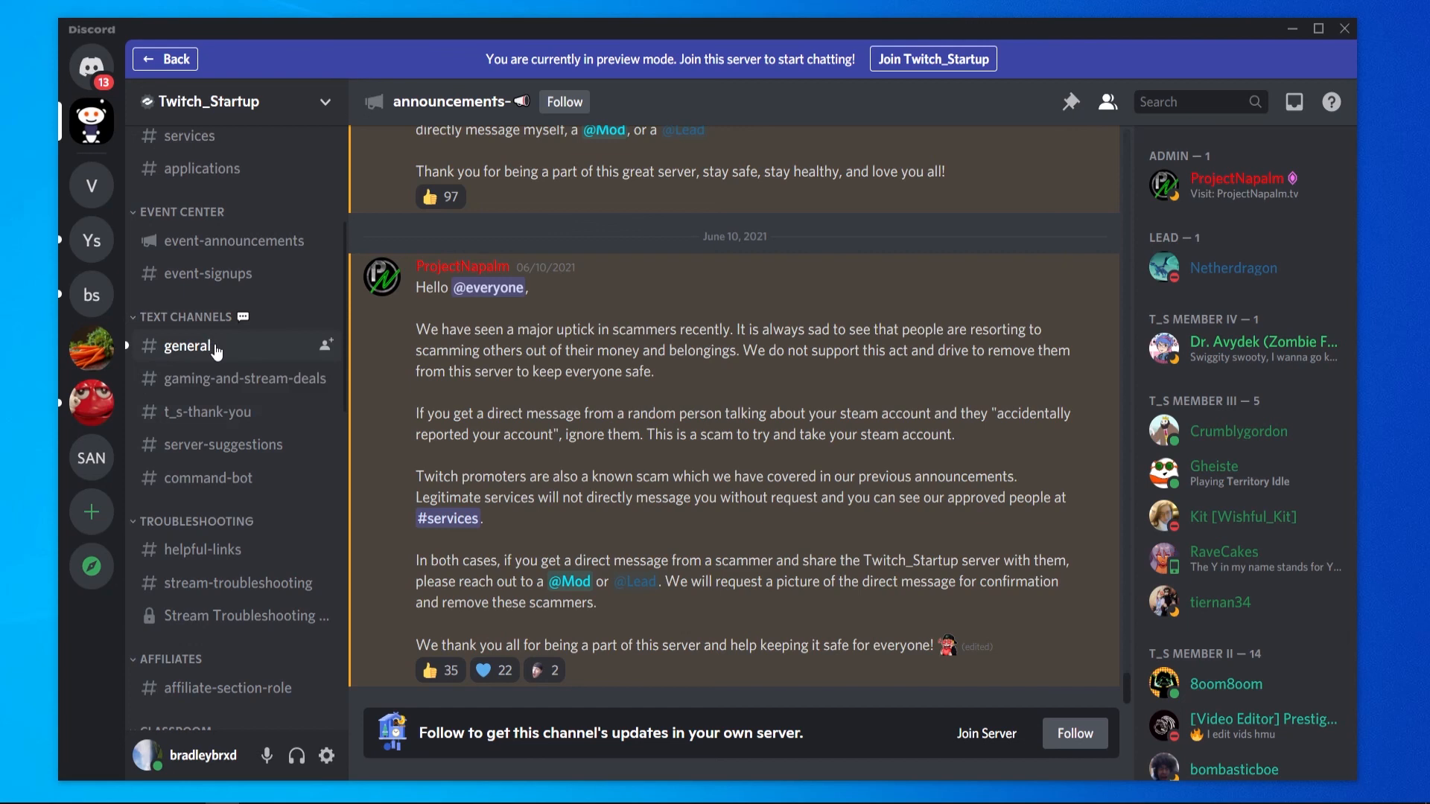
{"action": "scroll", "scroll_direction": "down", "scroll_amount": 3}
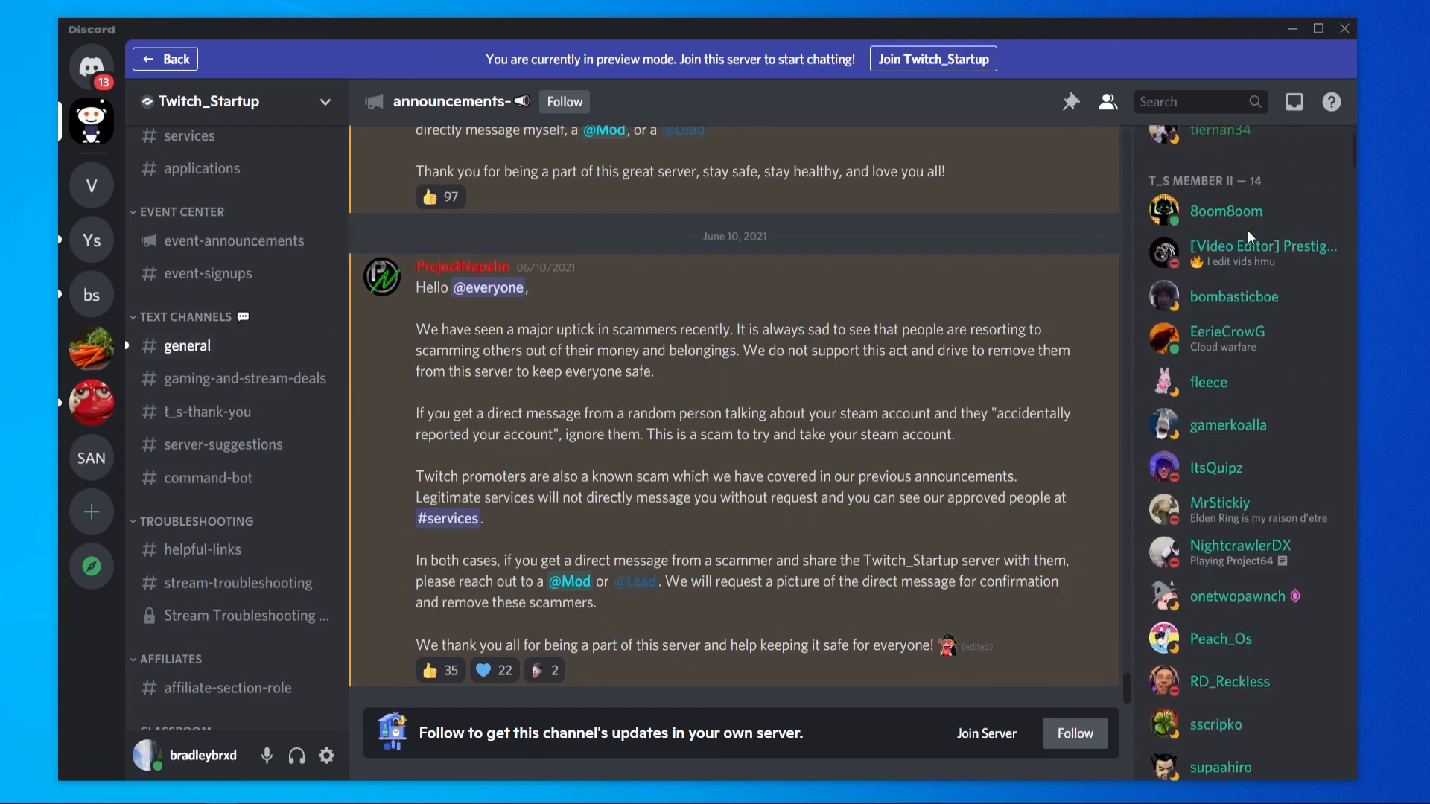
{"action": "scroll", "scroll_direction": "down", "scroll_amount": 3}
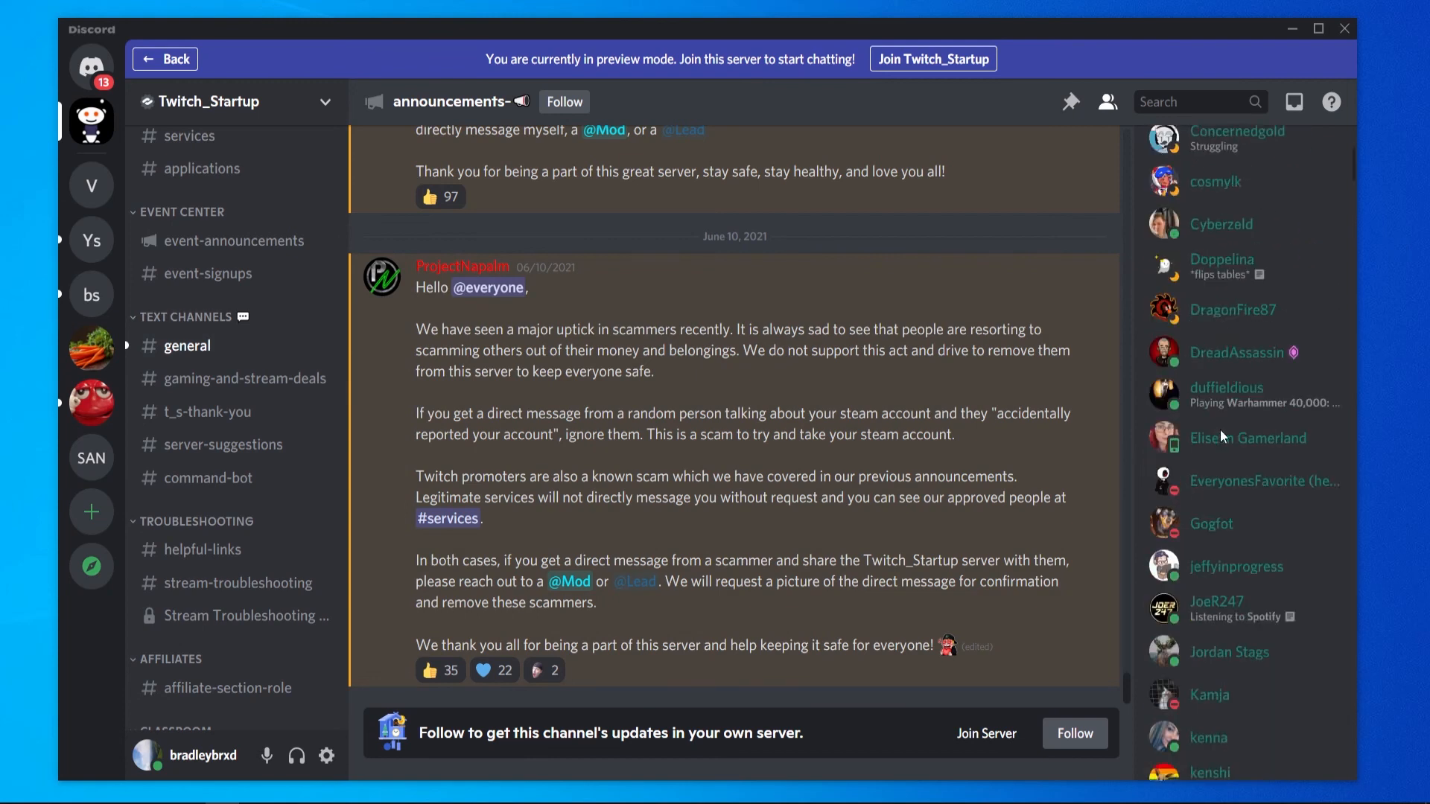
{"action": "scroll", "scroll_direction": "down", "scroll_amount": 3}
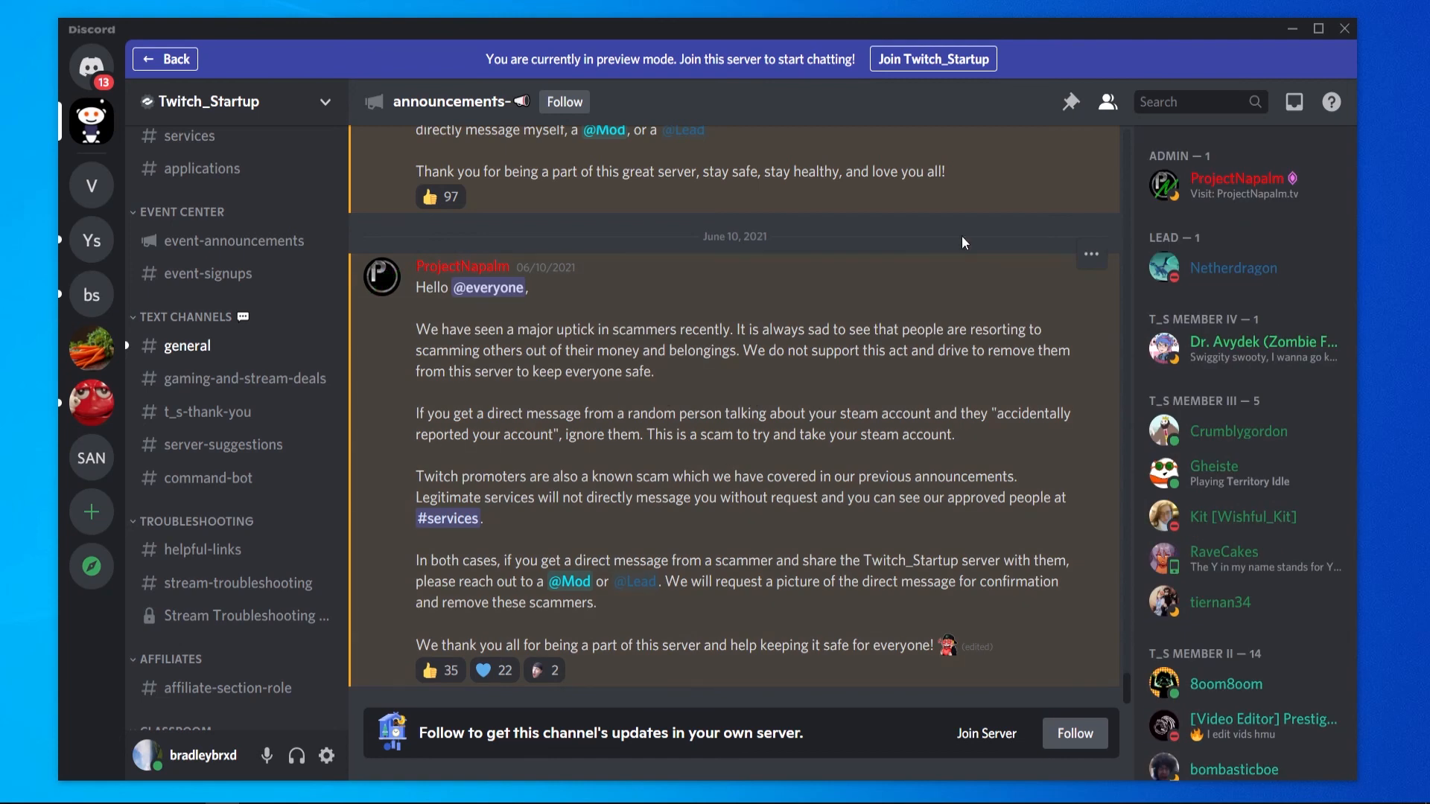
{"action": "mouse_move", "coordinate": [941, 323]}
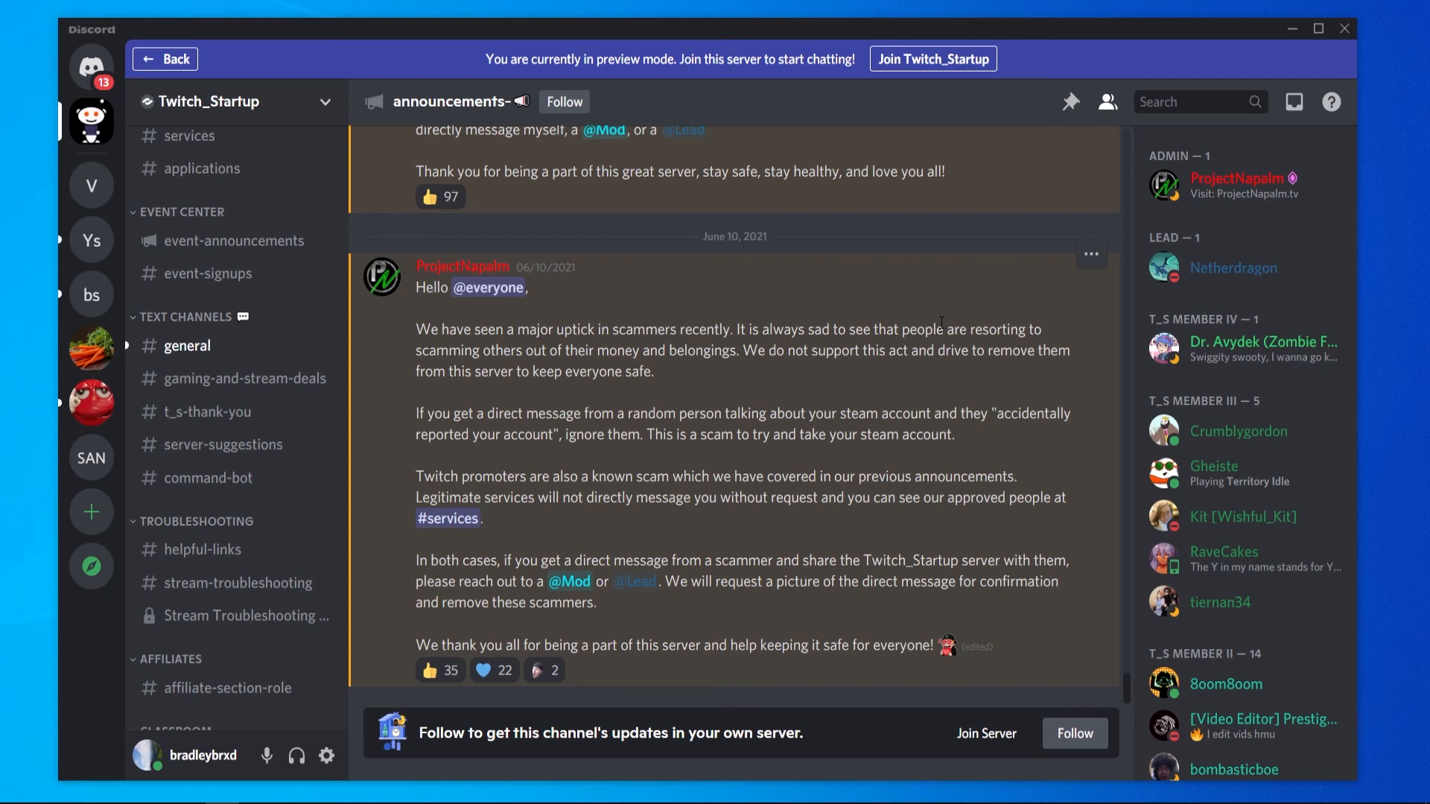
{"action": "left_click", "coordinate": [90, 67]}
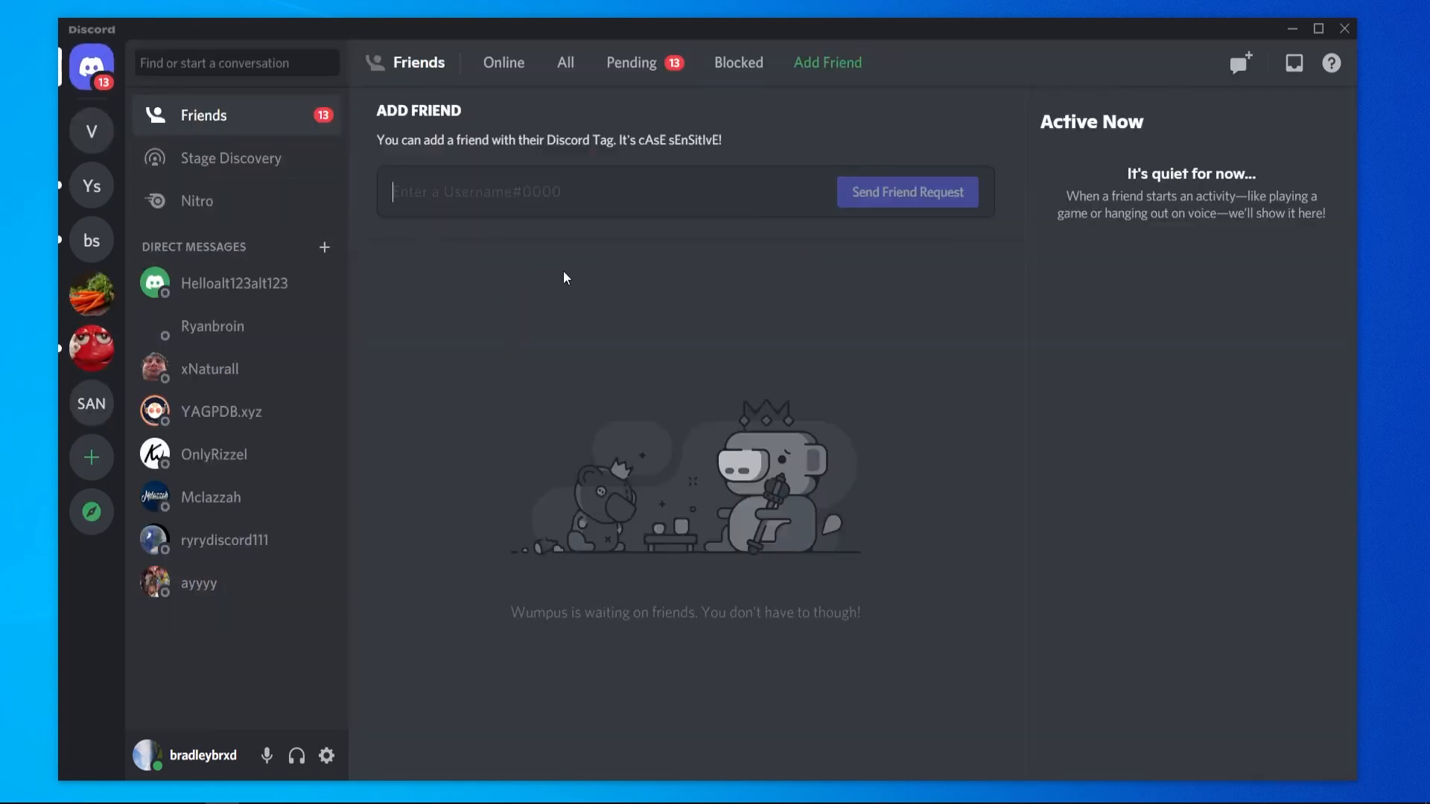